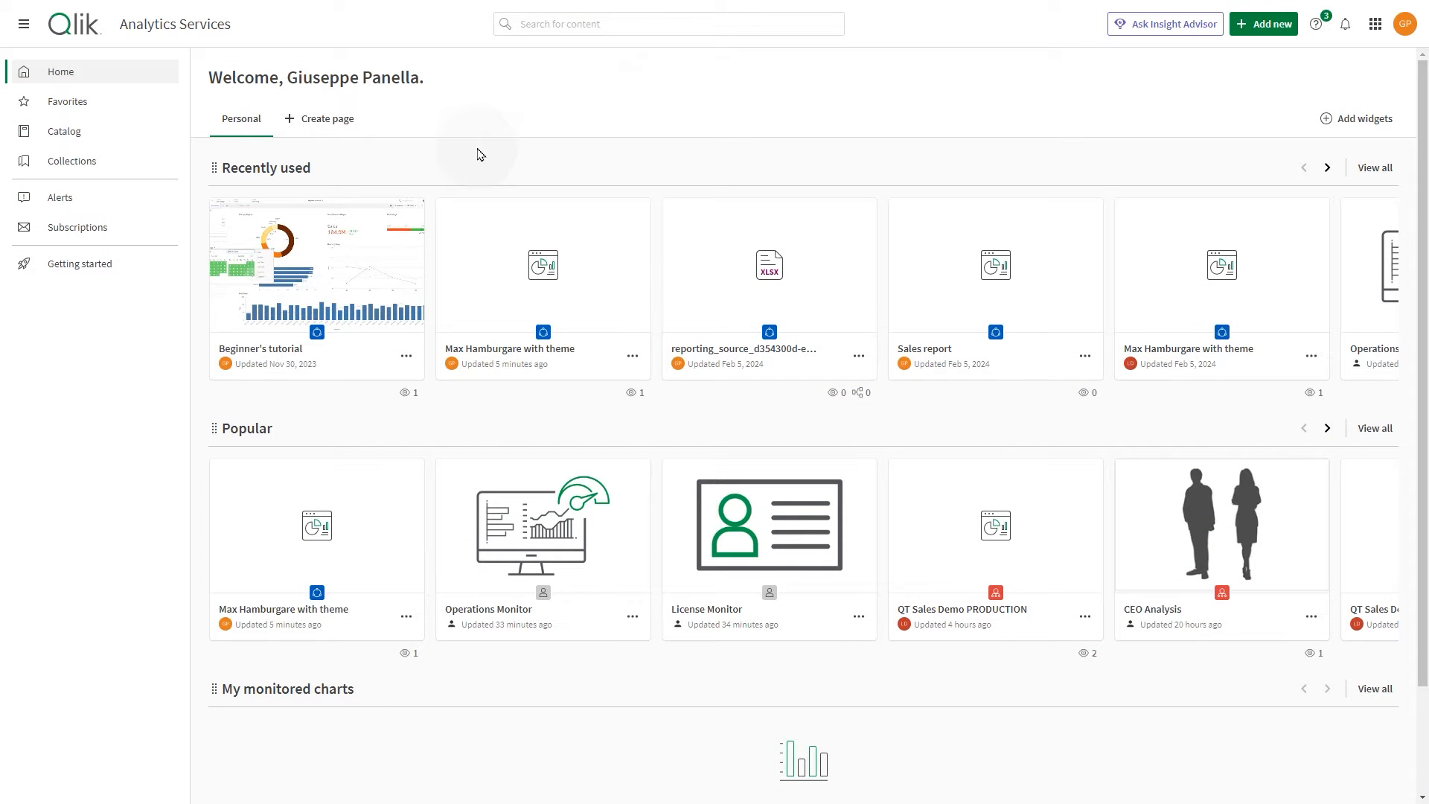
# From the catalog filtered to the Office Add-in space, open the Beginner's tutorial app.
pyautogui.click(64, 131)
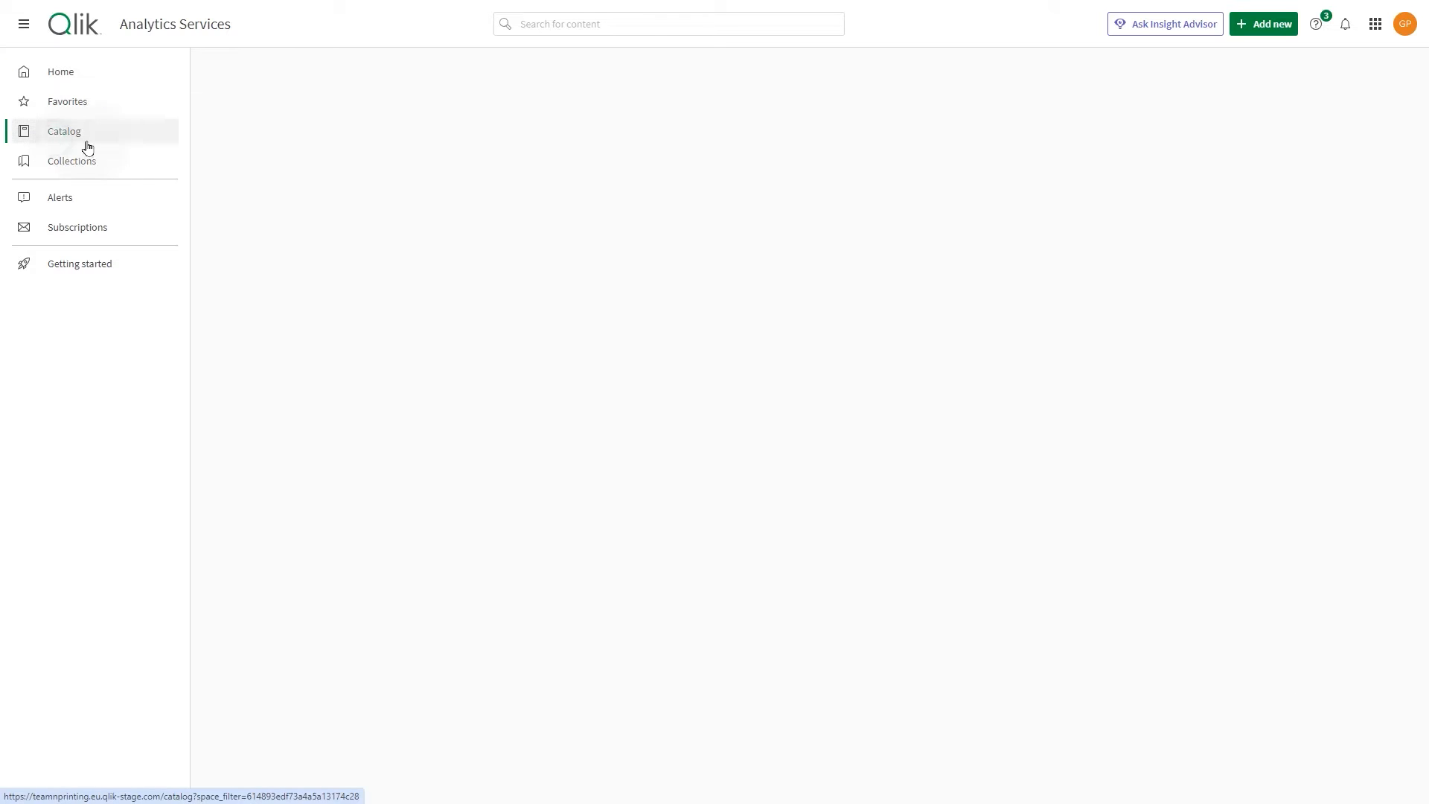
pyautogui.click(64, 131)
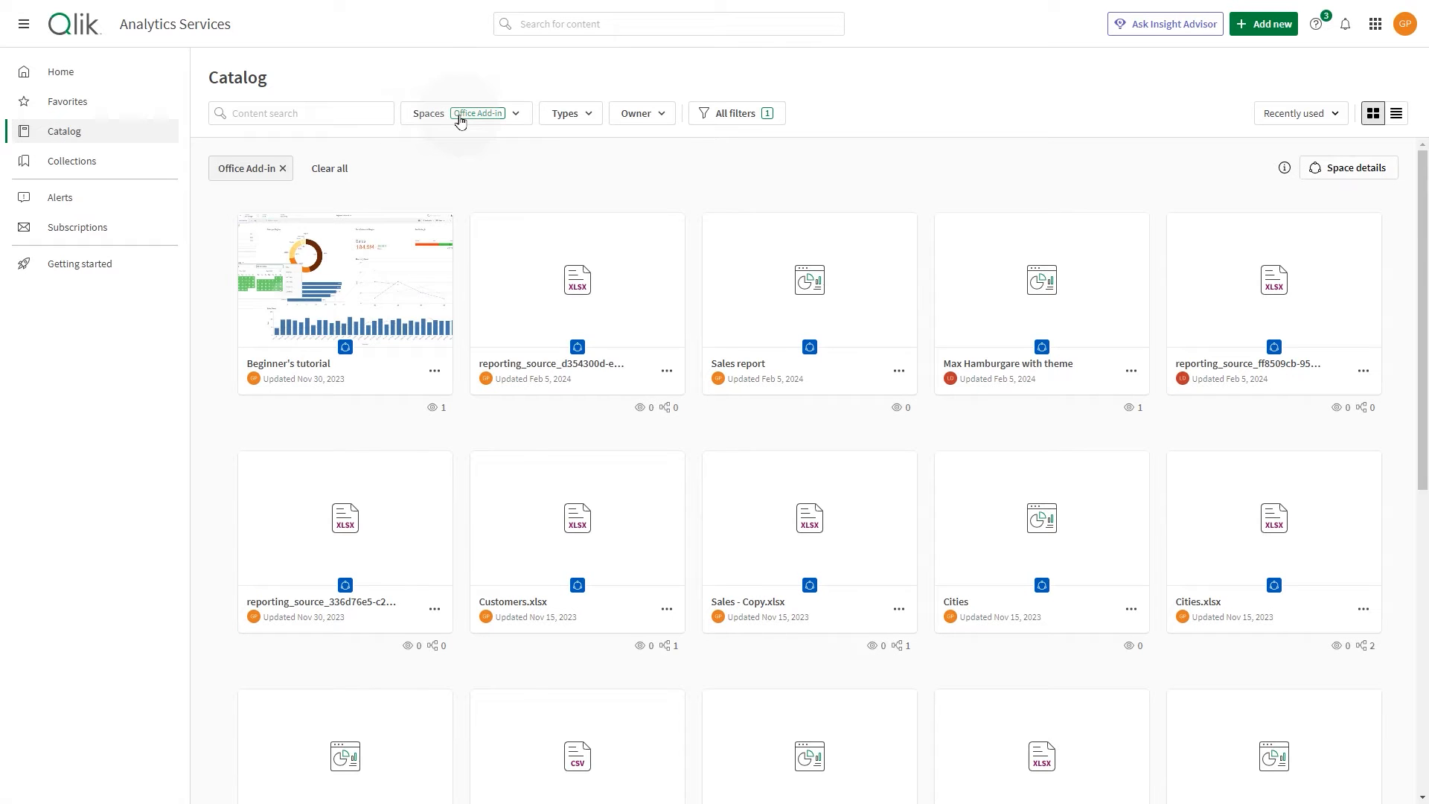
pyautogui.click(429, 113)
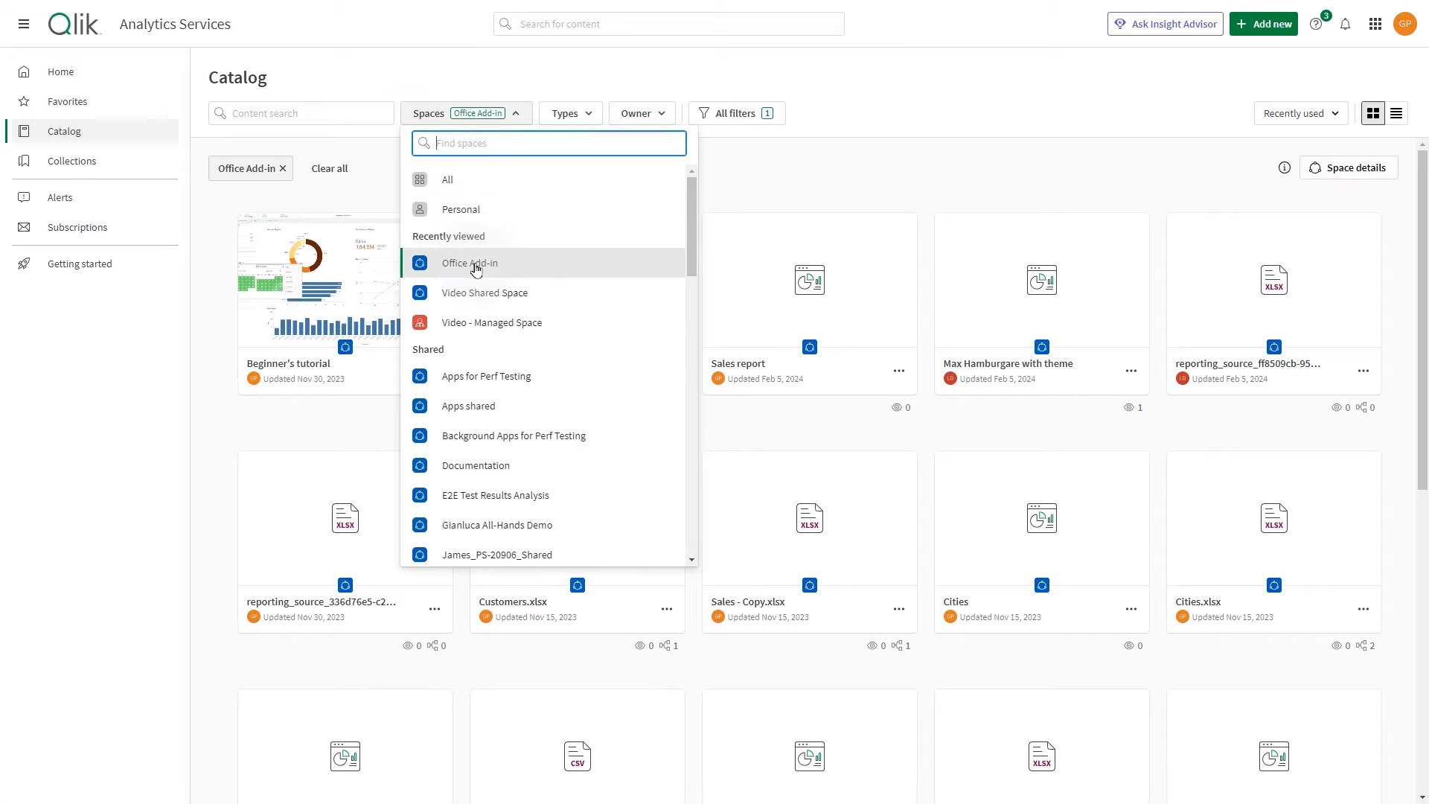
pyautogui.click(469, 262)
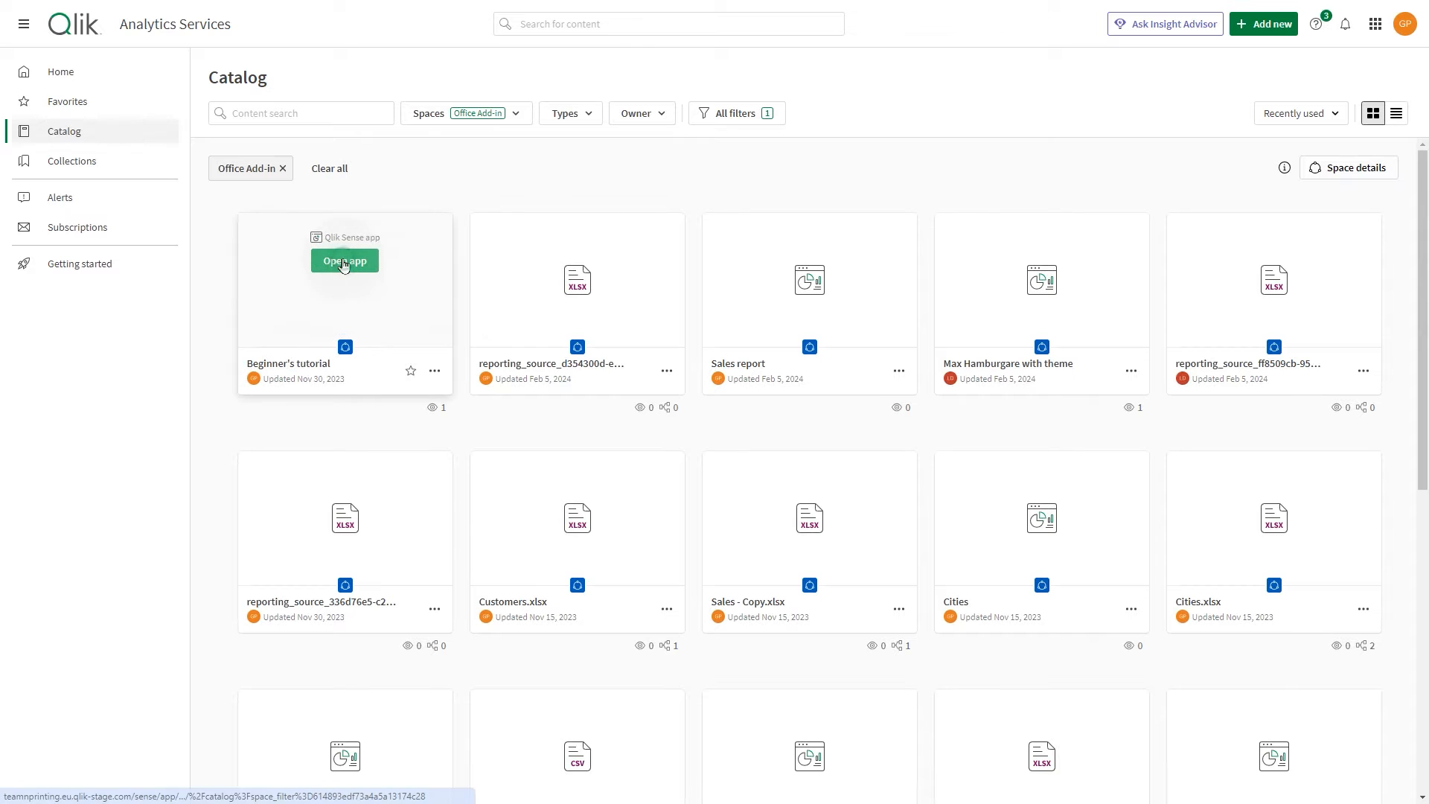
pyautogui.click(344, 259)
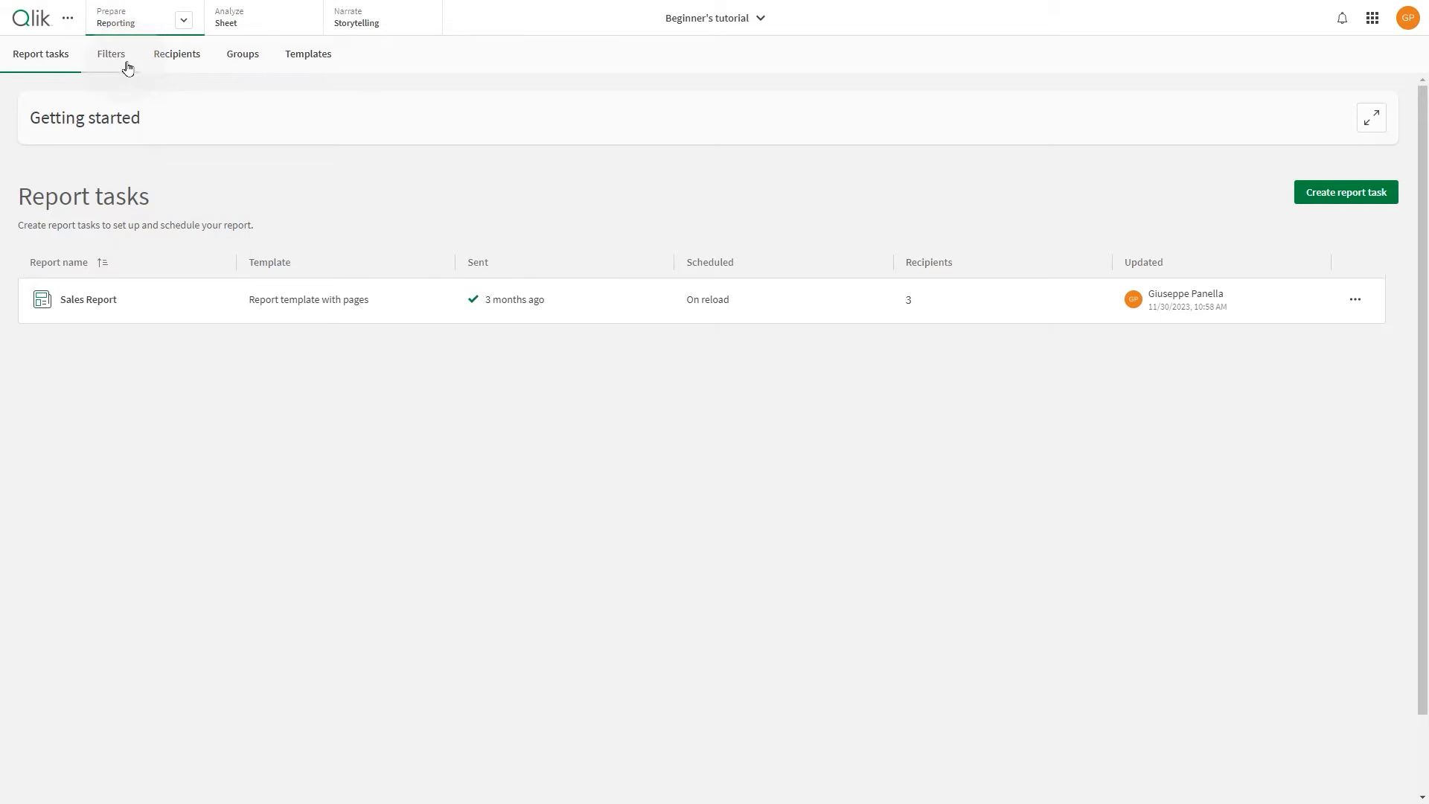
# Review the app's Filters, Recipients, Groups and Templates reporting pages in turn.
pyautogui.click(110, 53)
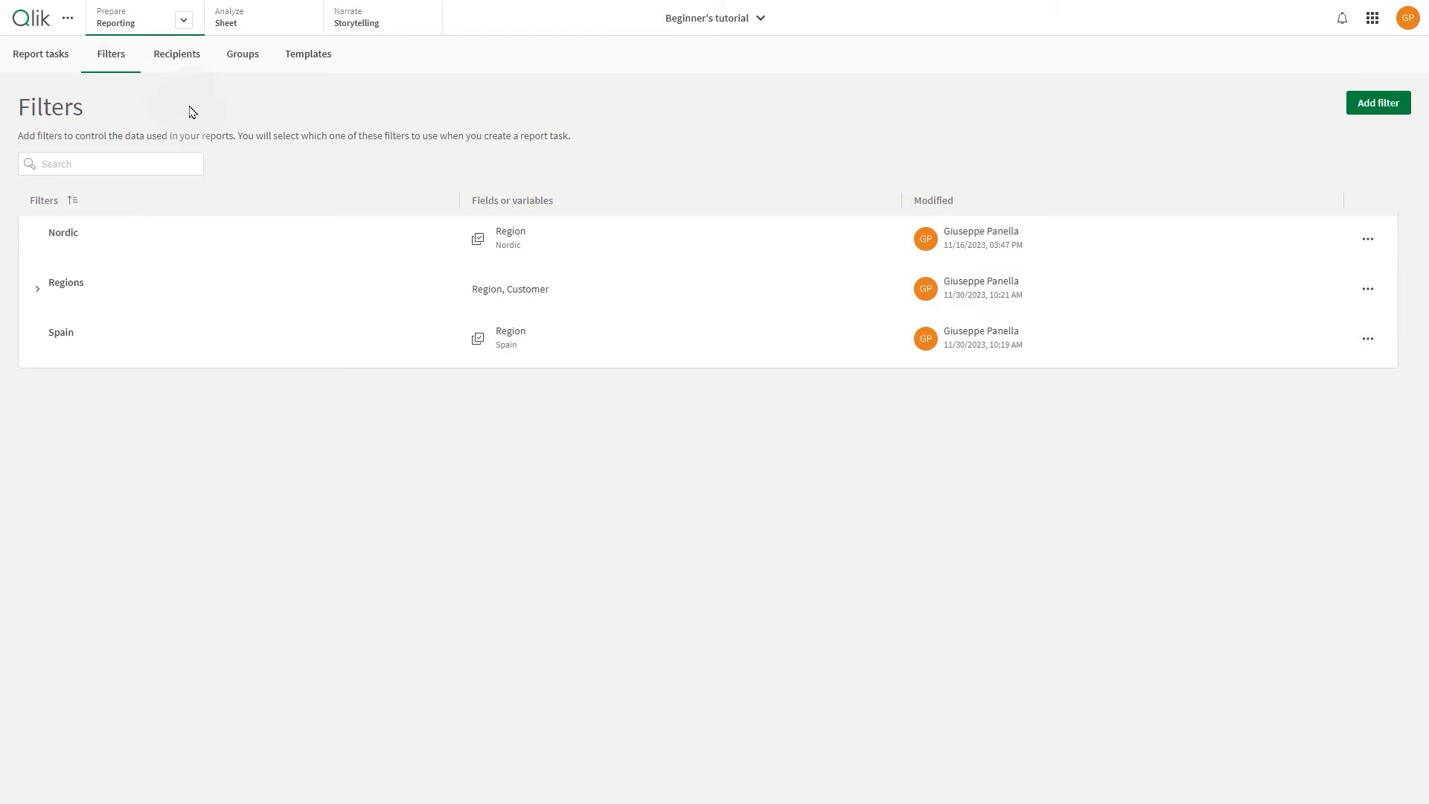
pyautogui.click(176, 54)
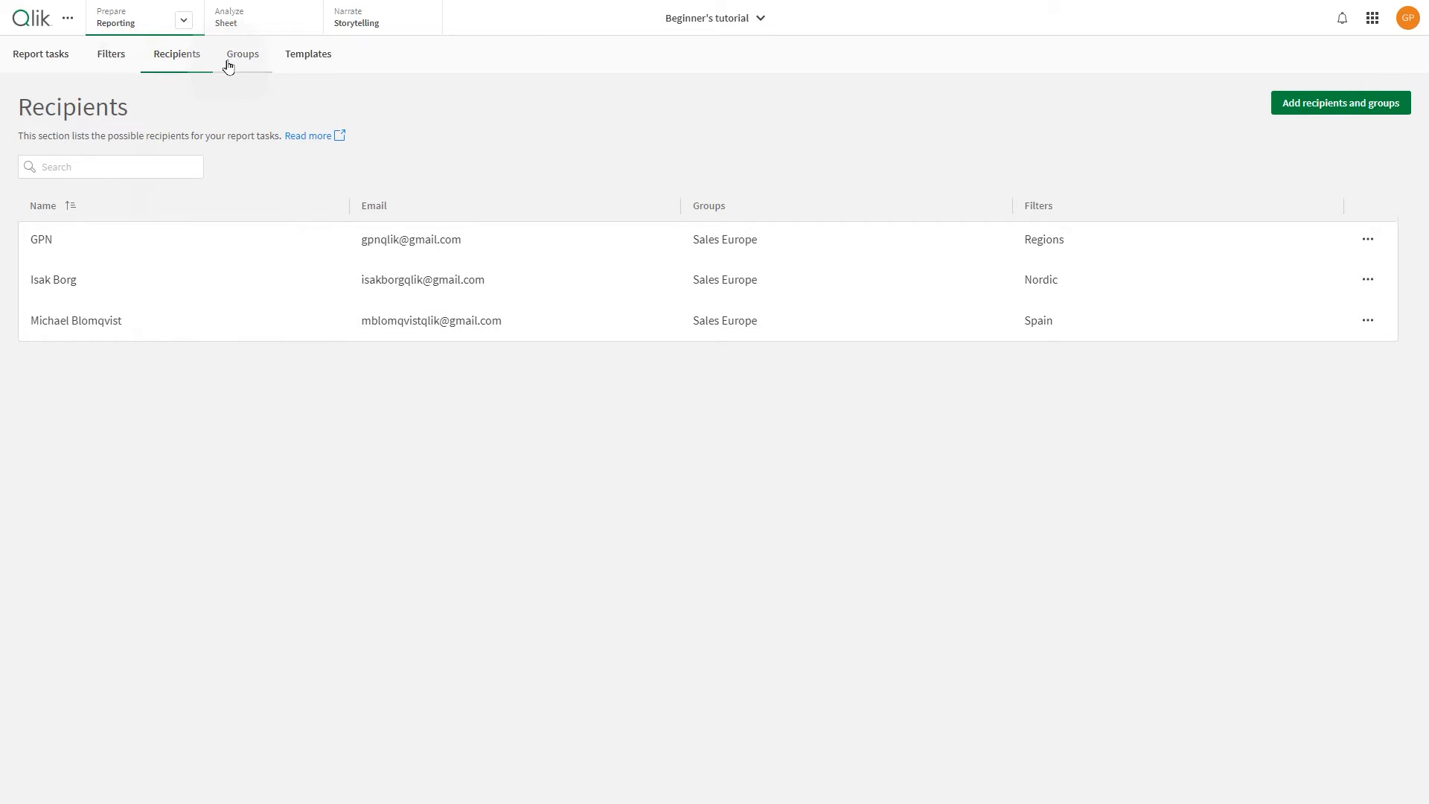
pyautogui.click(242, 54)
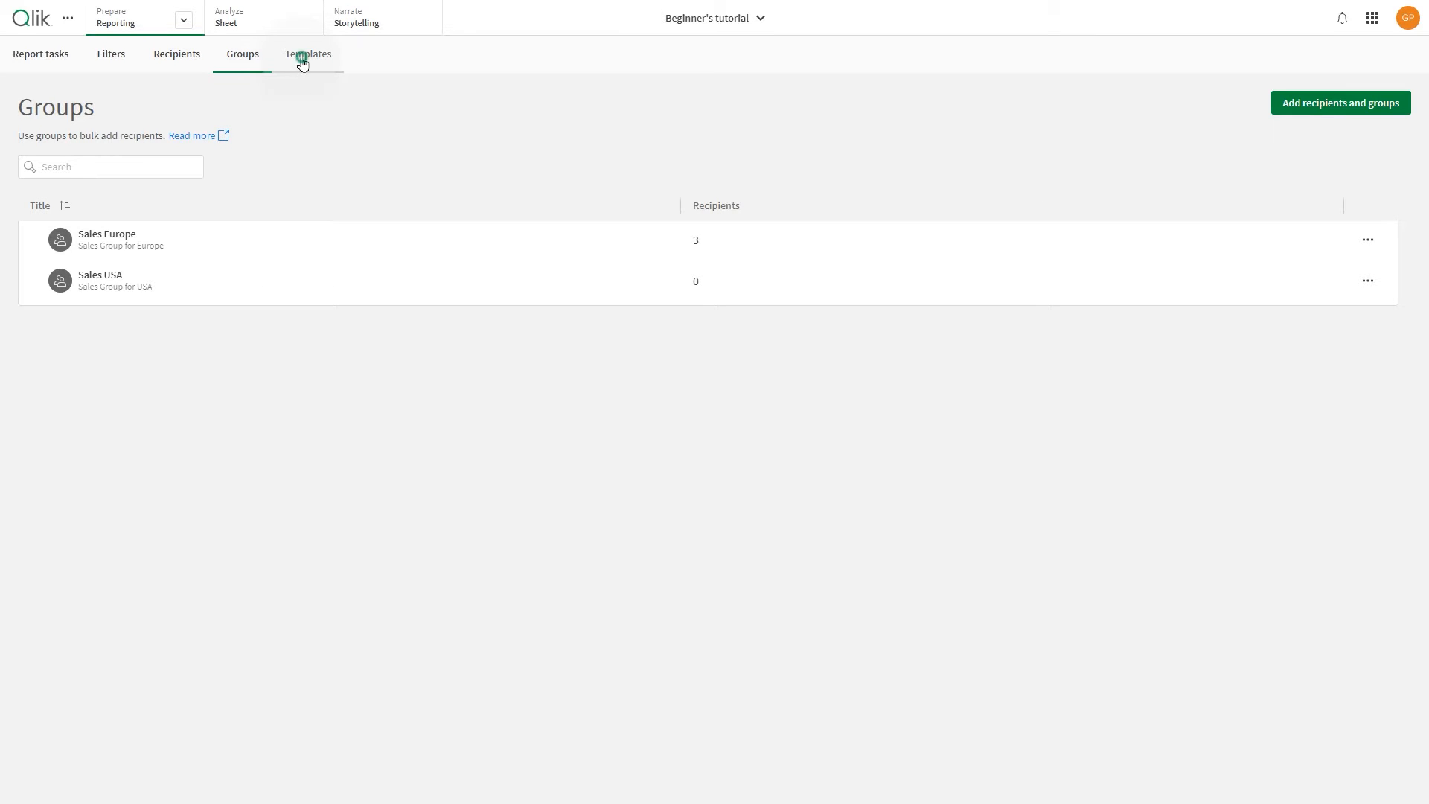
pyautogui.click(308, 53)
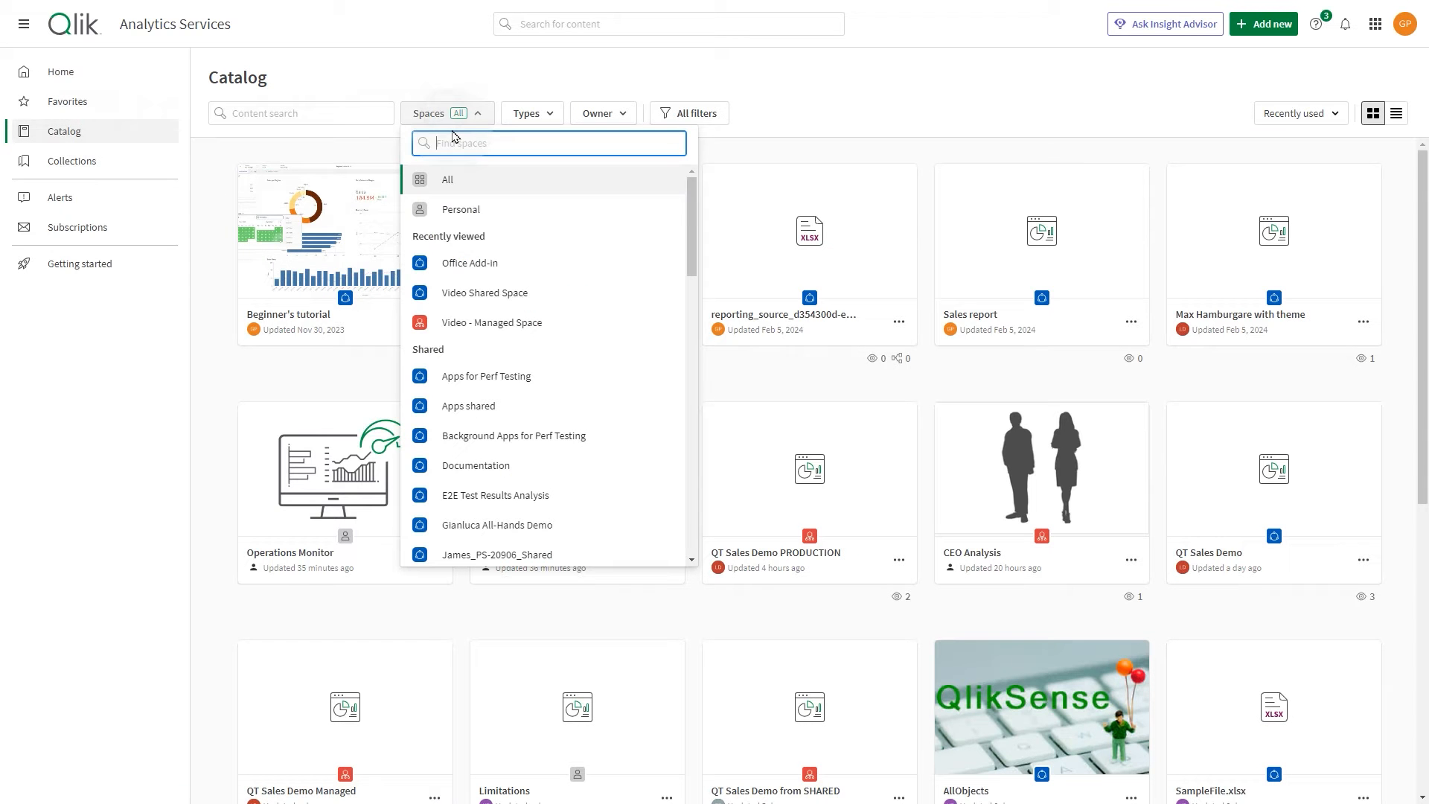
# Publish the app to Video - Managed Space as 'Beginner's tutorial - Managed space'.
pyautogui.click(469, 262)
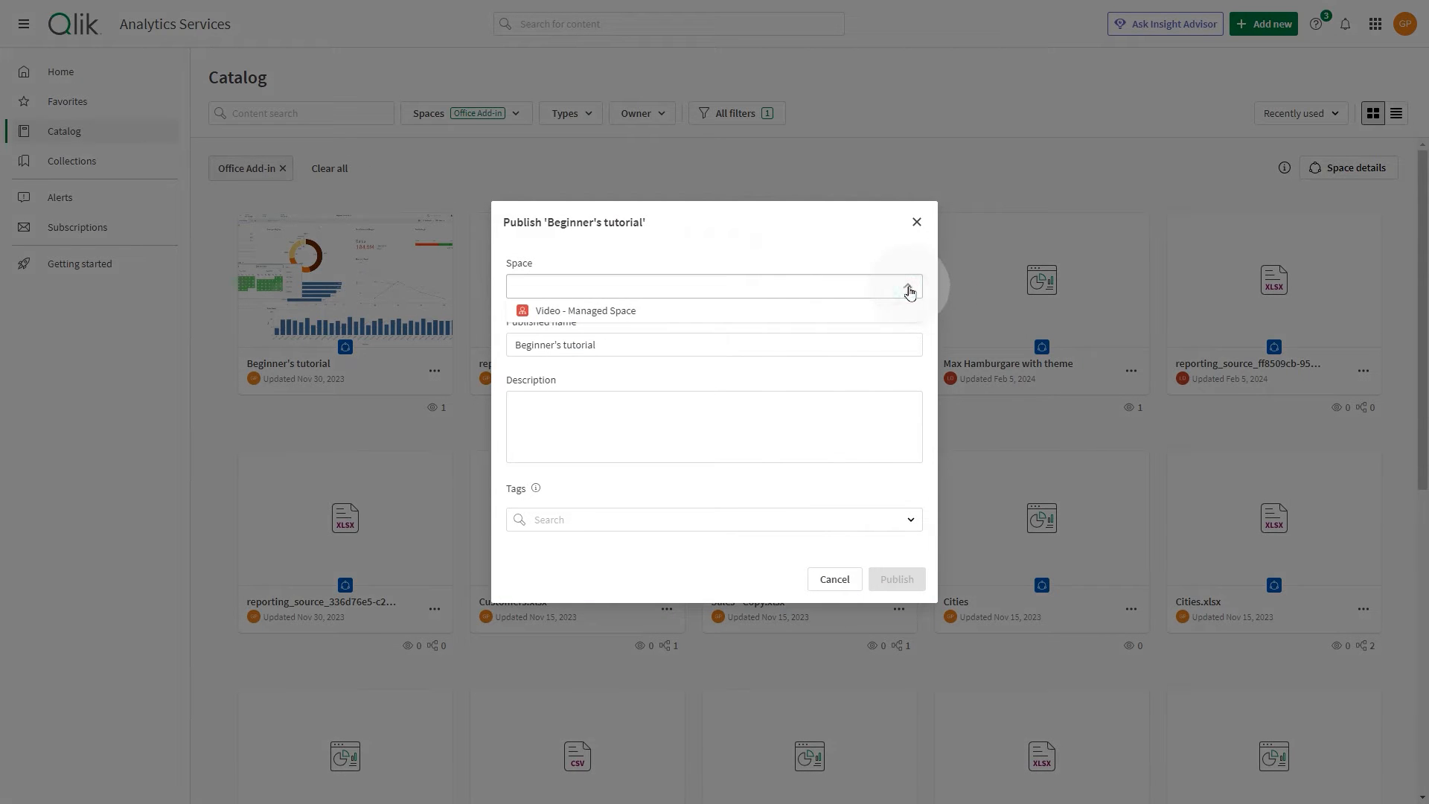
pyautogui.click(586, 310)
pyautogui.write(' - Managed space')
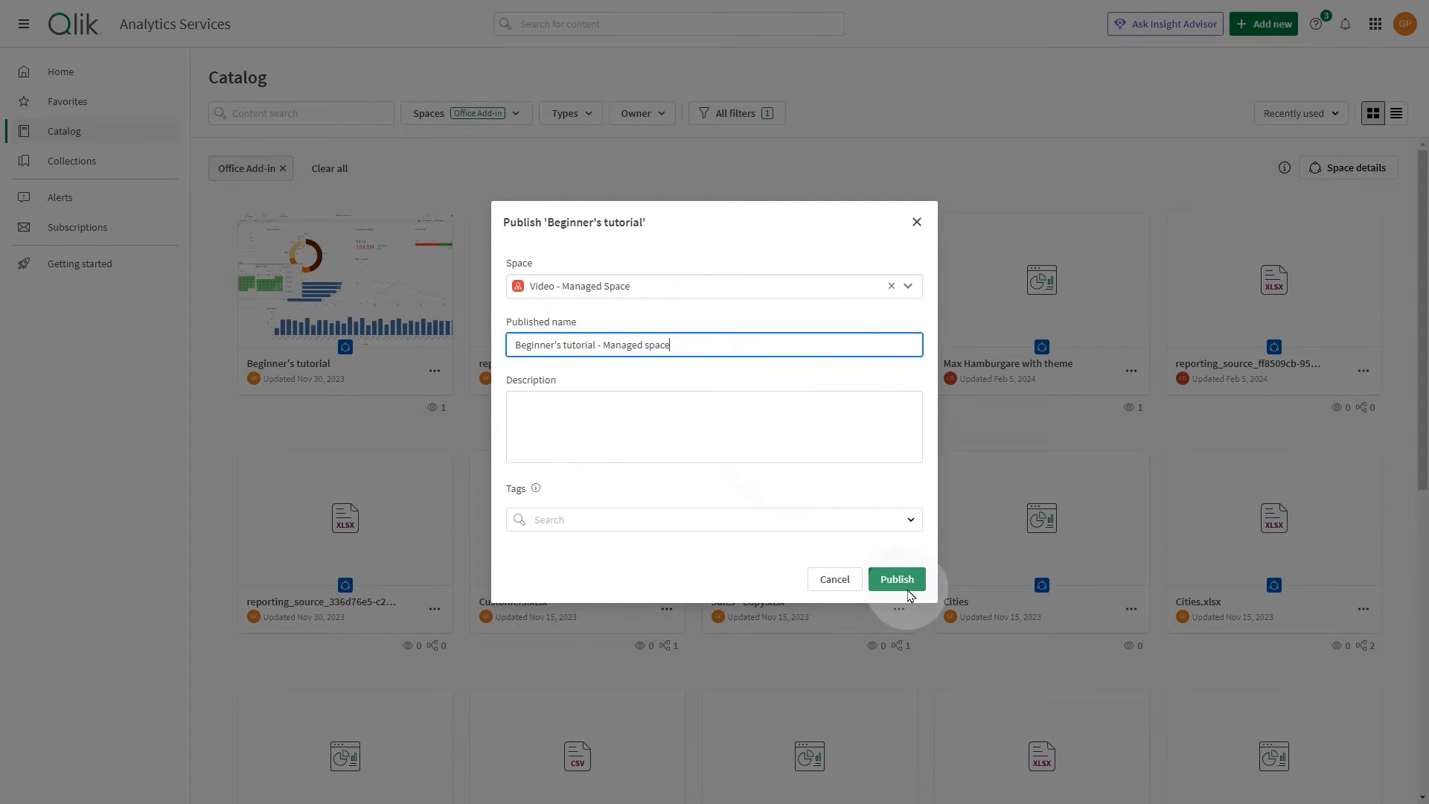
pyautogui.click(896, 579)
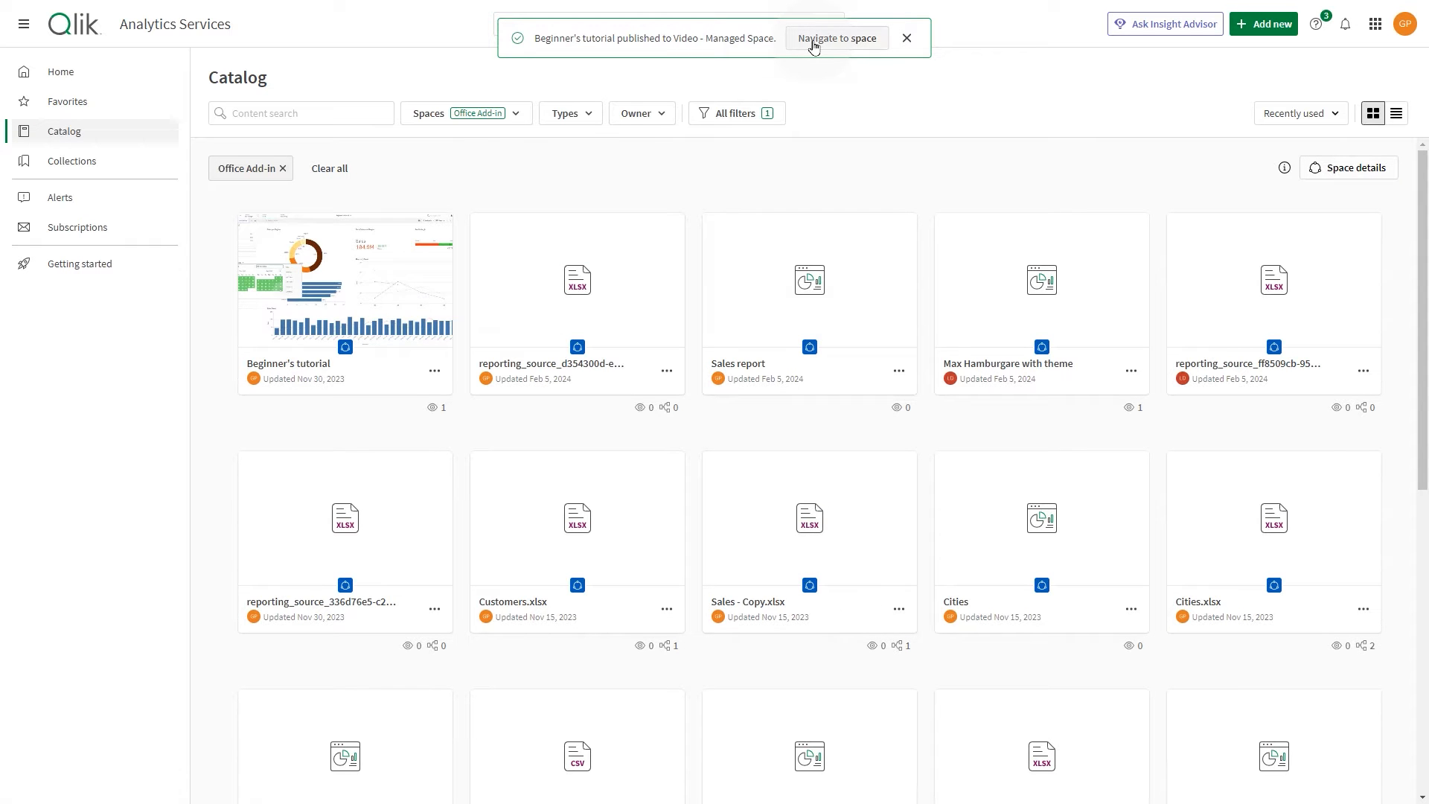
# Open the published managed-space app's Reporting section and check its recipients and groups.
pyautogui.click(835, 38)
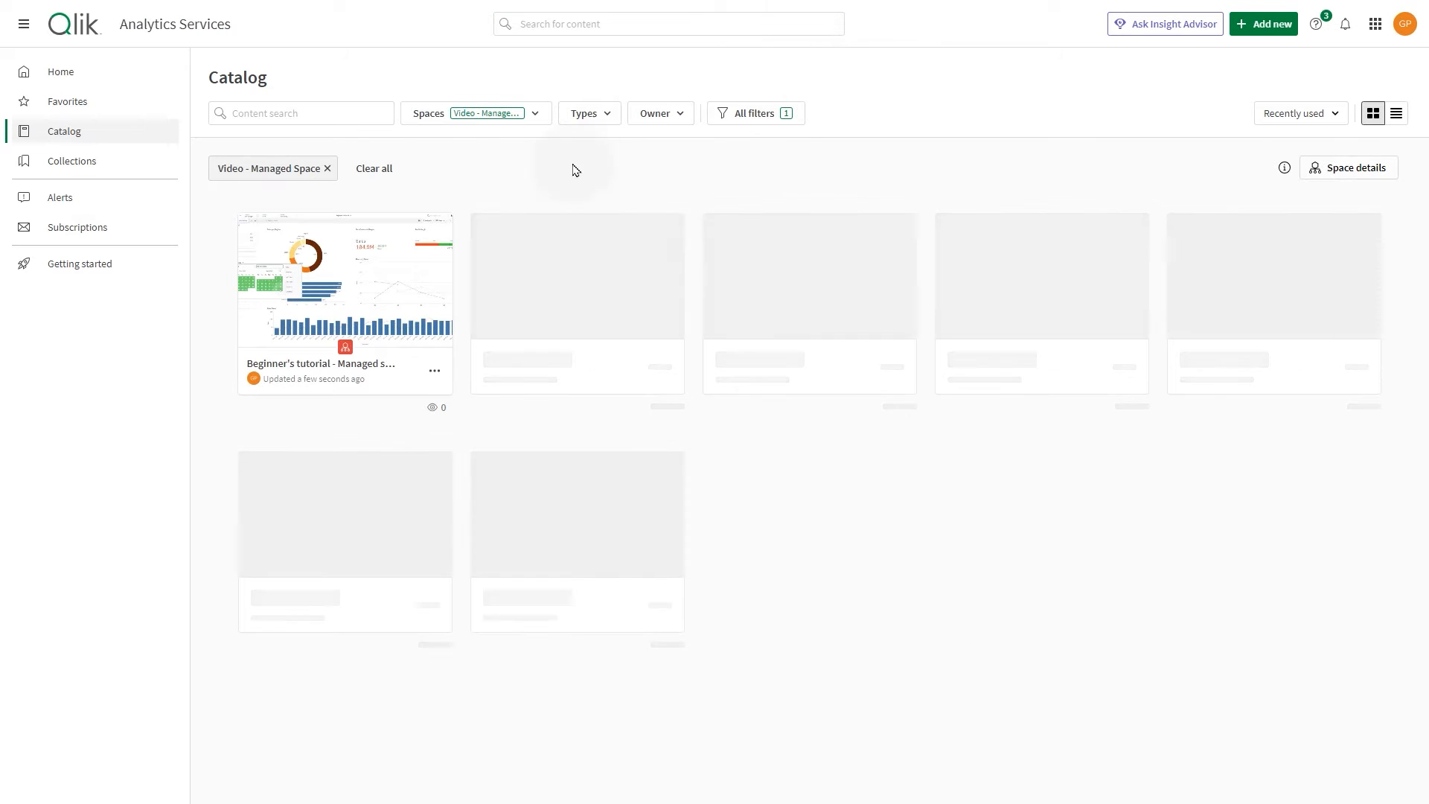
pyautogui.click(344, 278)
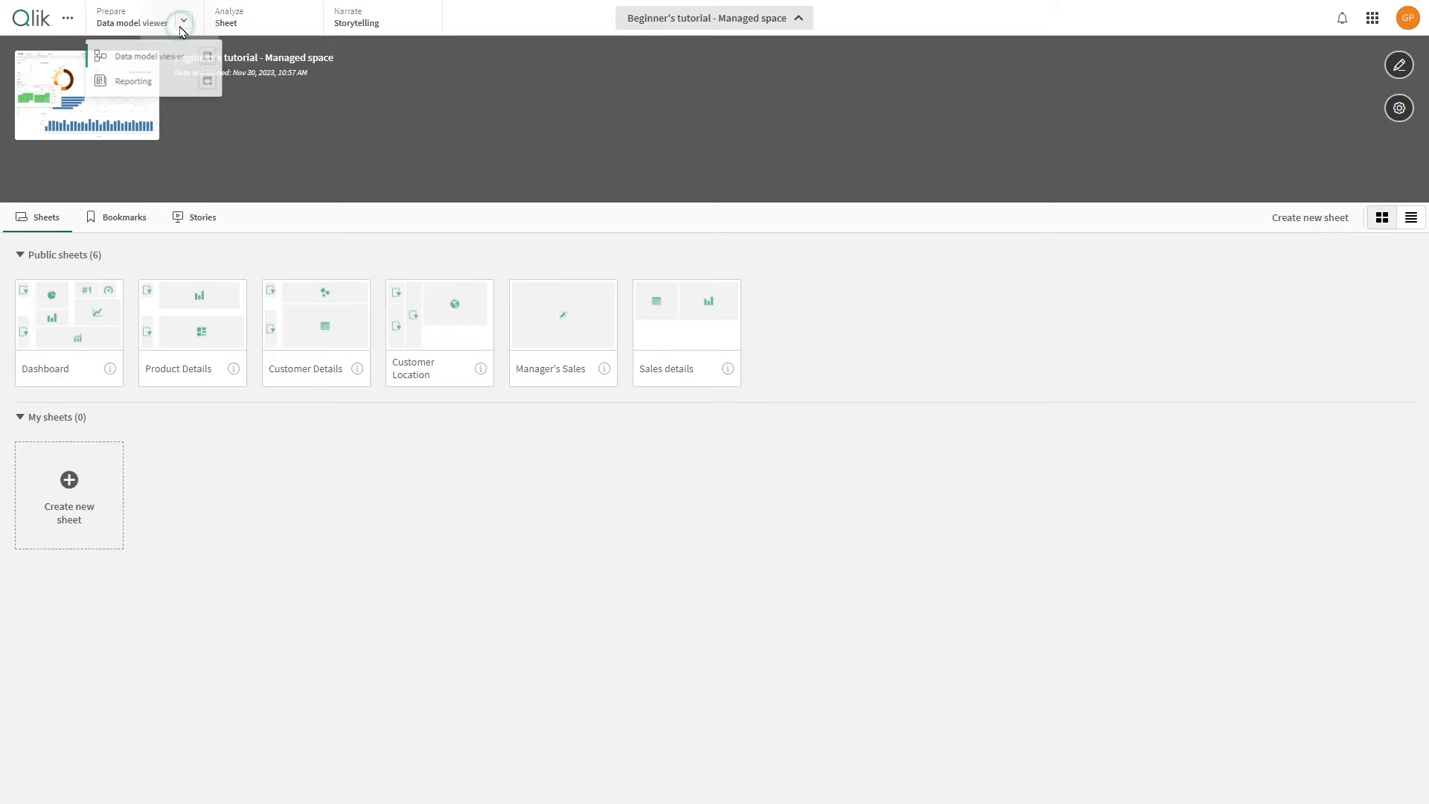
pyautogui.click(133, 81)
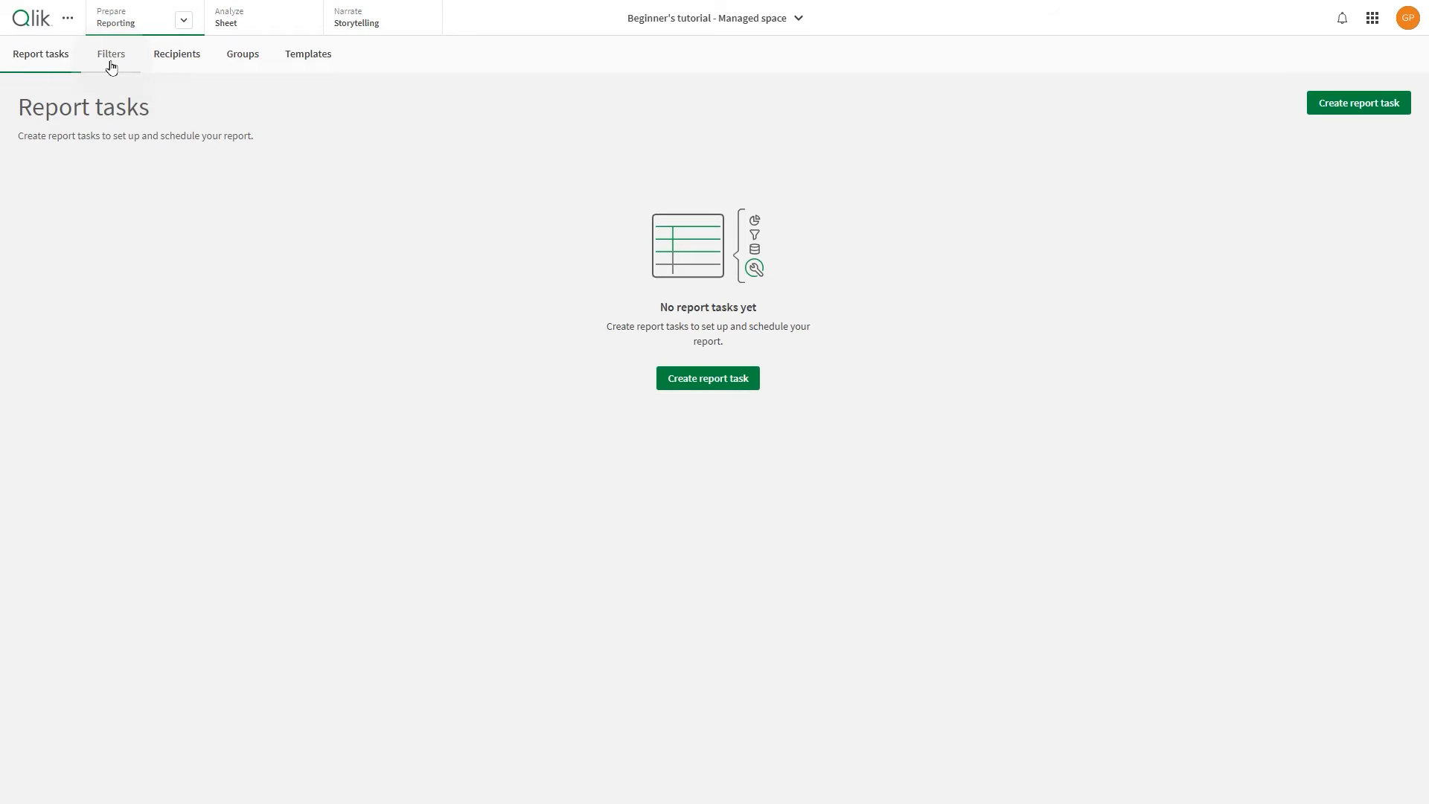
pyautogui.click(175, 54)
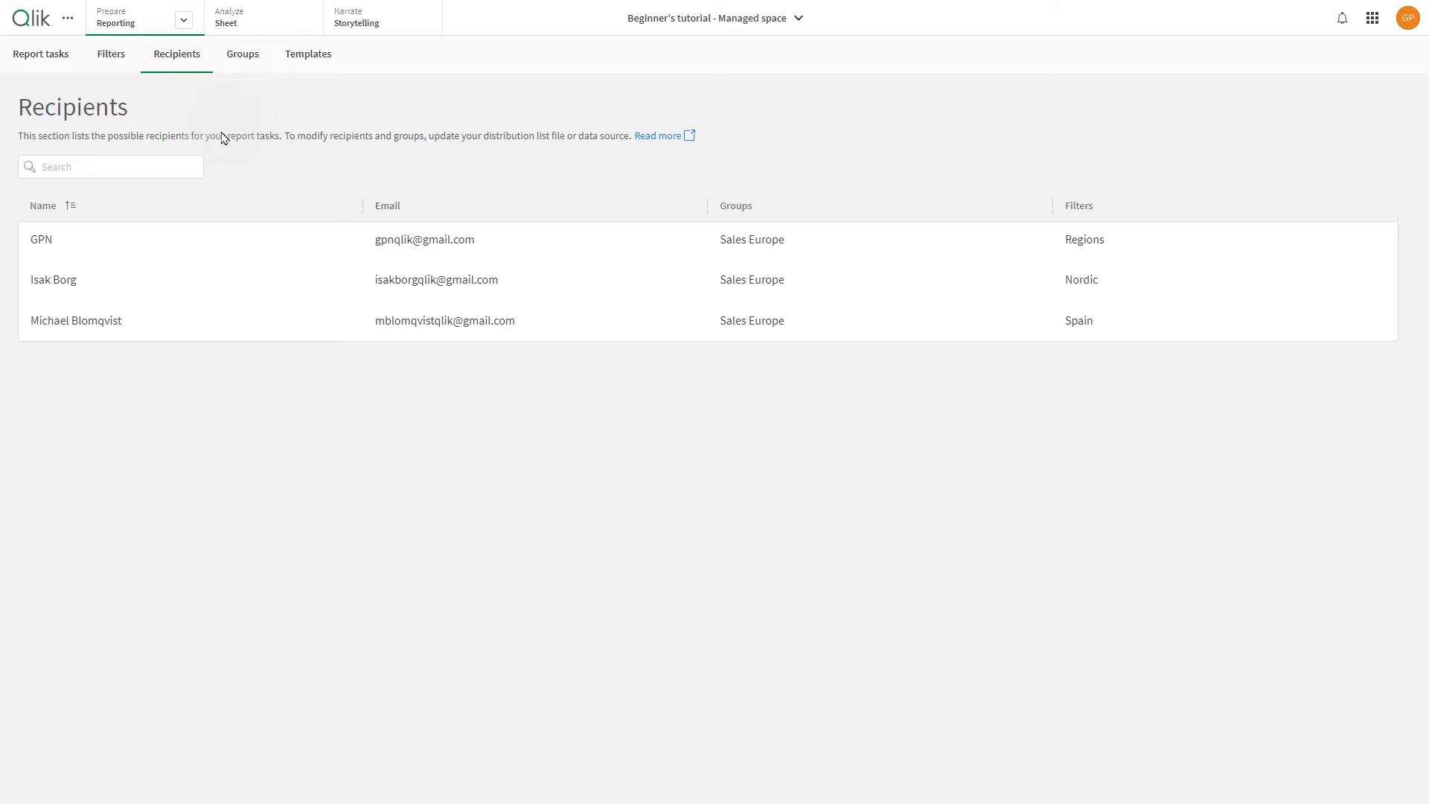
pyautogui.click(242, 54)
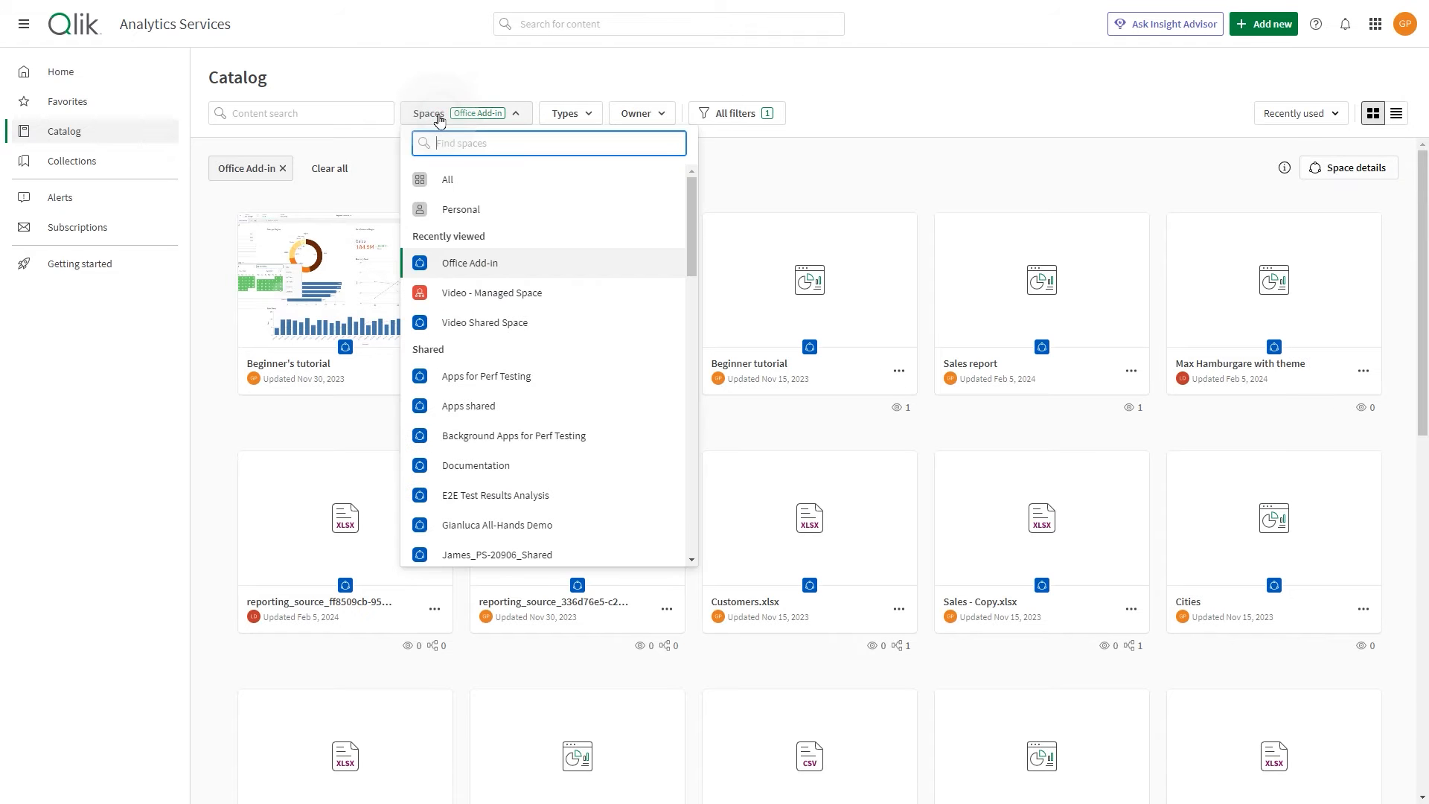
# In Video - Managed Space, start a new dataset upload from local data files.
pyautogui.click(491, 293)
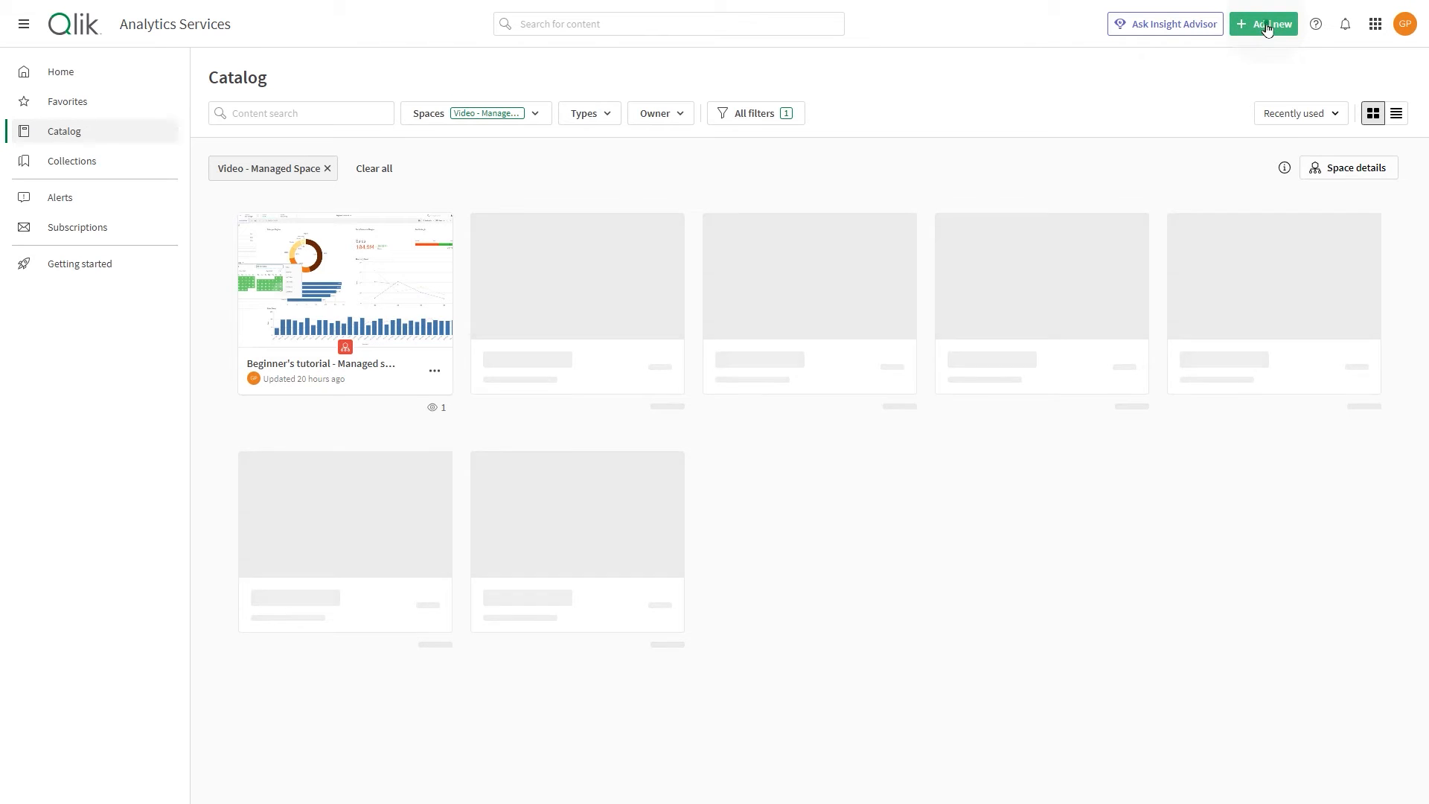
pyautogui.click(1265, 22)
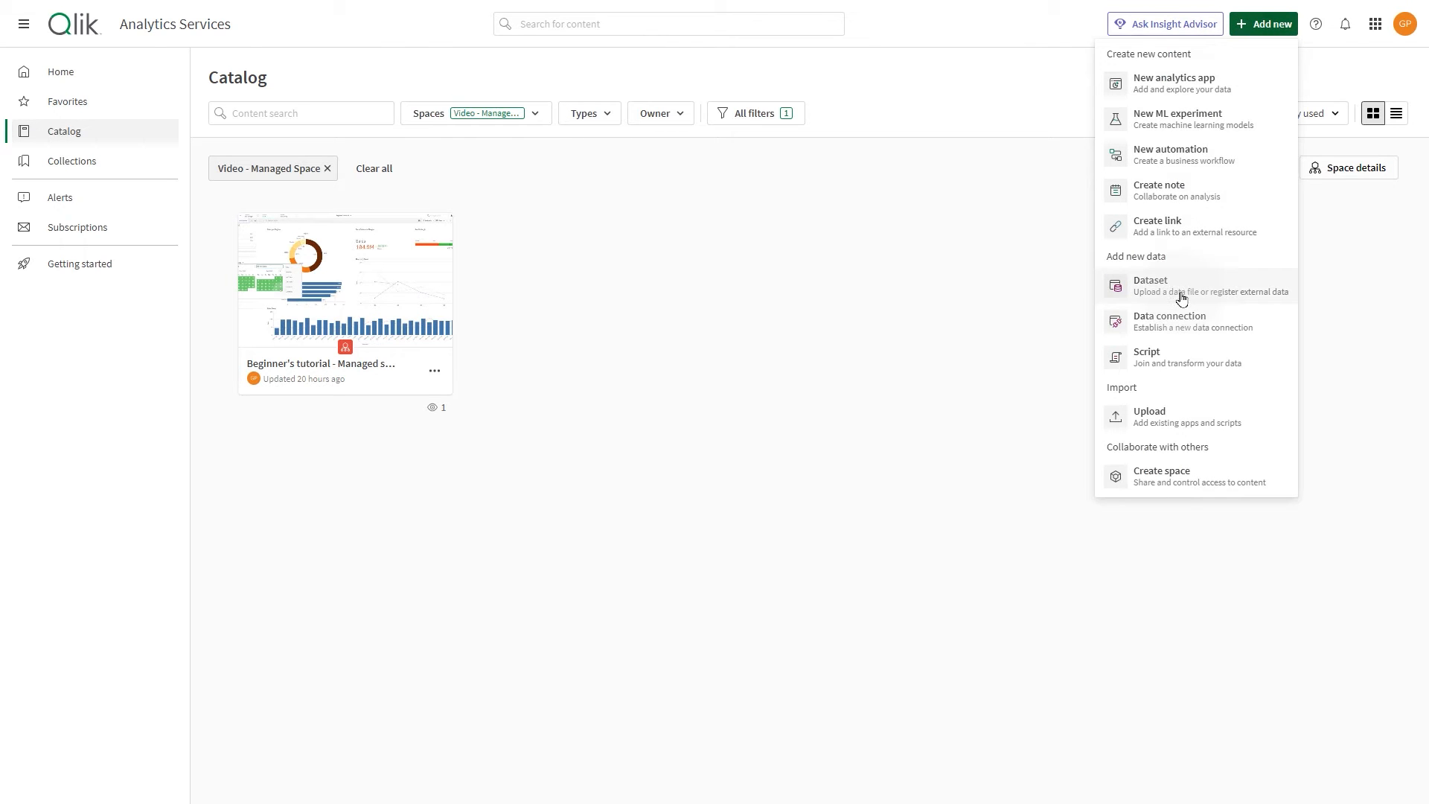
pyautogui.click(1151, 284)
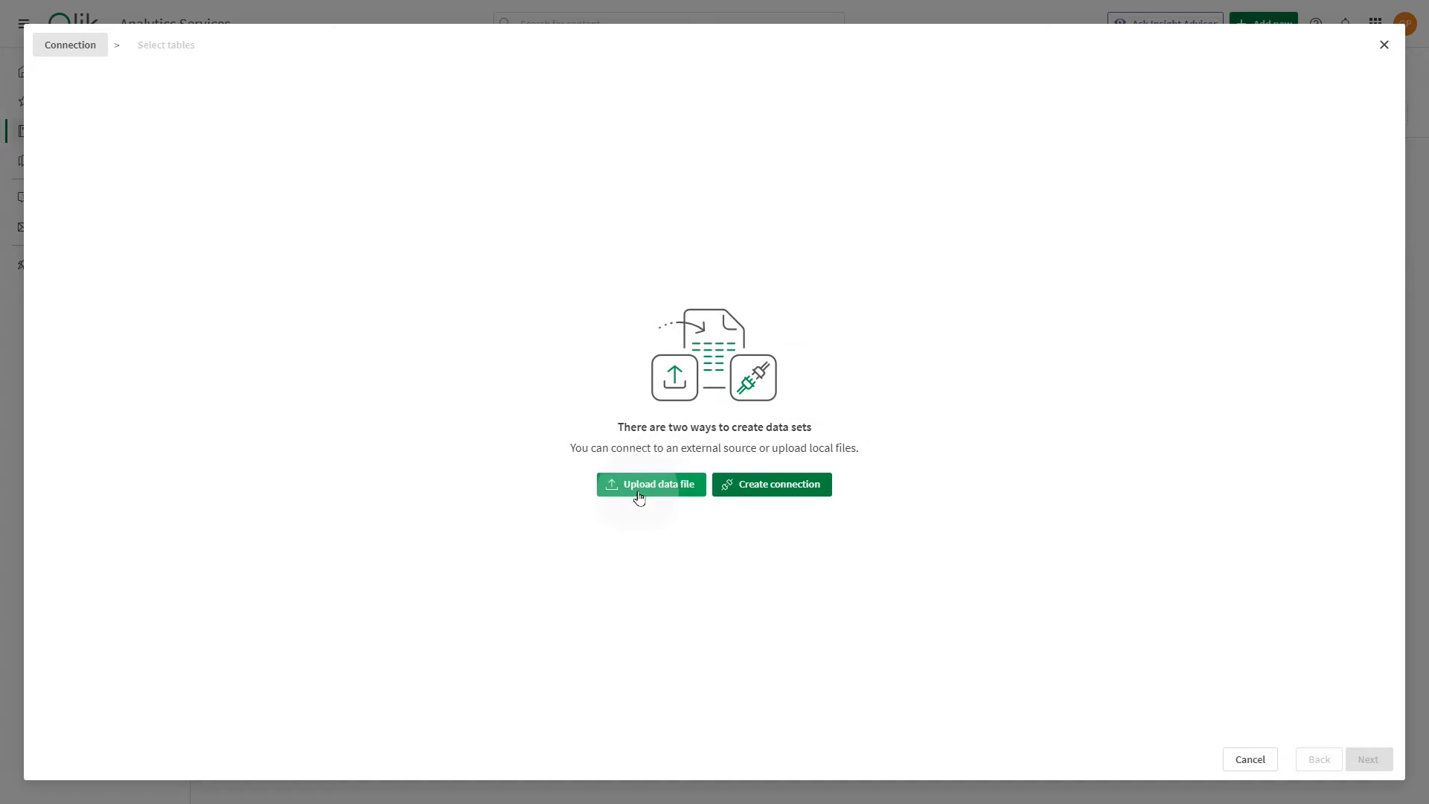
pyautogui.click(651, 484)
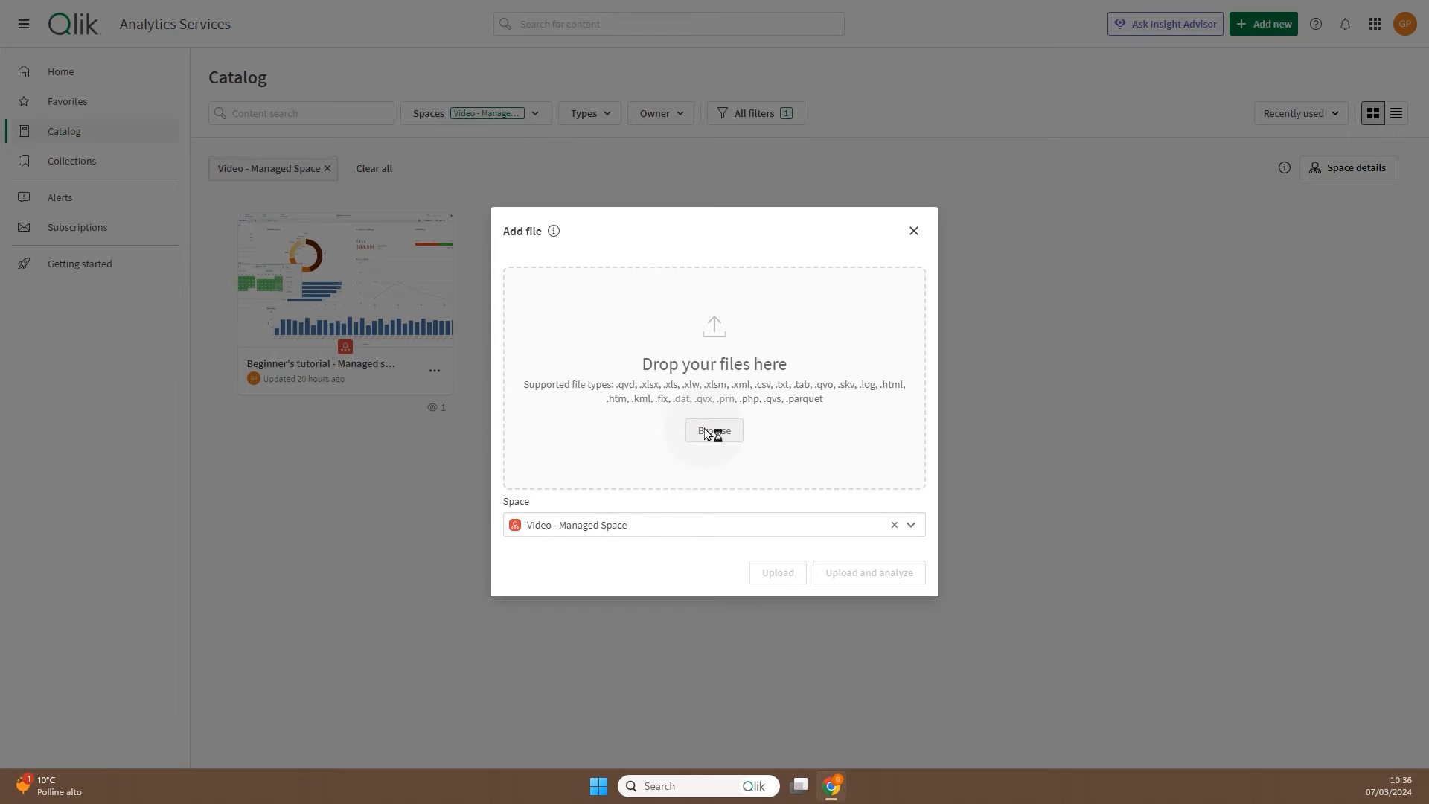
pyautogui.click(713, 429)
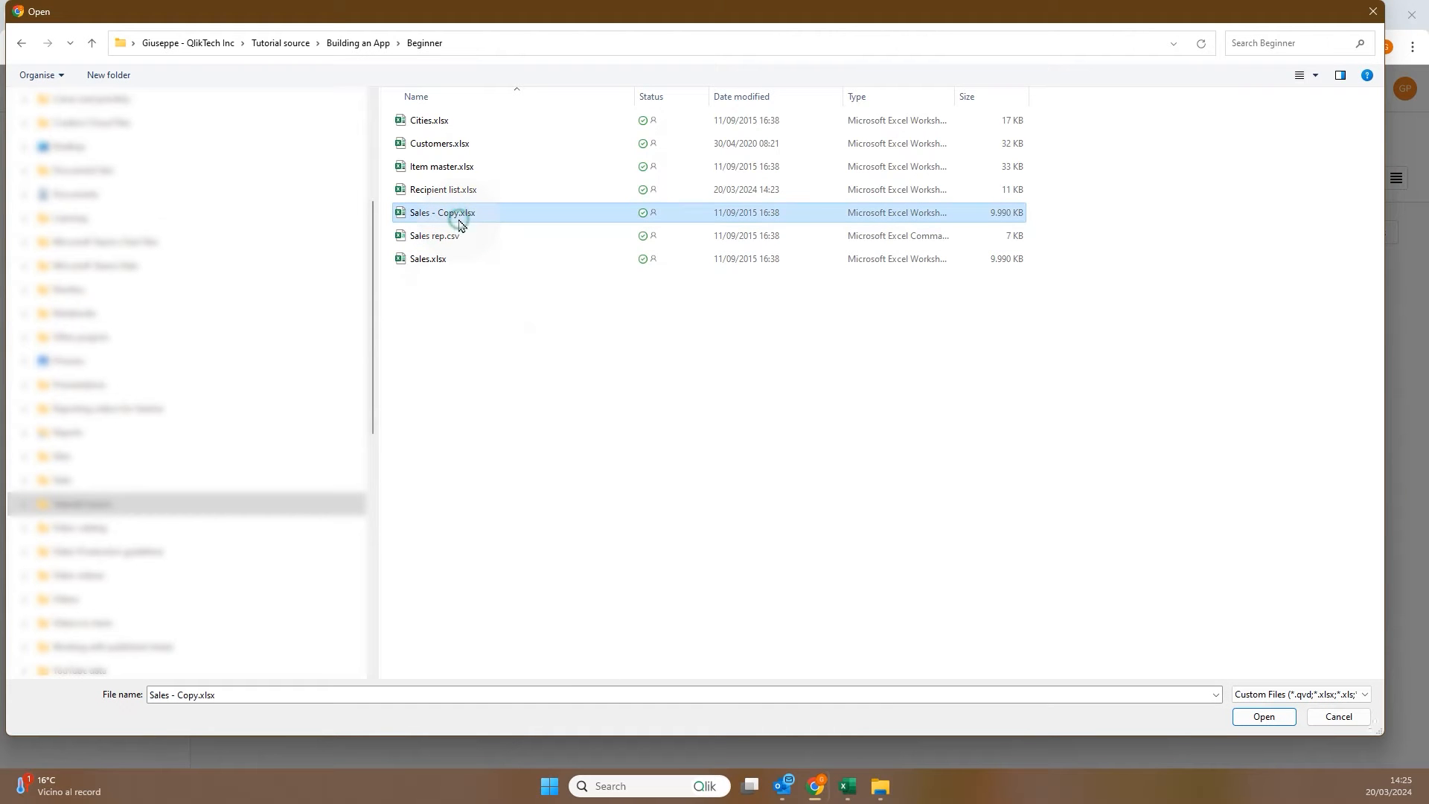
# Select Sales - Copy.xlsx and the other tutorial data files for upload.
pyautogui.click(428, 120)
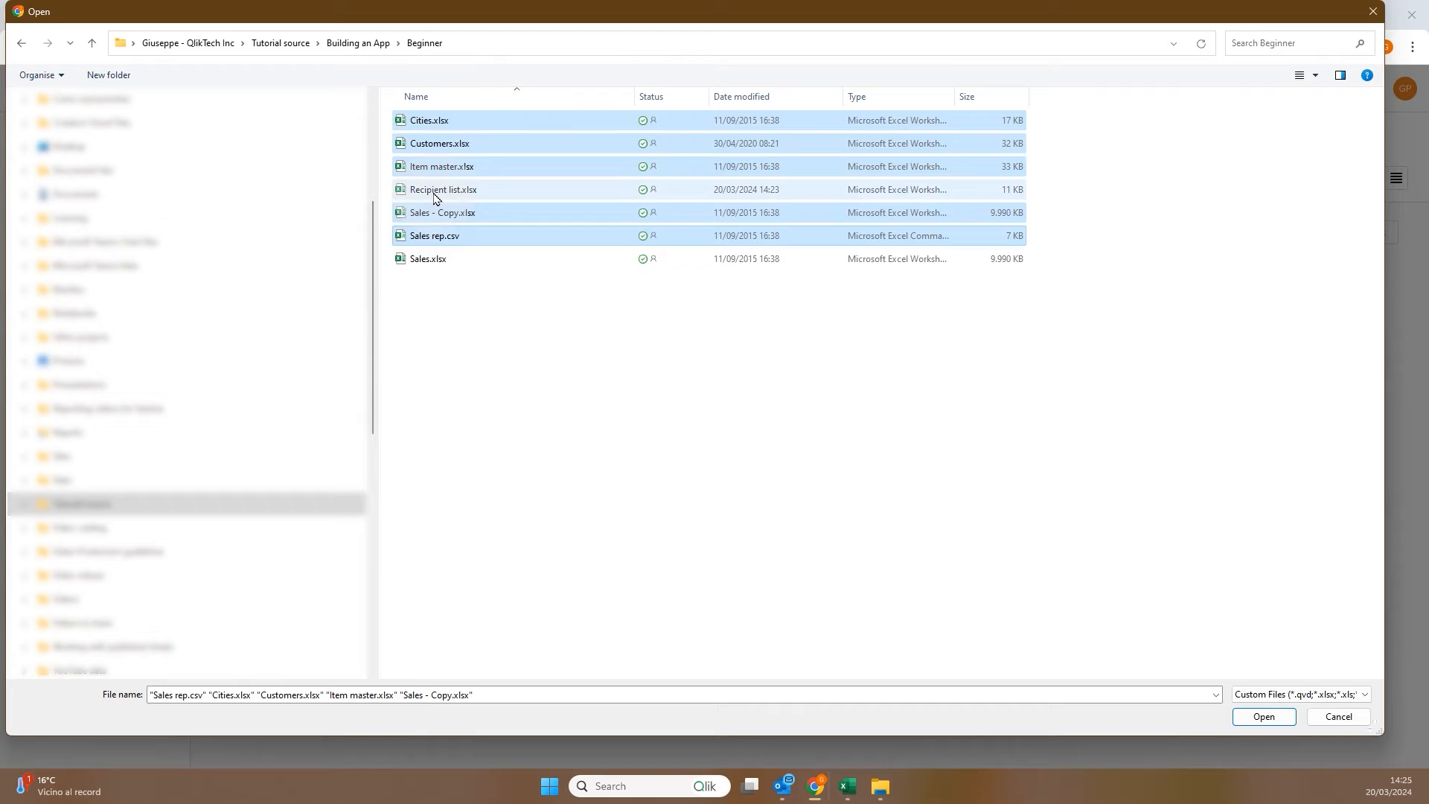
pyautogui.click(1264, 716)
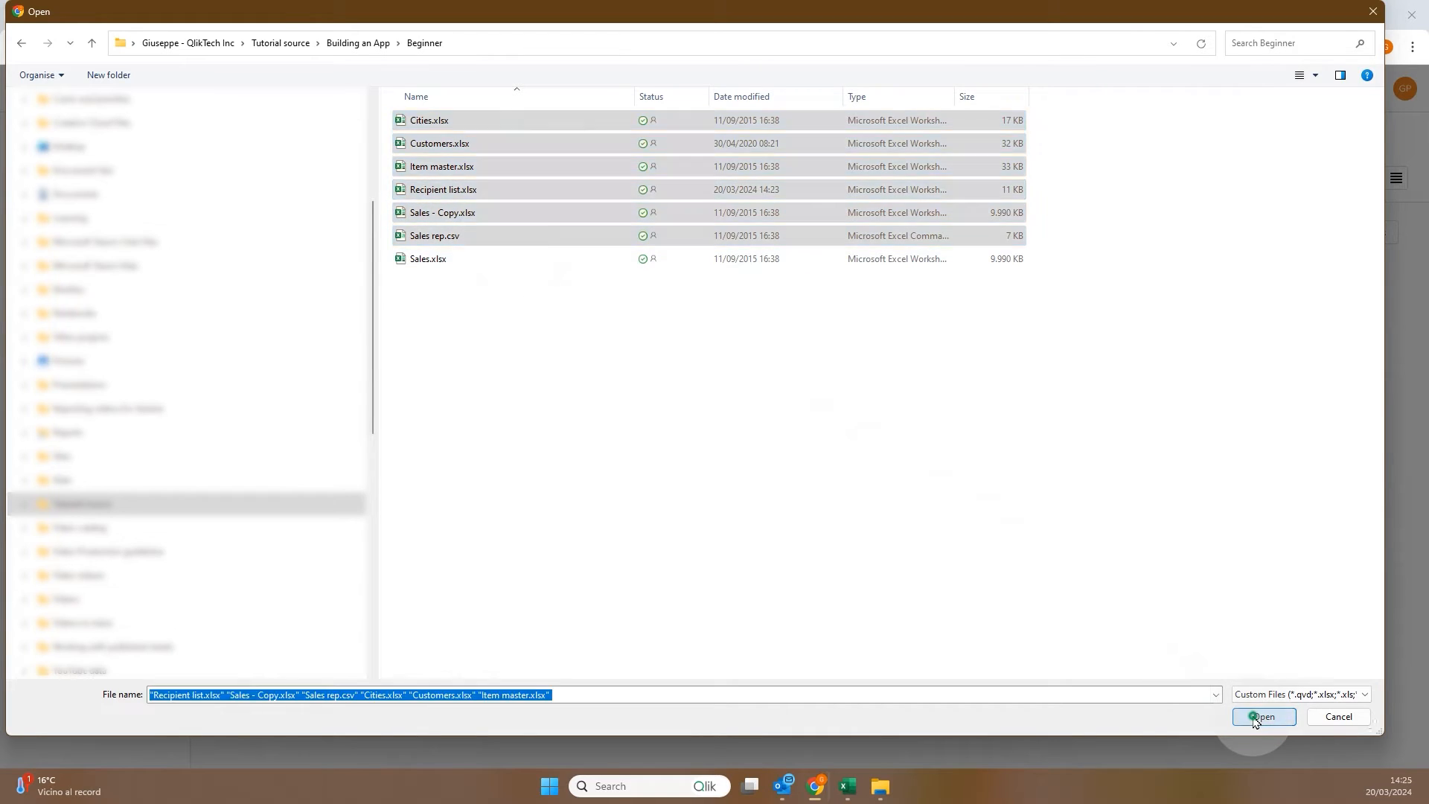
pyautogui.click(1264, 716)
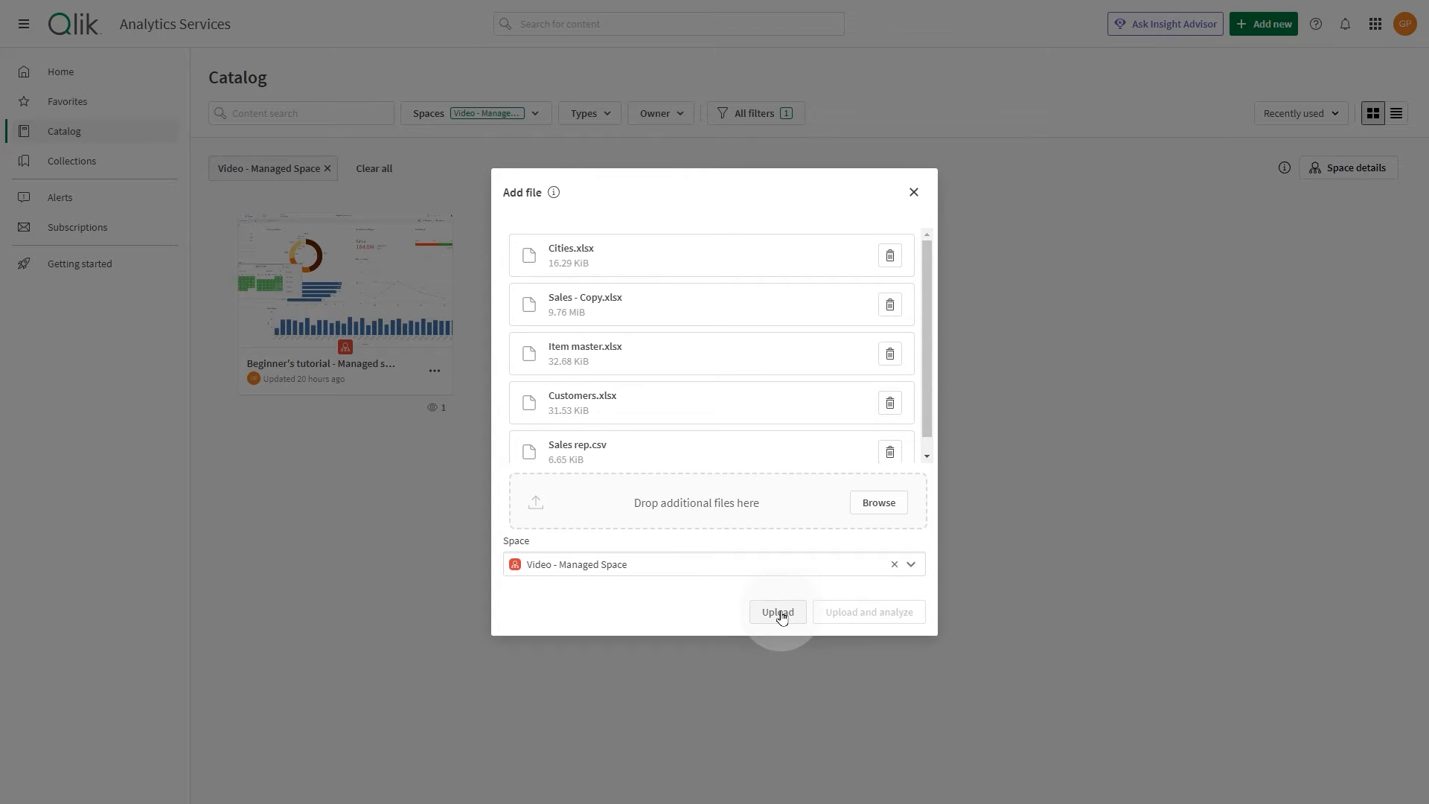
# Upload the five data files to the managed space and open the tutorial app's options.
pyautogui.click(777, 612)
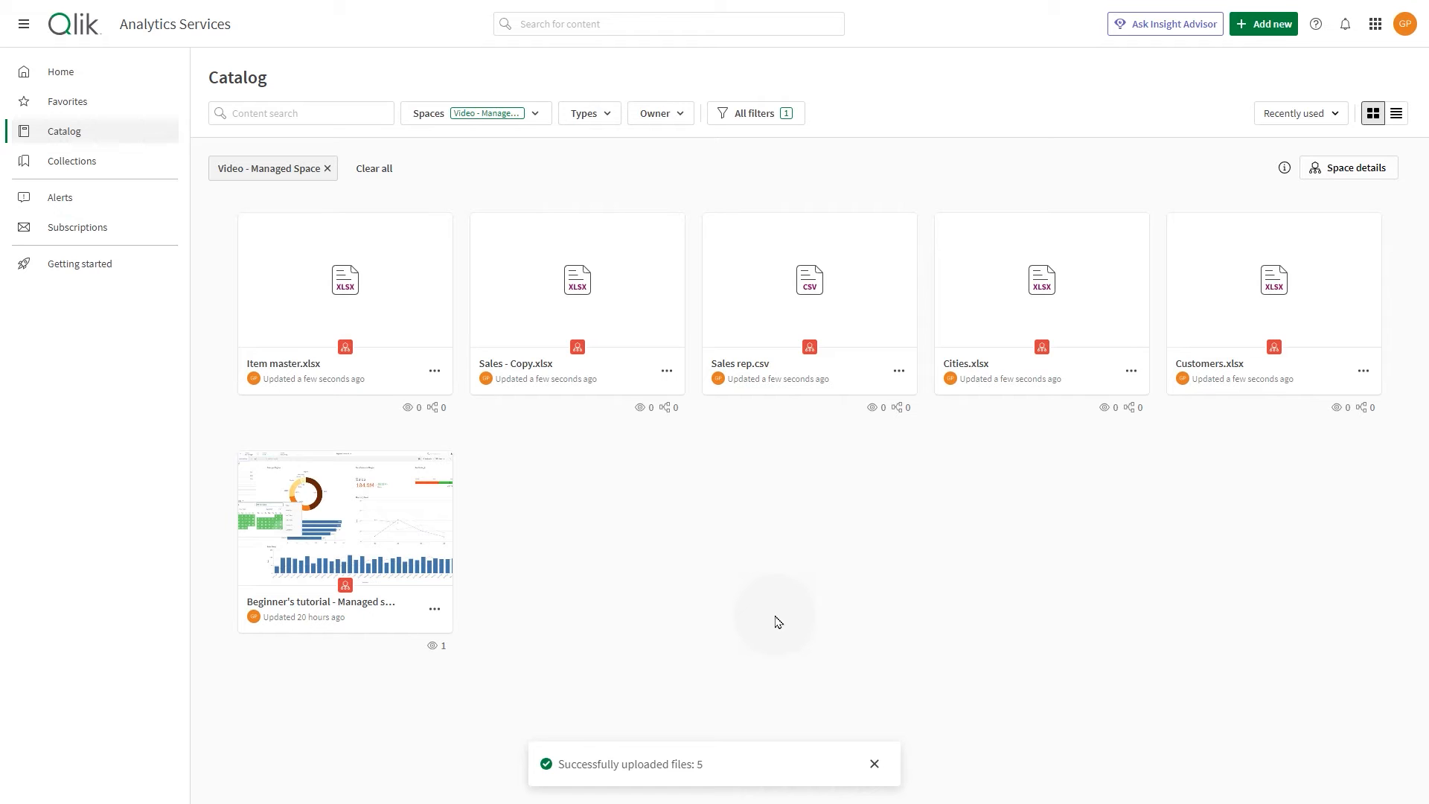
pyautogui.moveTo(774, 621)
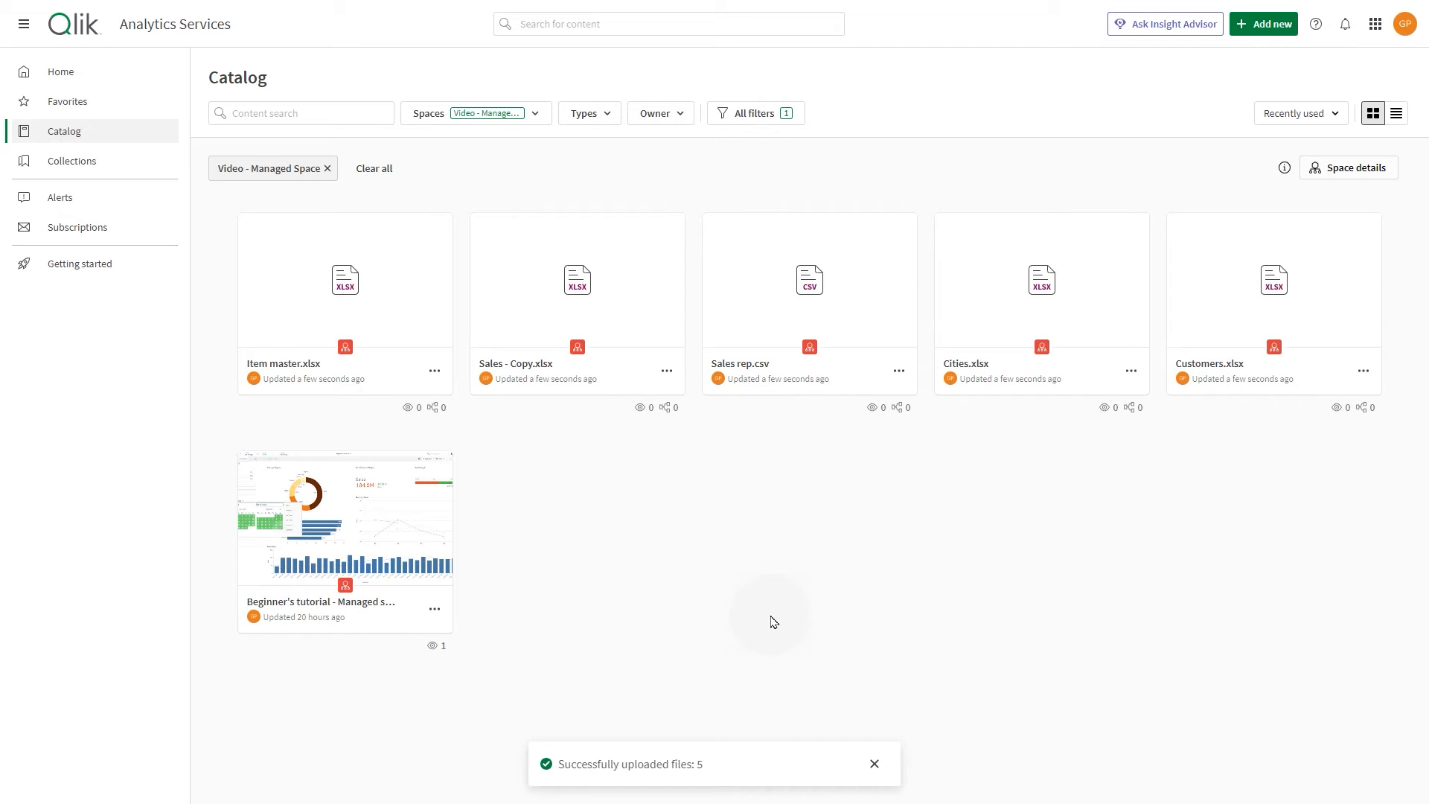
pyautogui.moveTo(469, 584)
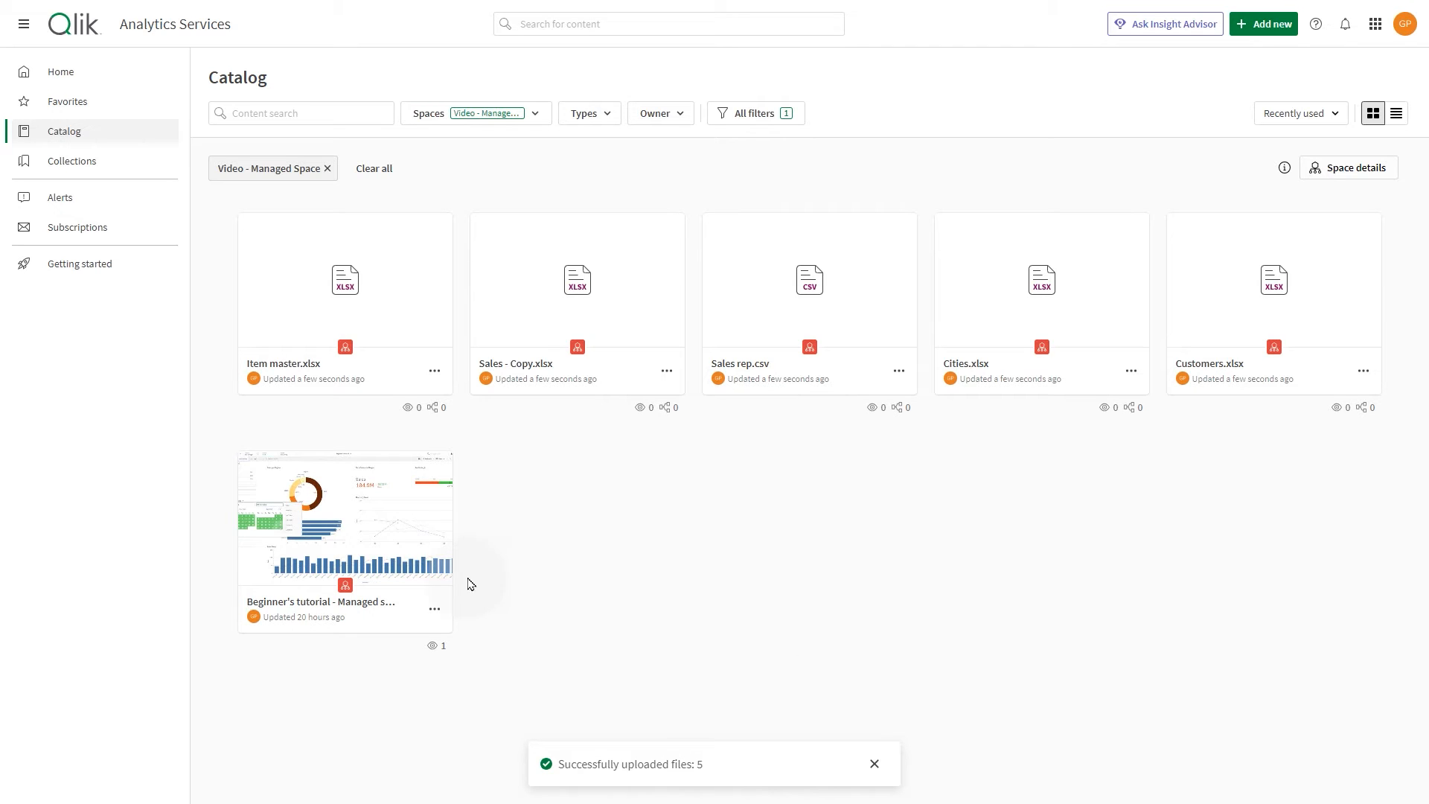
pyautogui.click(434, 609)
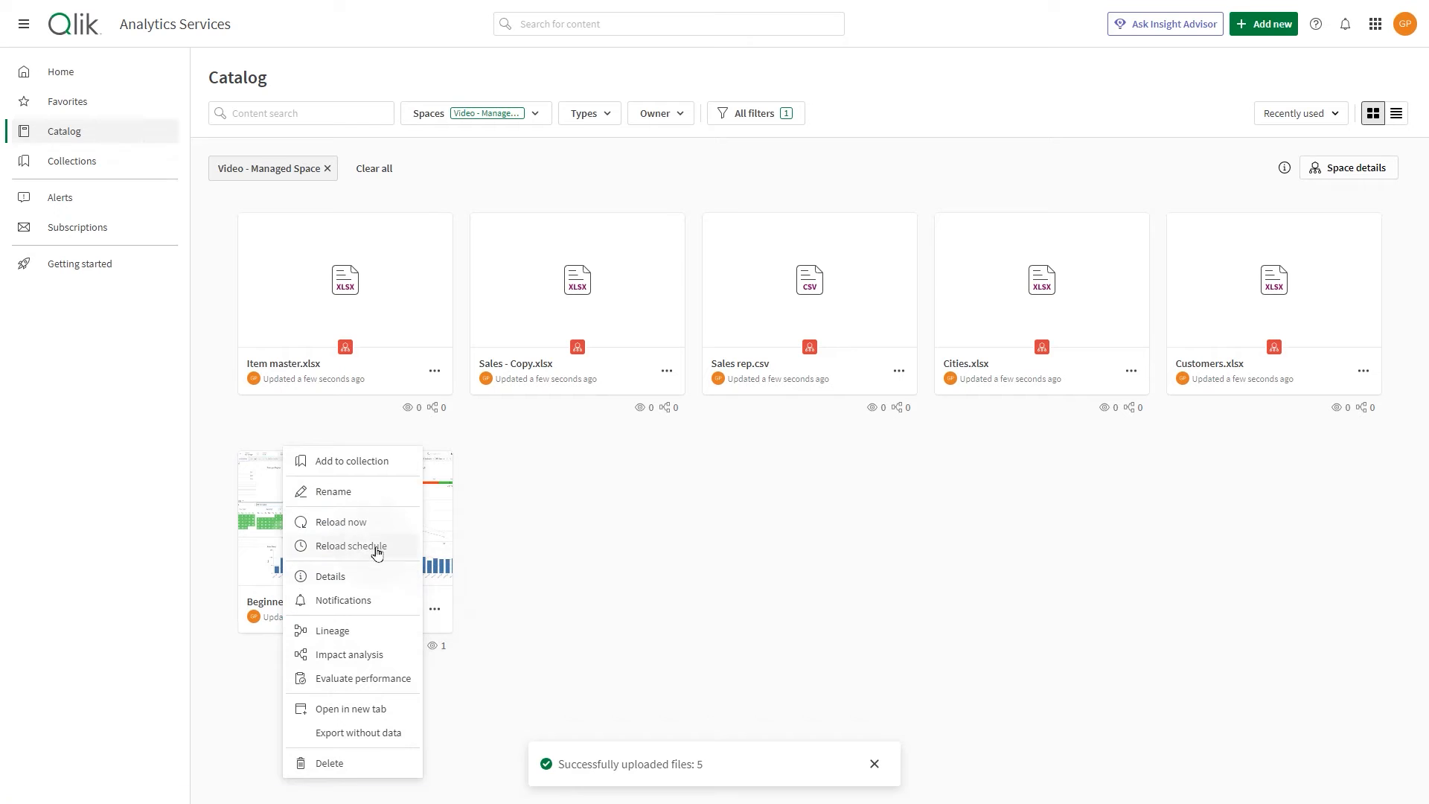
pyautogui.click(341, 521)
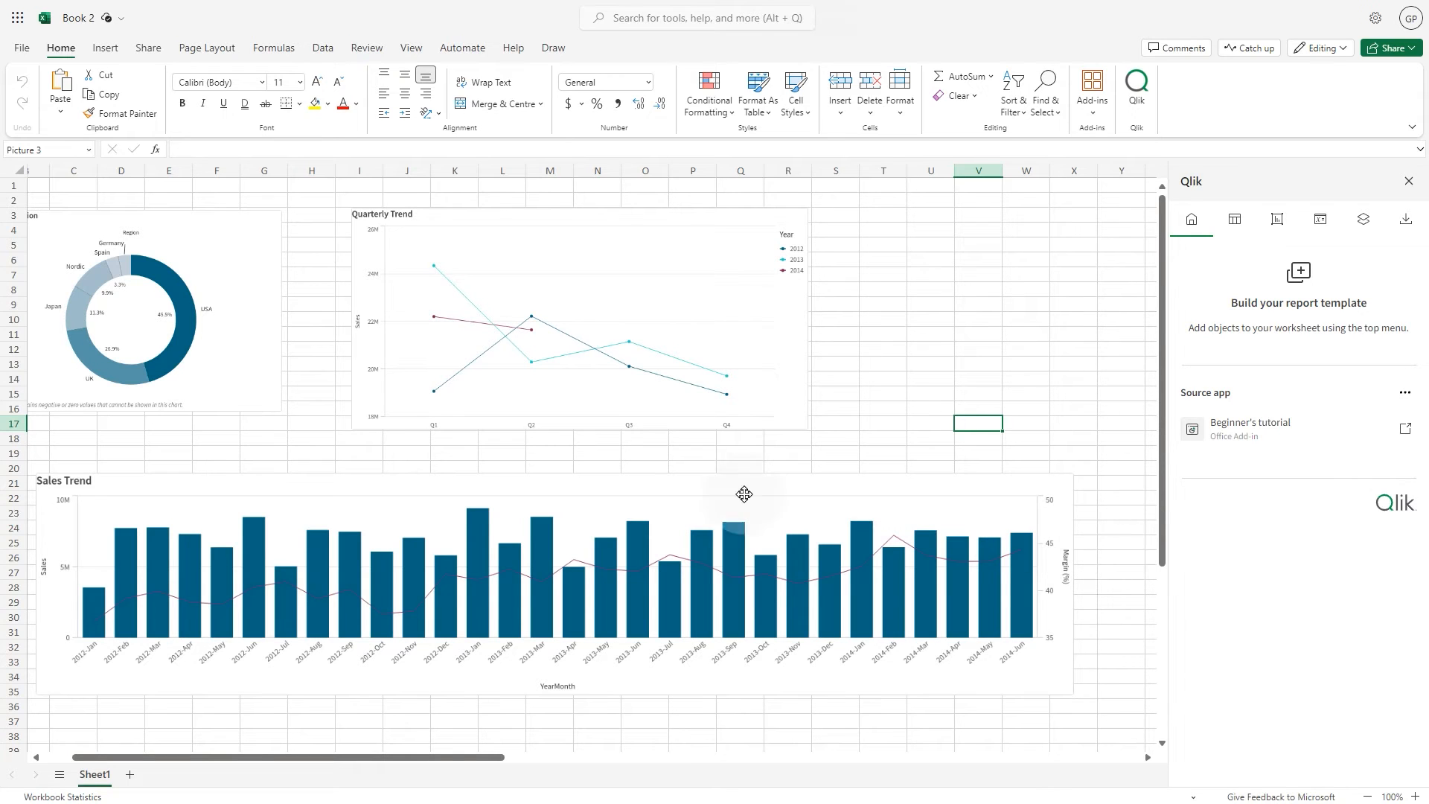
pyautogui.moveTo(408, 554)
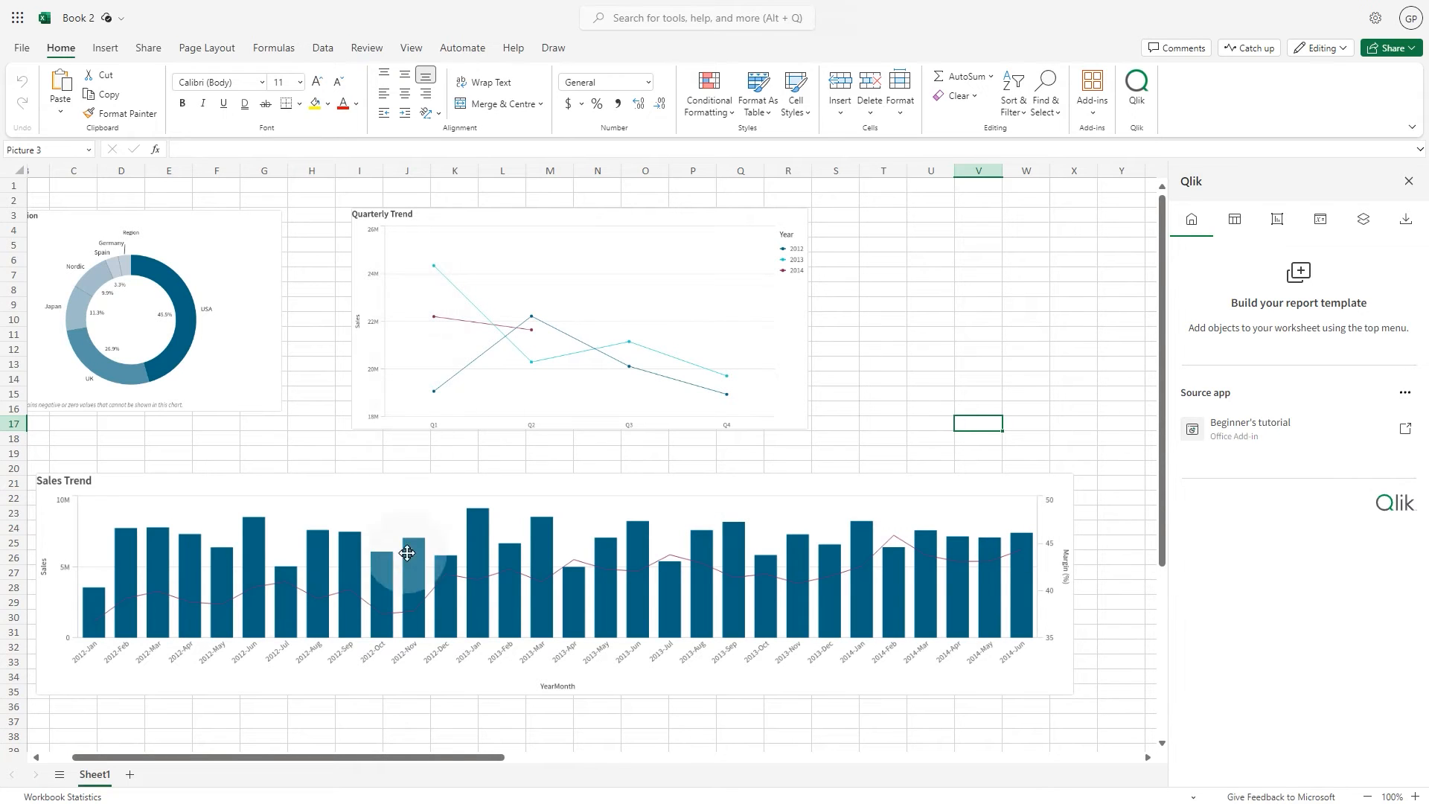
pyautogui.moveTo(1242, 666)
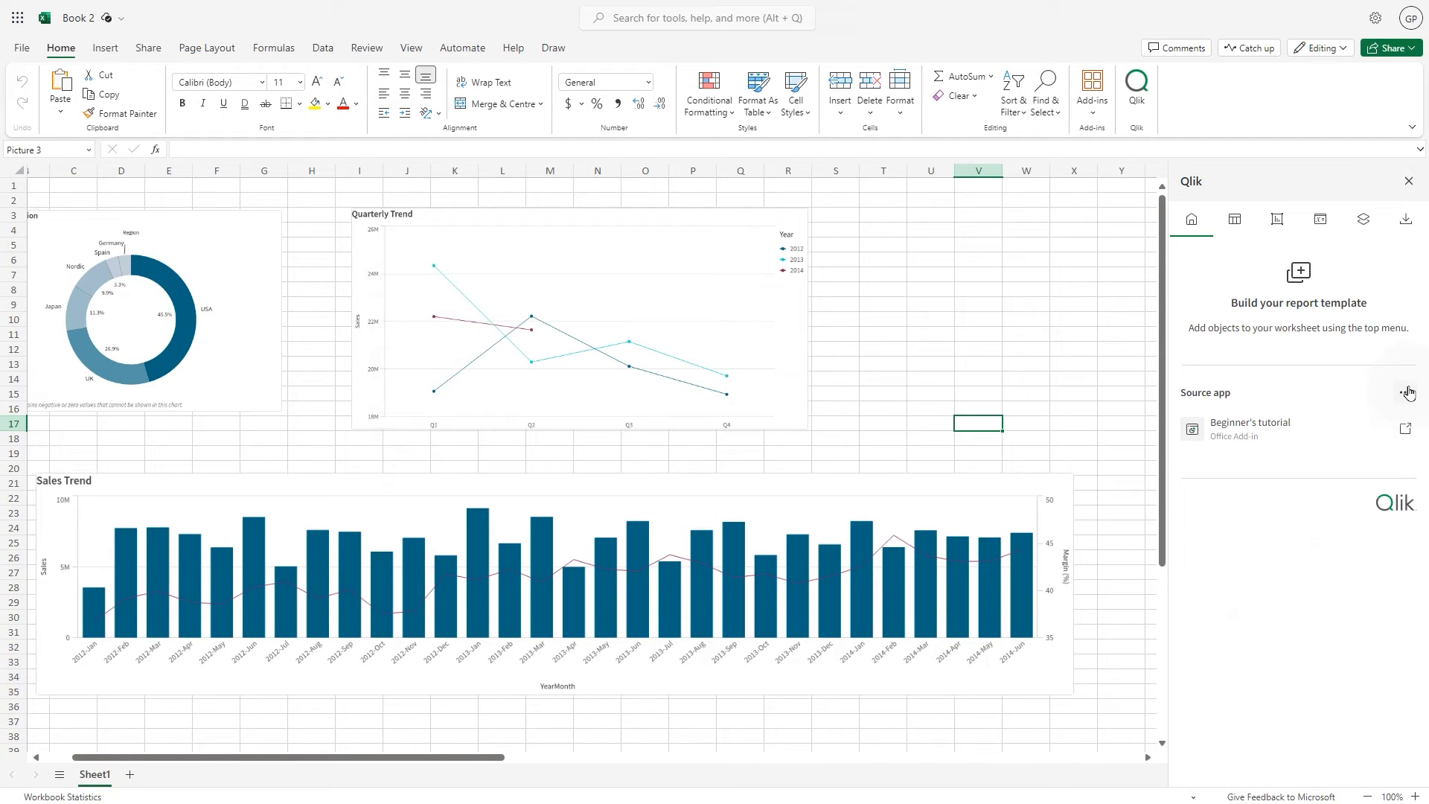
# In the Qlik add-in, choose Change template connection for the source app.
pyautogui.click(1409, 393)
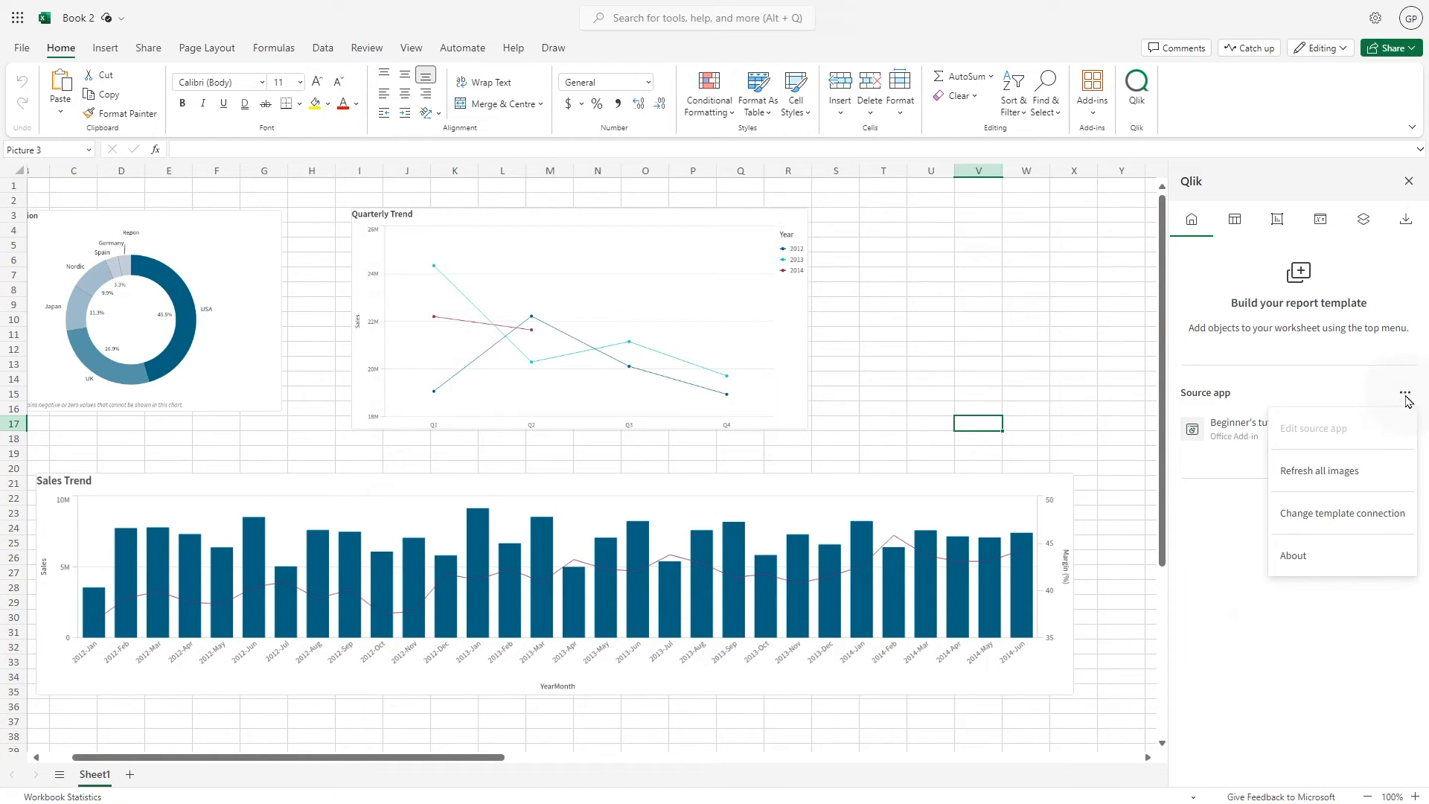
pyautogui.click(1341, 512)
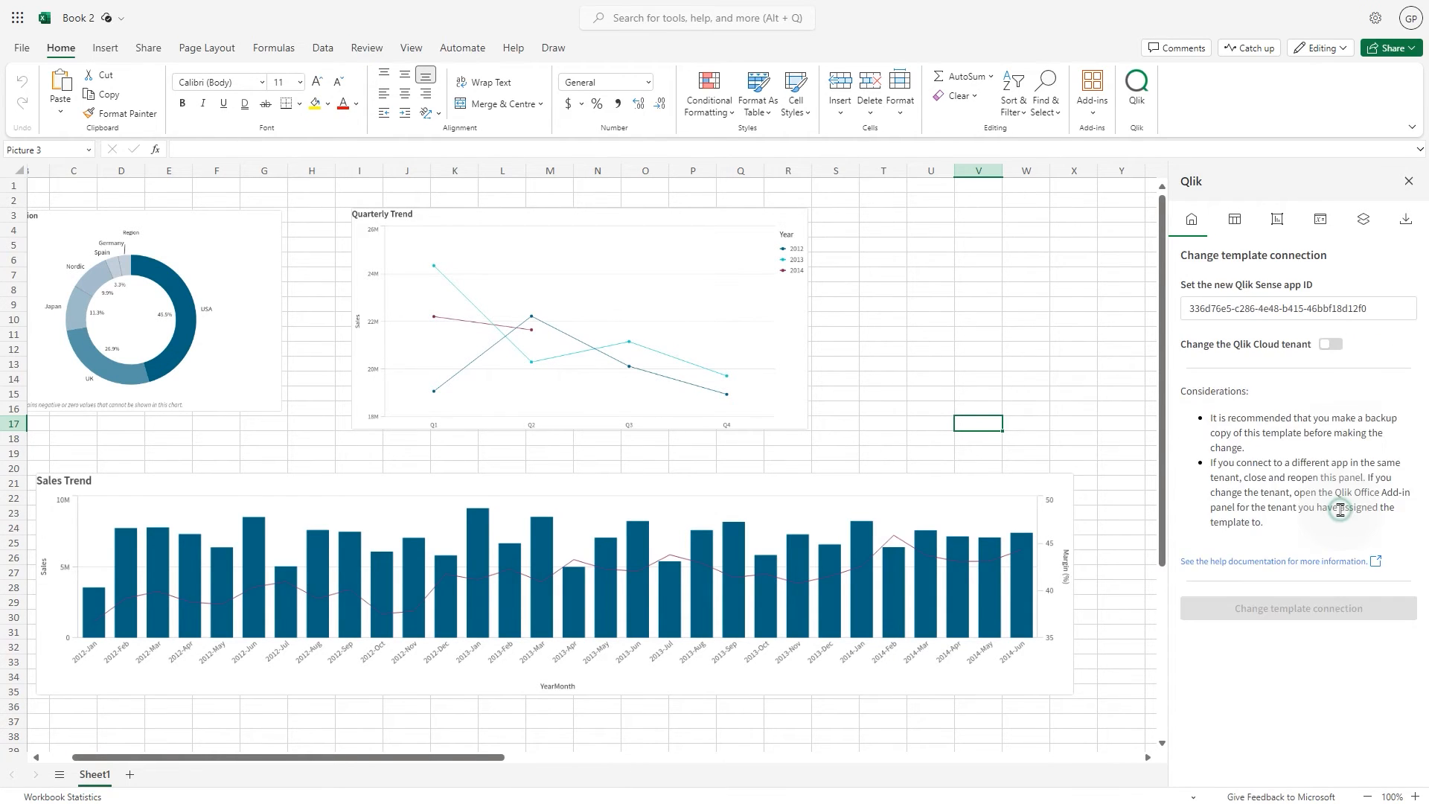
pyautogui.moveTo(1221, 352)
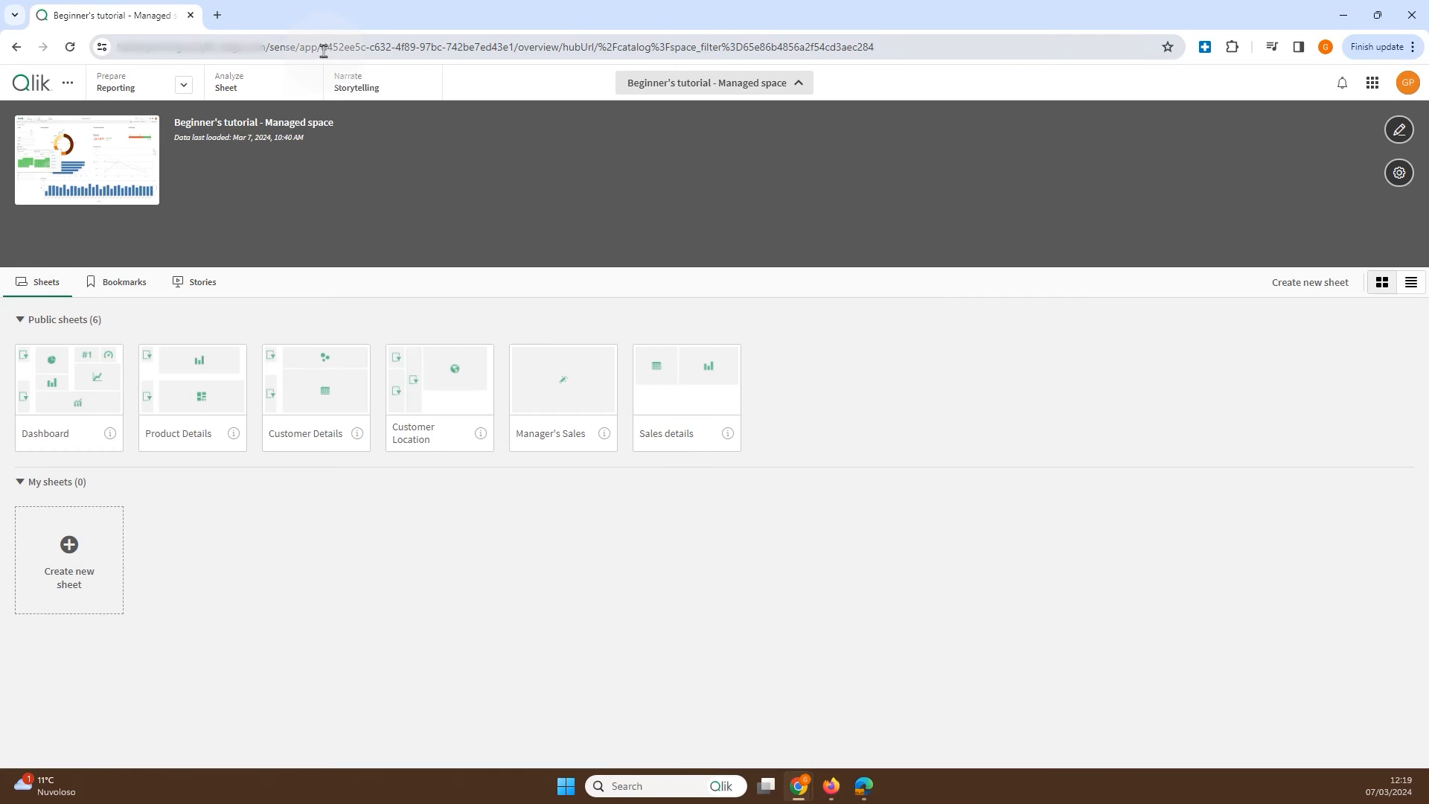
# Copy the managed-space app's ID from the browser address bar.
pyautogui.doubleClick(391, 46)
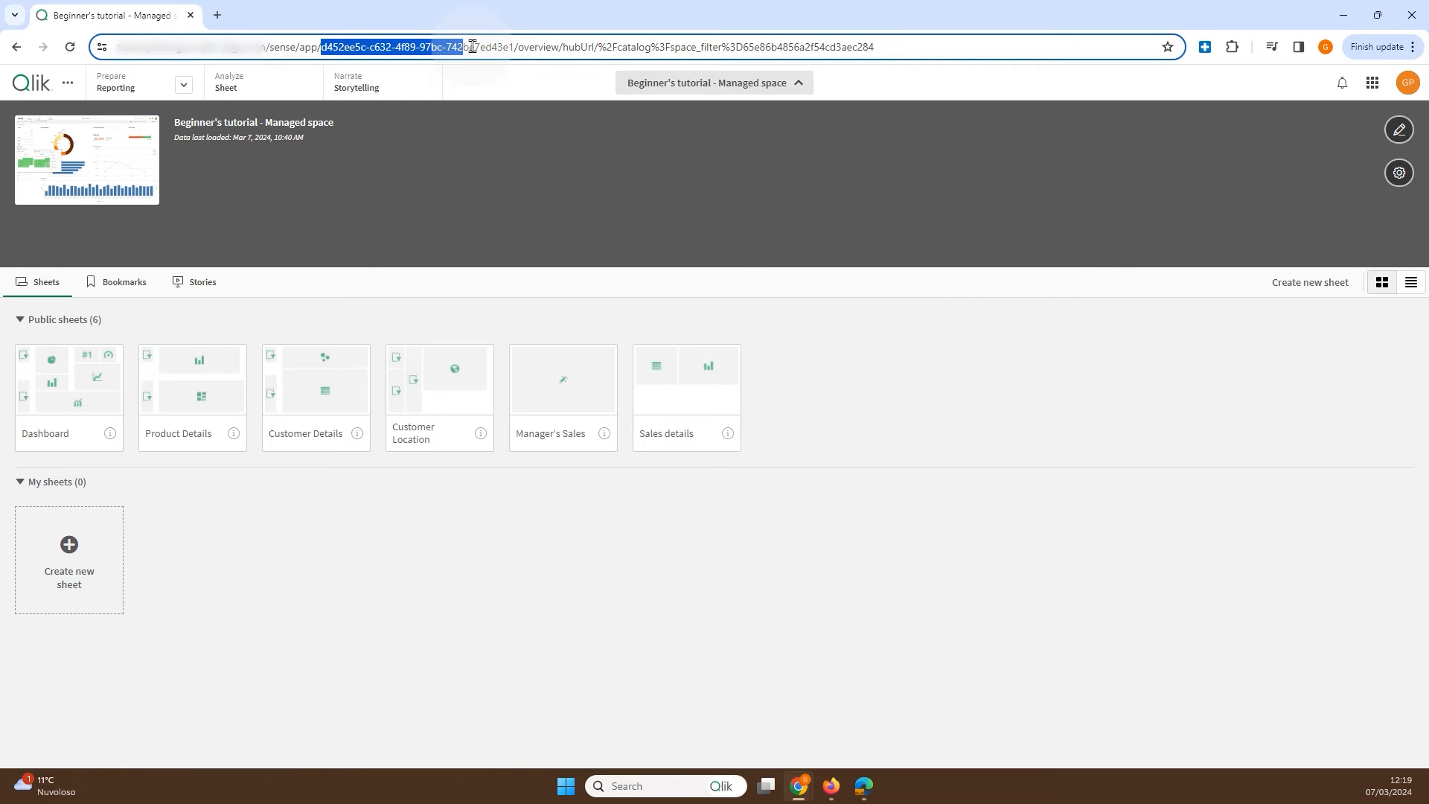
pyautogui.rightClick(428, 46)
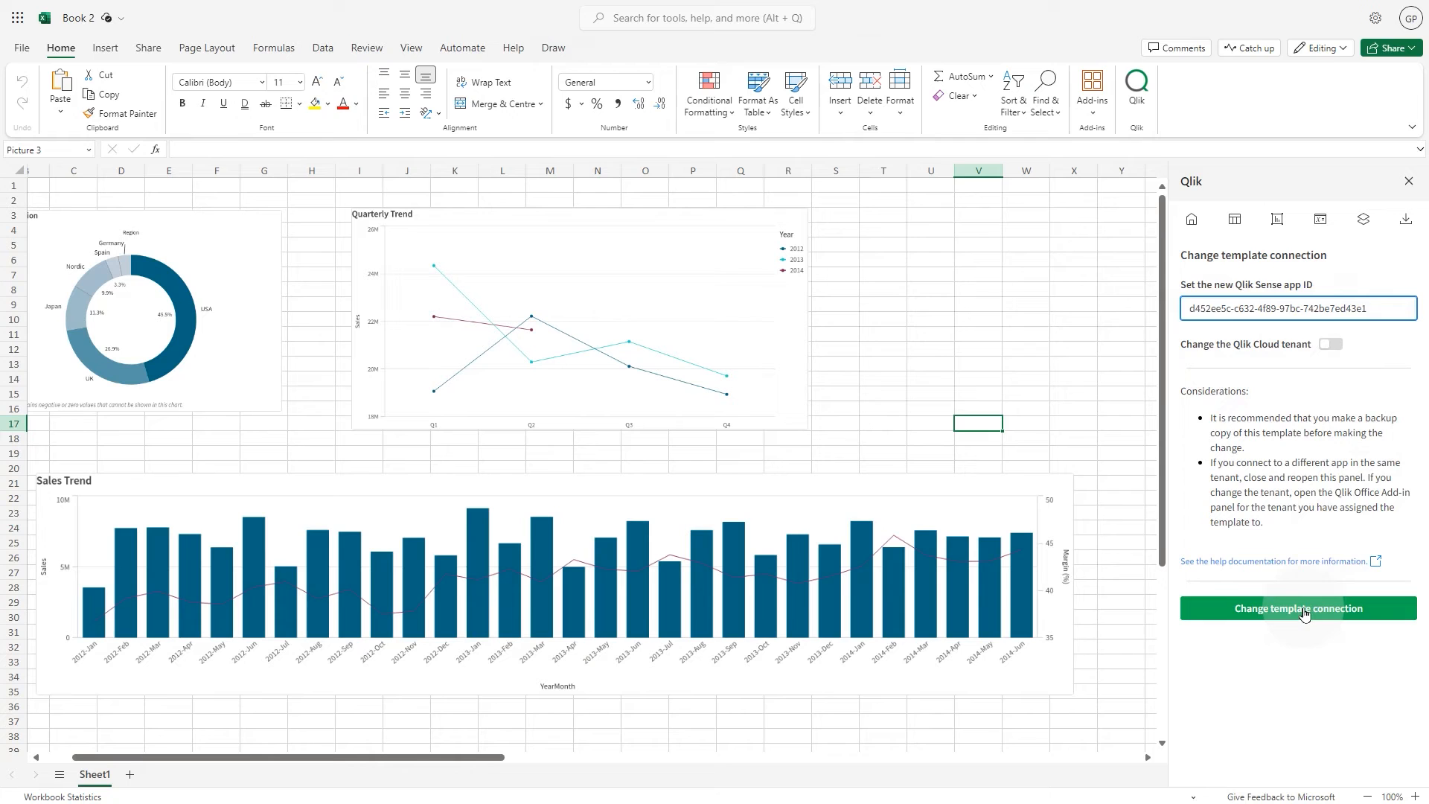
# Apply the new app connection and rename the workbook starting with 'Sales'.
pyautogui.click(1297, 607)
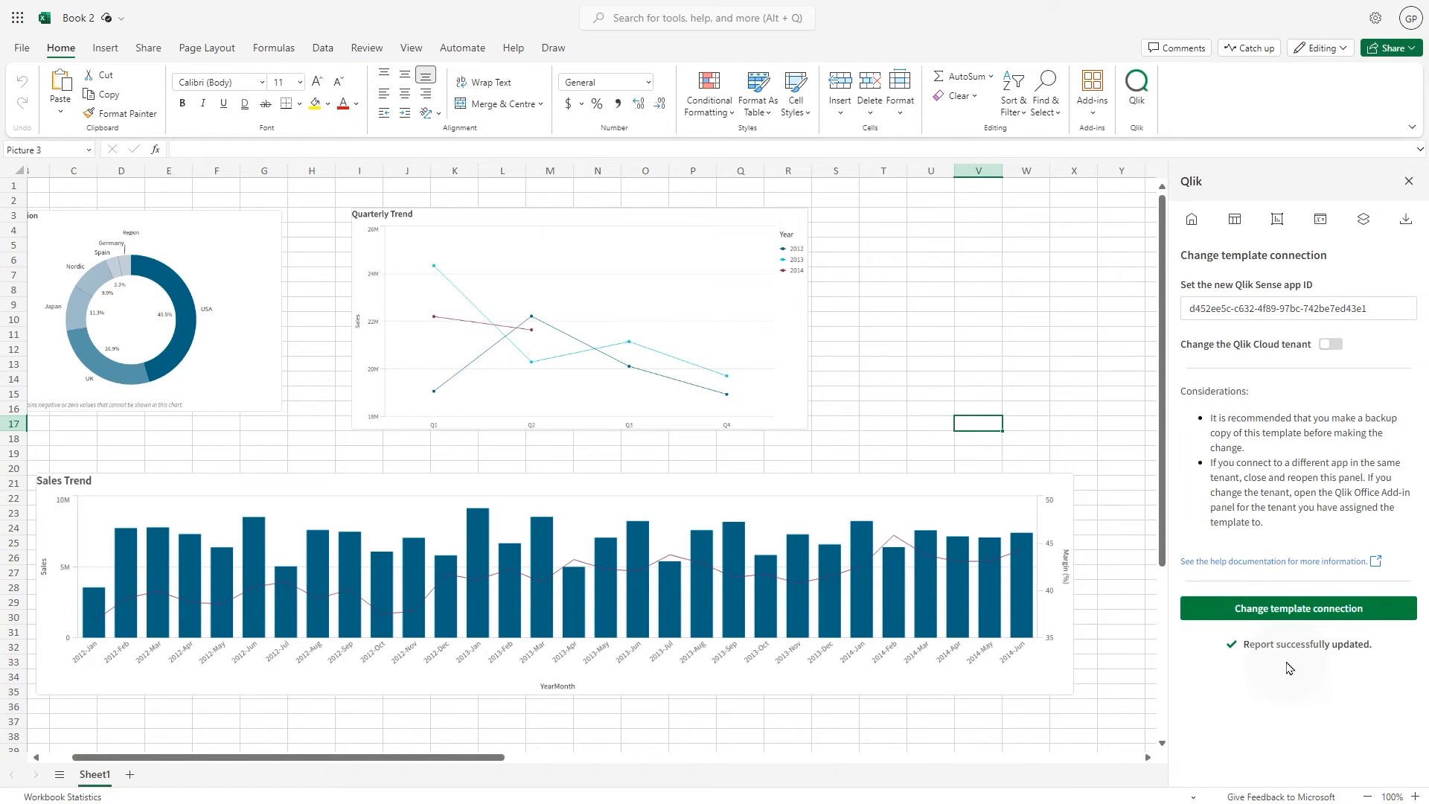
pyautogui.moveTo(330, 195)
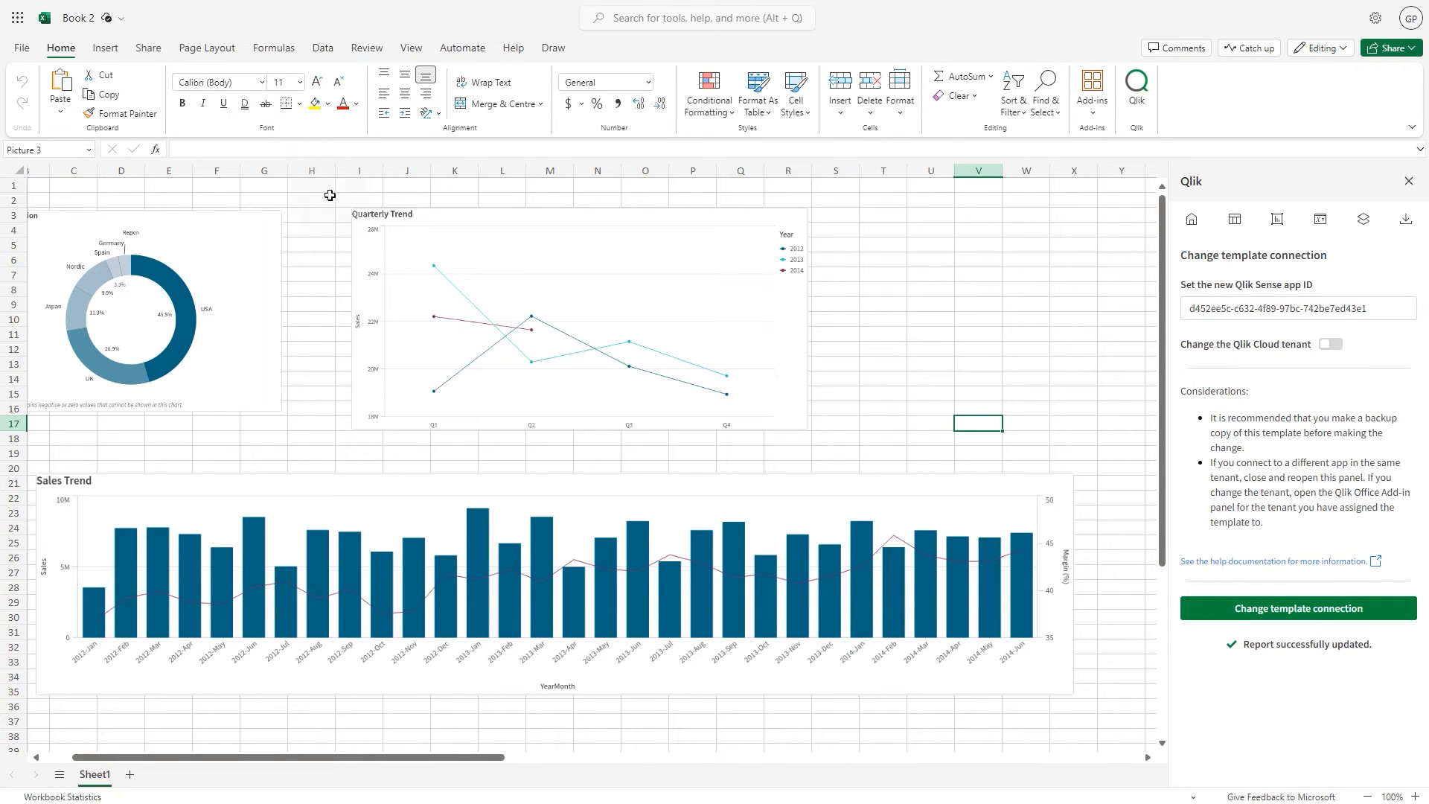
pyautogui.click(77, 18)
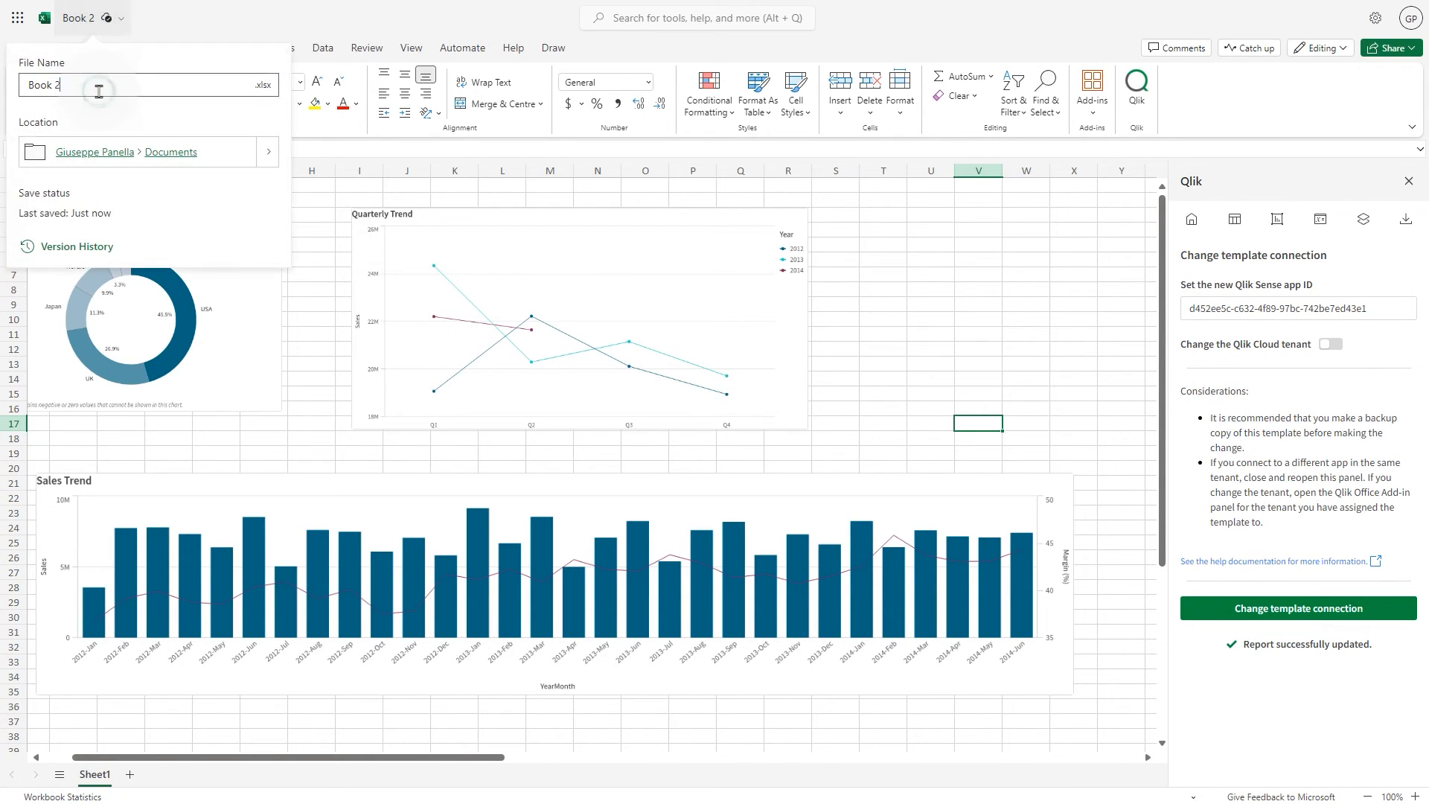
pyautogui.write('Sales')
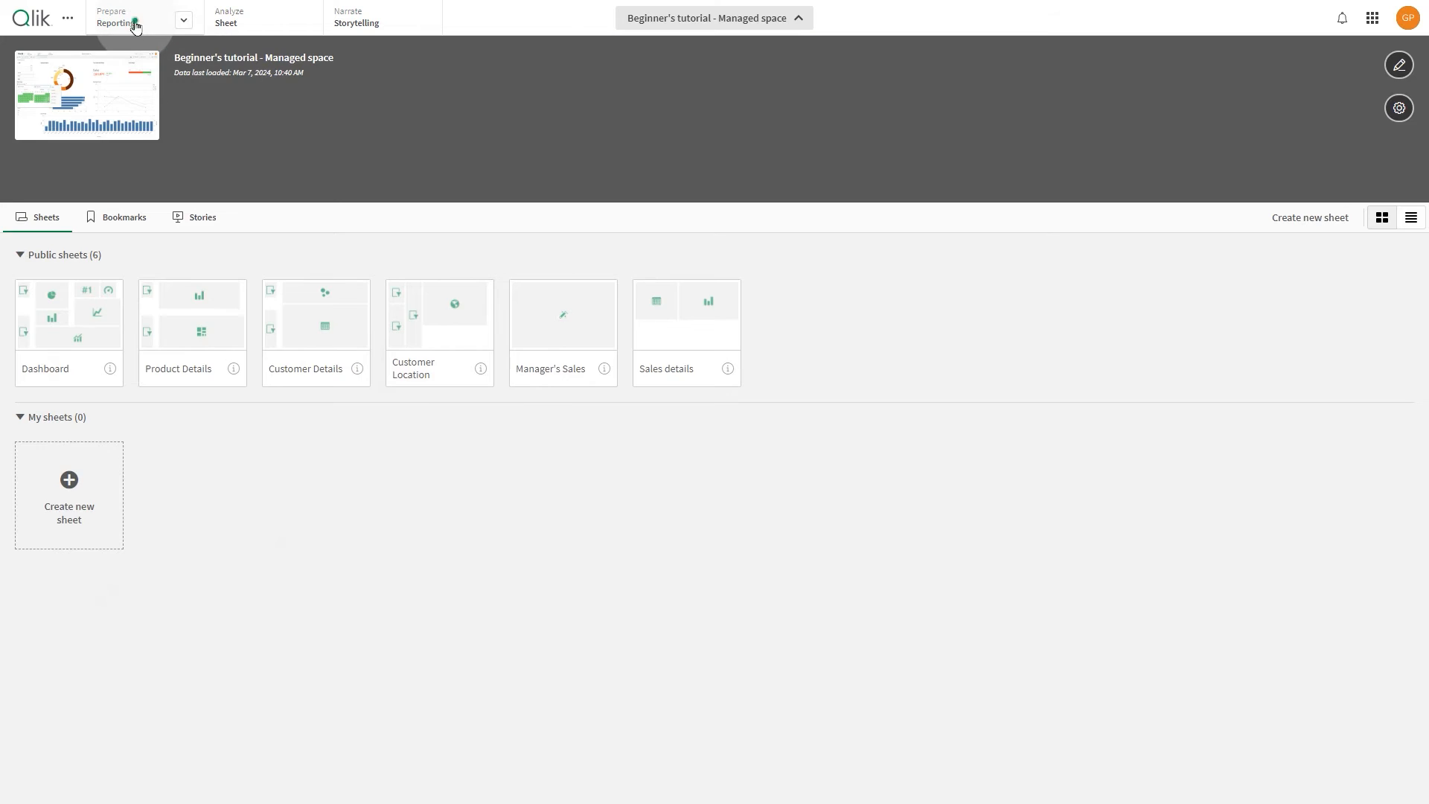
# Upload Sales Report.xlsx as a report template in the app's Reporting Templates page.
pyautogui.click(115, 18)
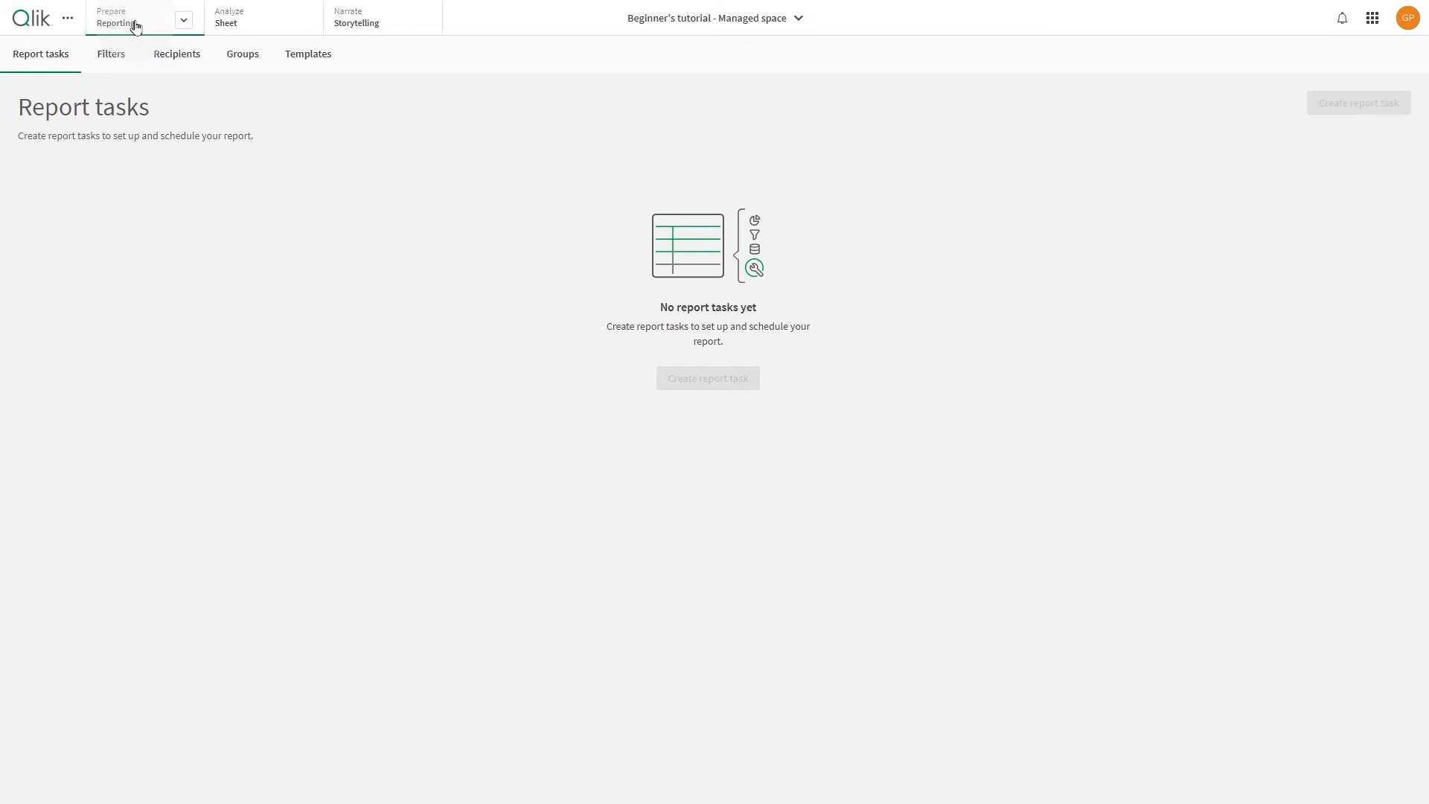
pyautogui.click(308, 54)
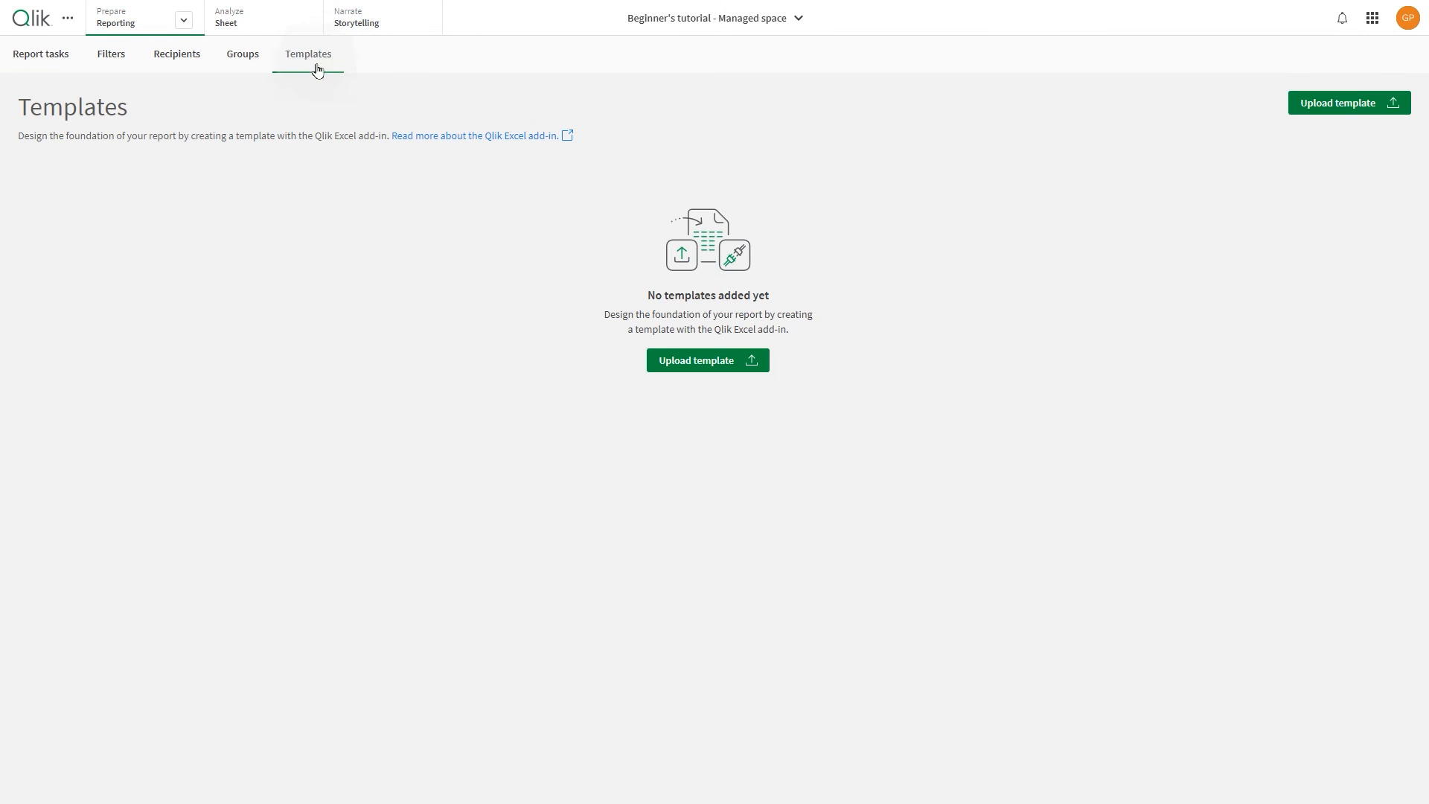
pyautogui.click(705, 361)
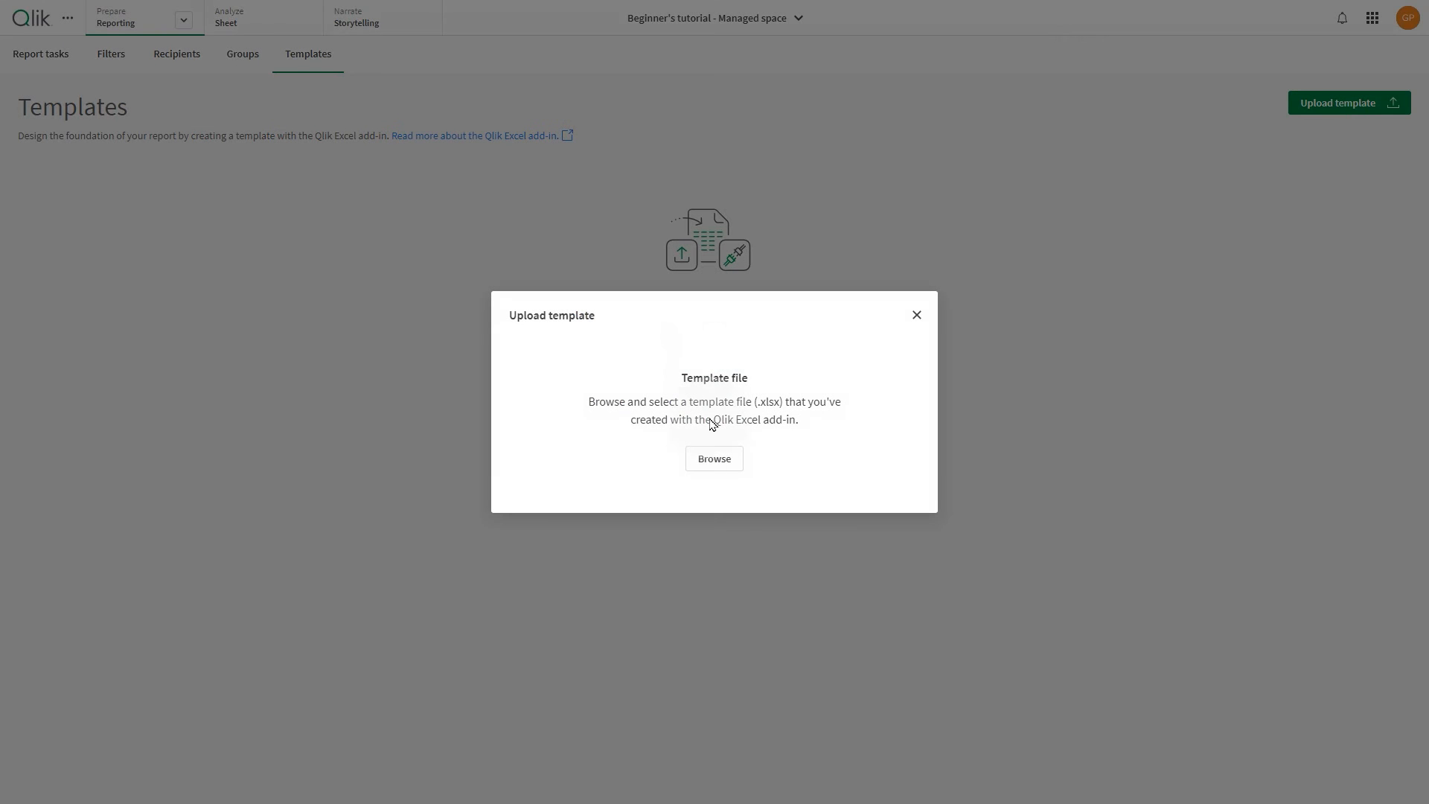
pyautogui.click(713, 458)
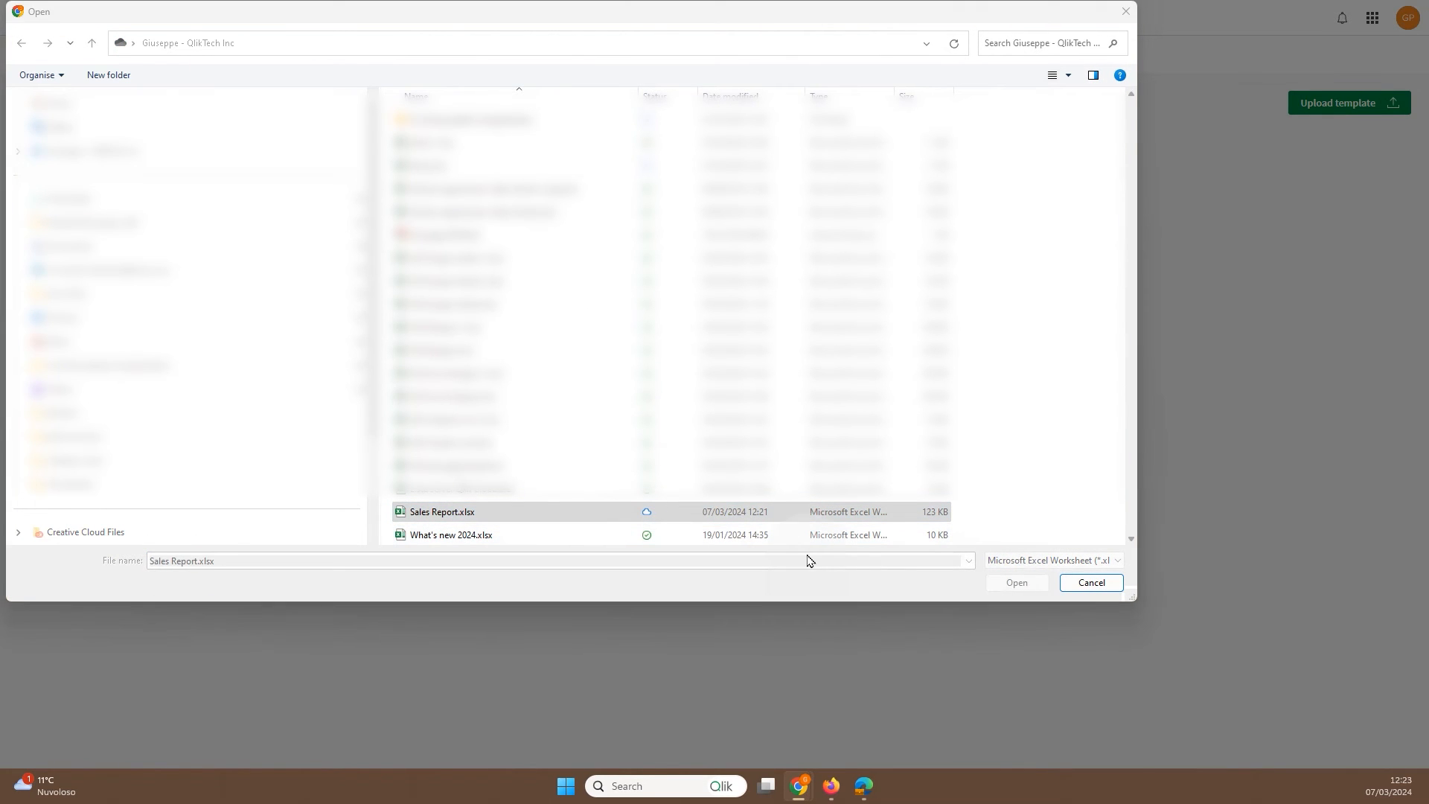
pyautogui.click(1090, 582)
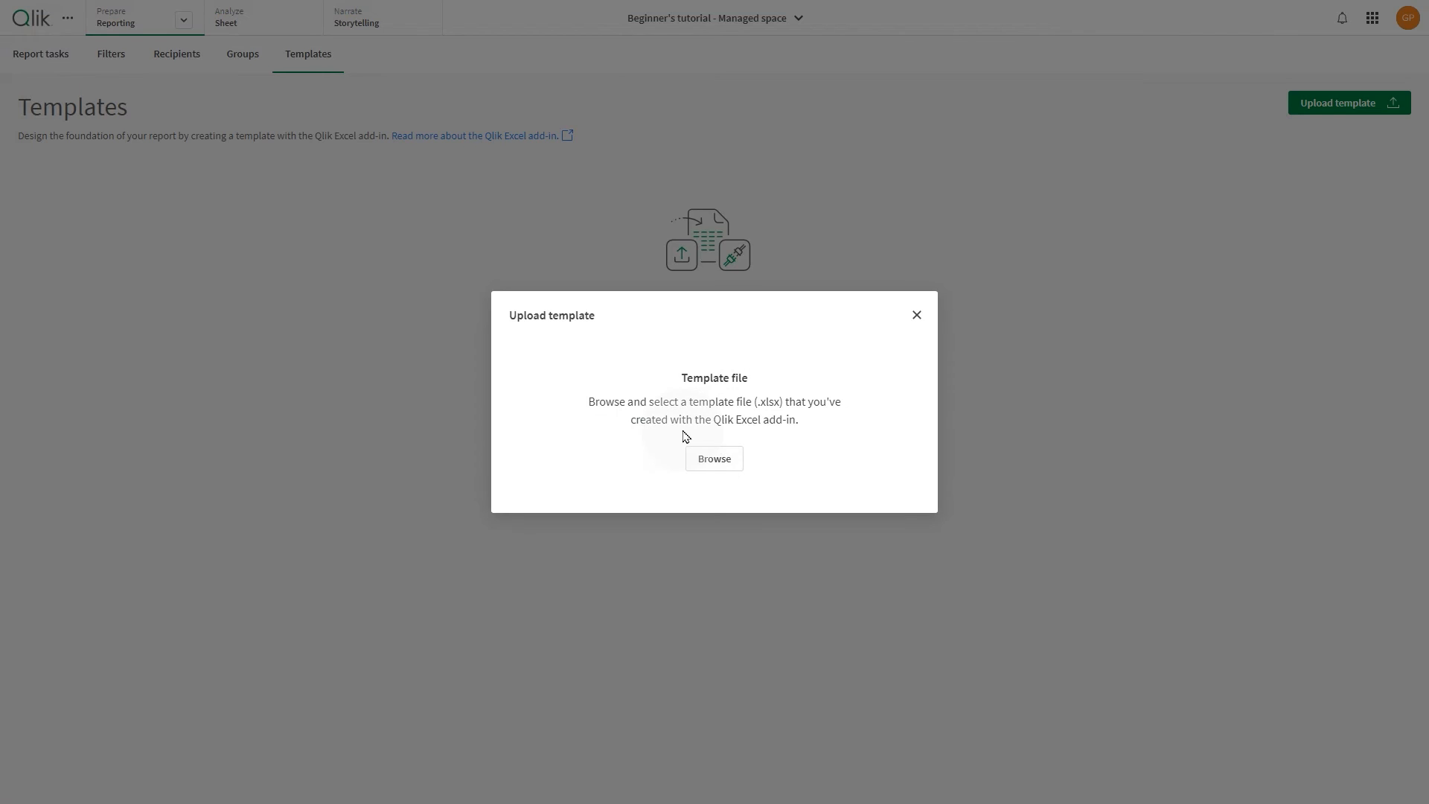
pyautogui.click(713, 458)
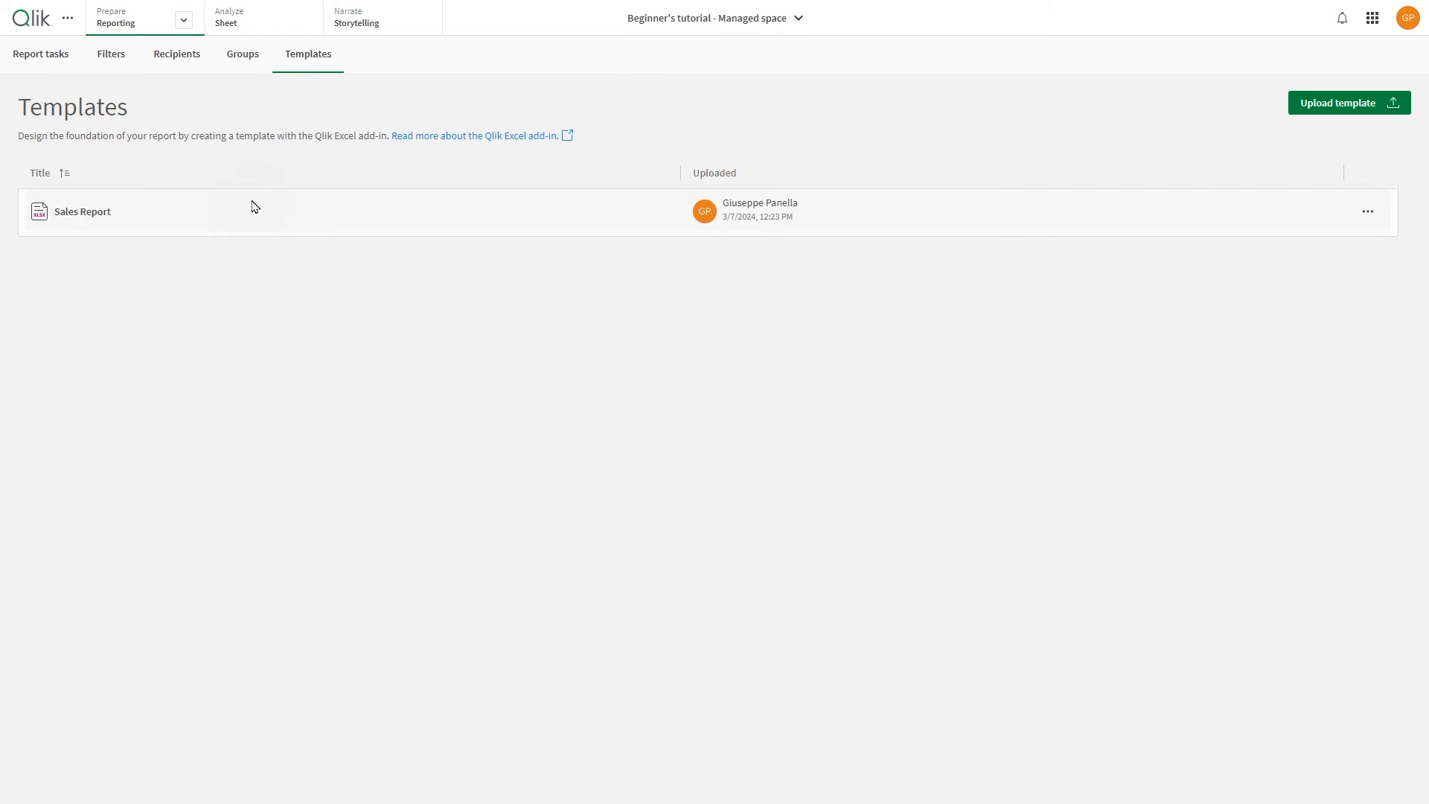
# Show the three Sales Europe report recipients with their groups and assigned filters.
pyautogui.click(176, 54)
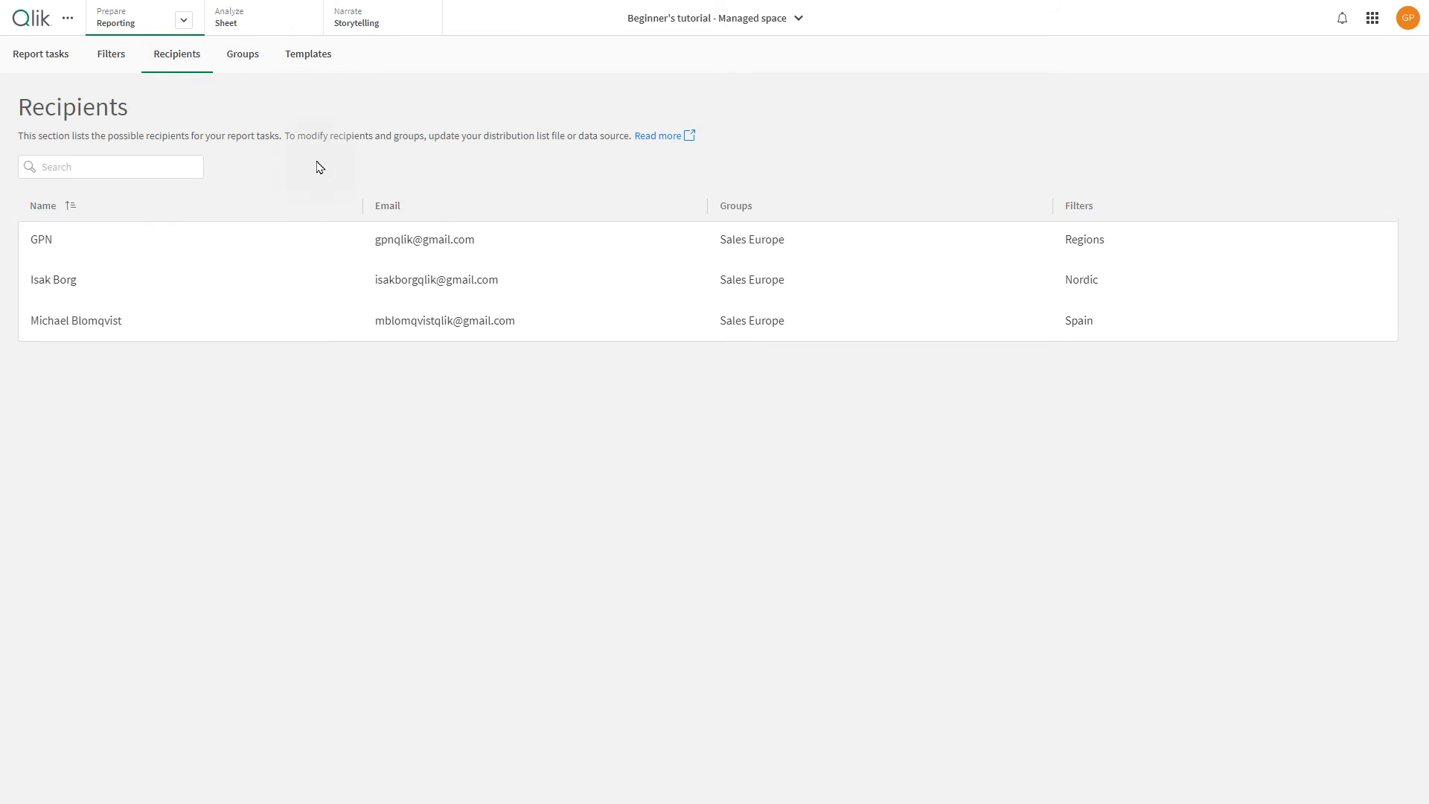
pyautogui.moveTo(588, 259)
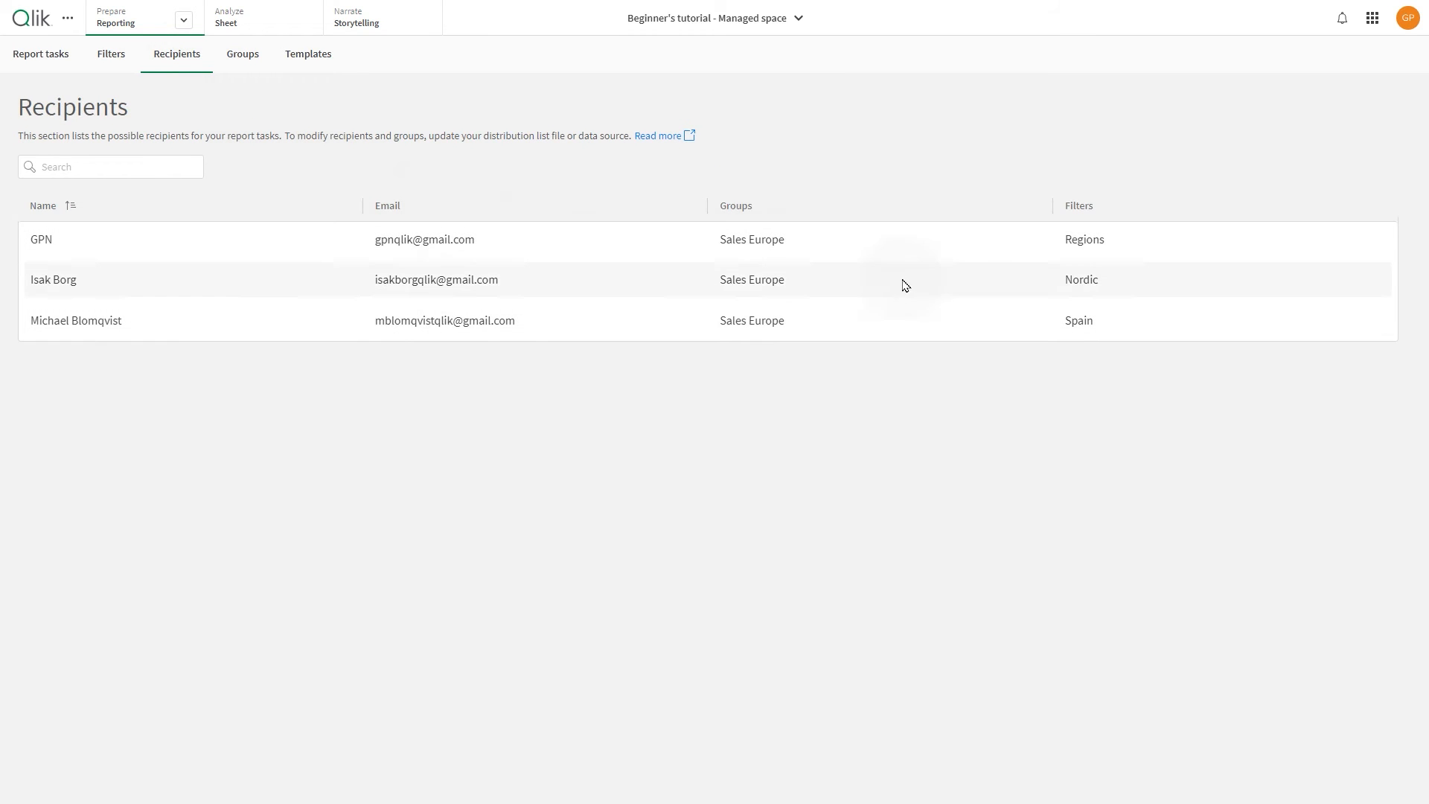
pyautogui.moveTo(1084, 293)
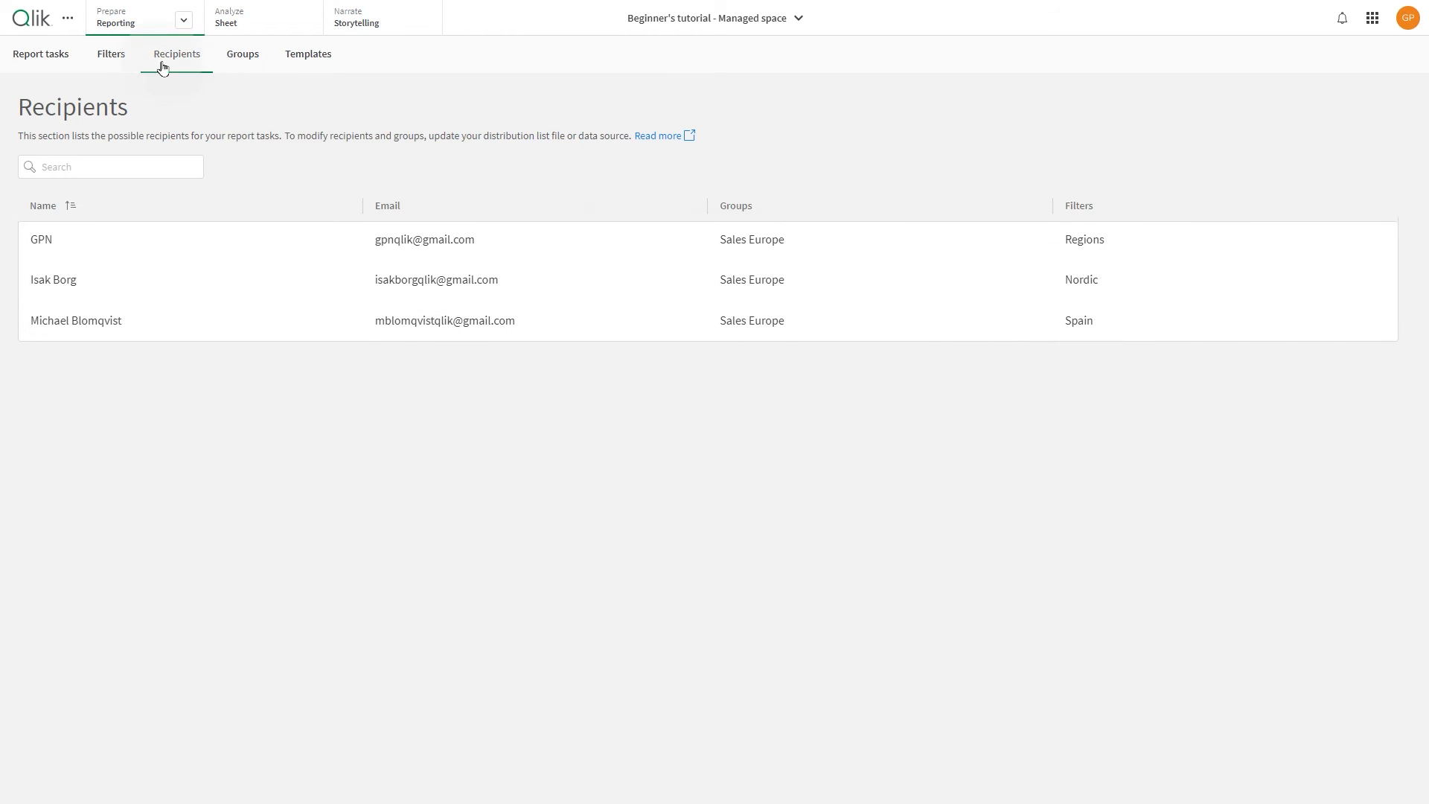
# Create the Regions filter on Region covering UK and USA.
pyautogui.click(111, 53)
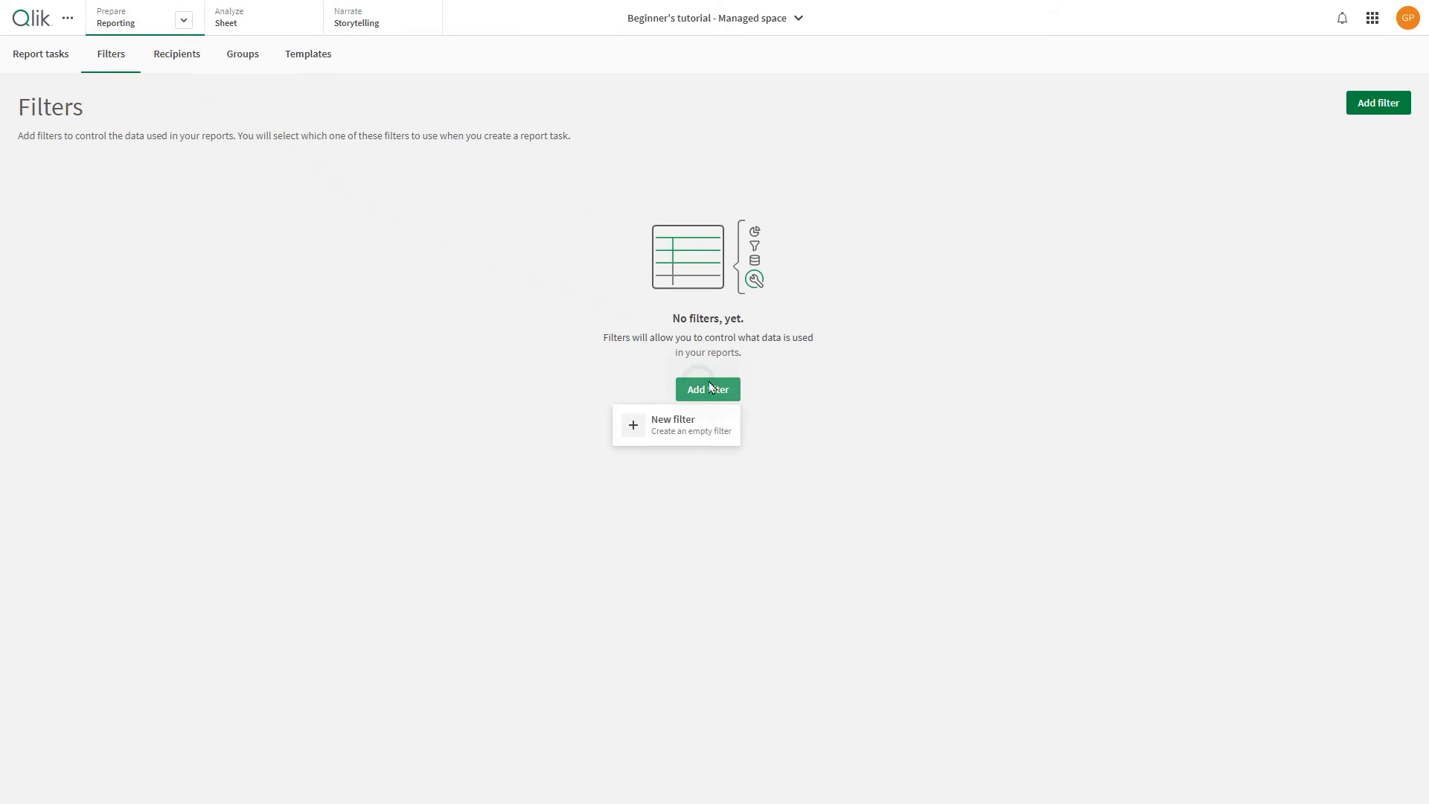
pyautogui.write('Regio')
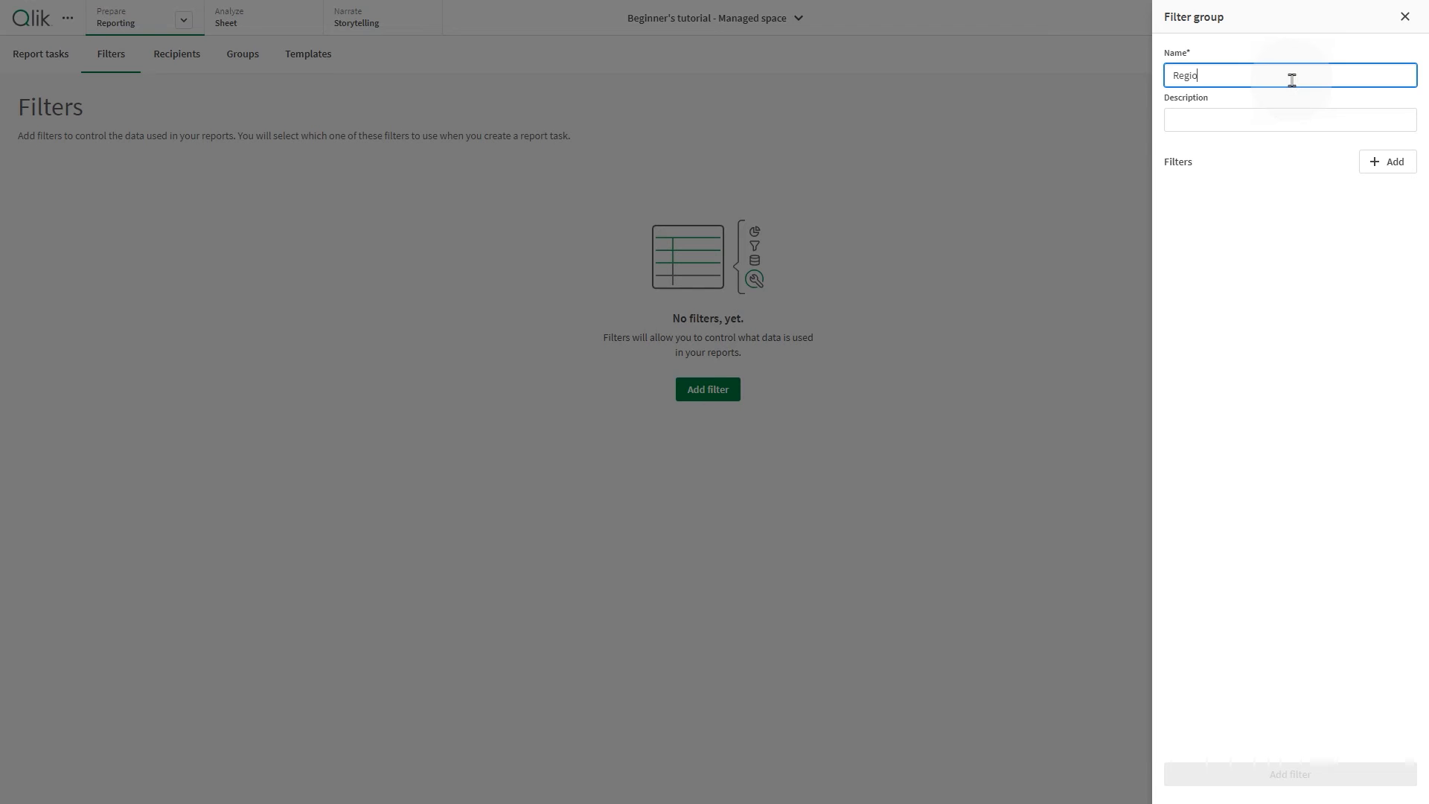
pyautogui.click(1389, 160)
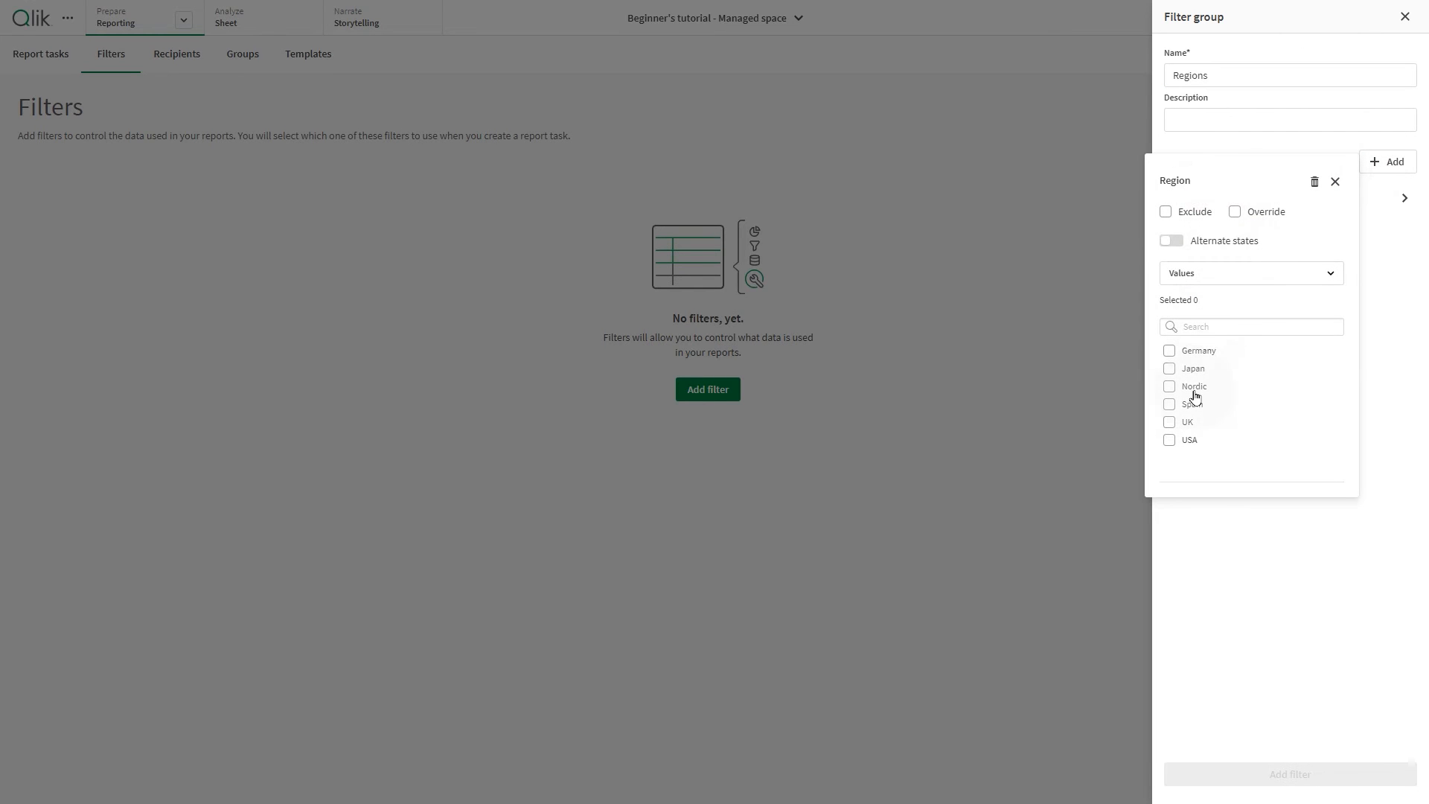
pyautogui.click(1170, 439)
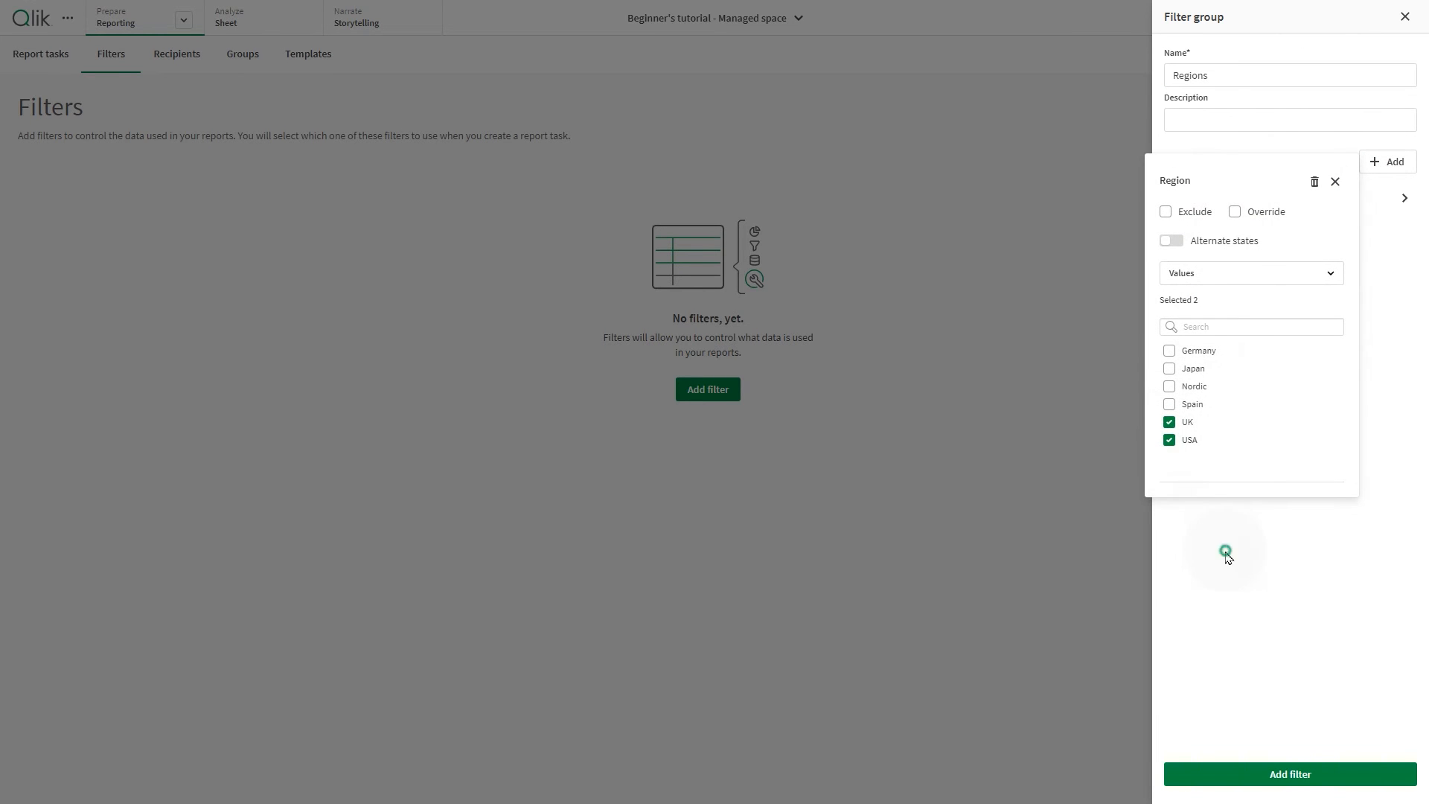
pyautogui.click(1289, 774)
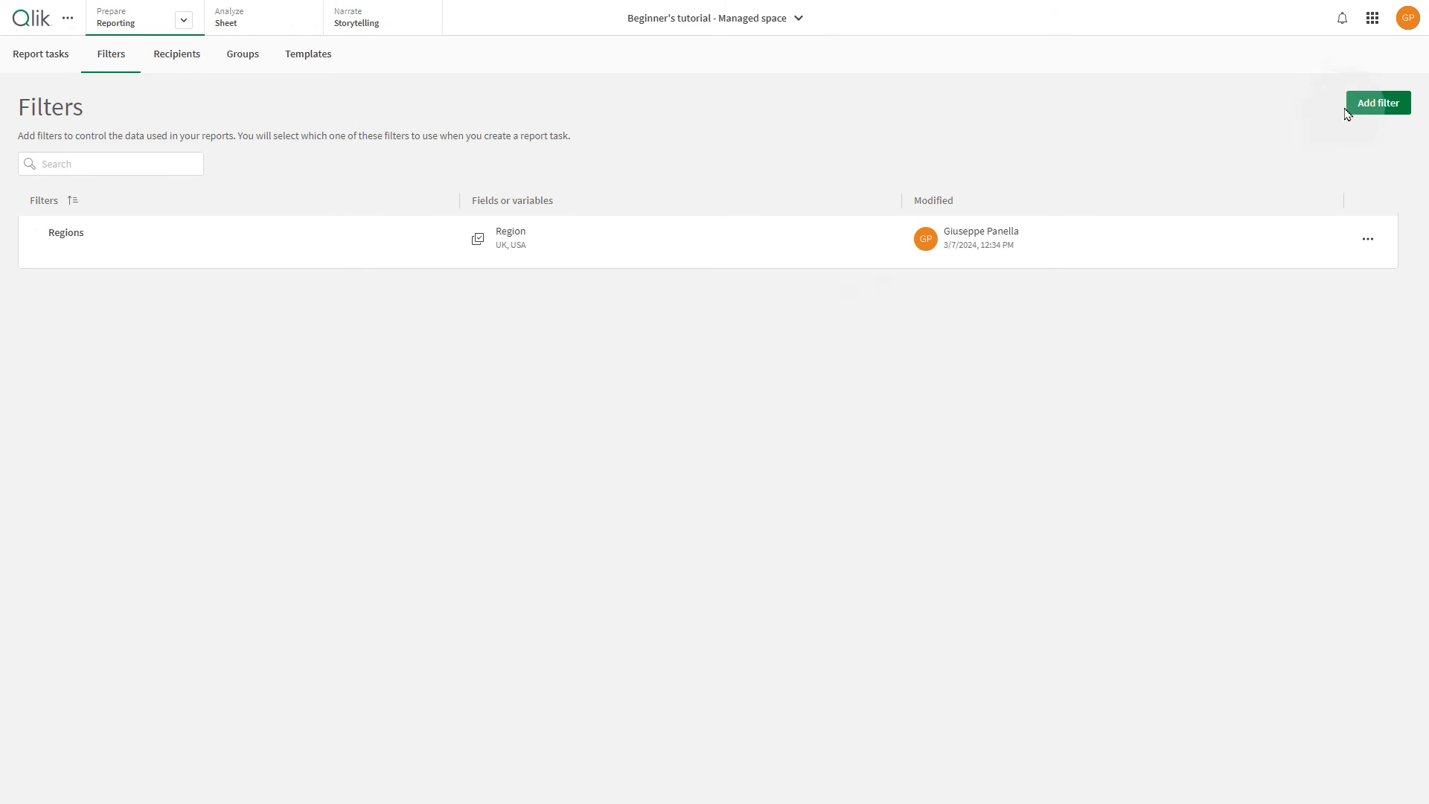
# Create a second filter group limiting Region to Spain only.
pyautogui.click(1377, 102)
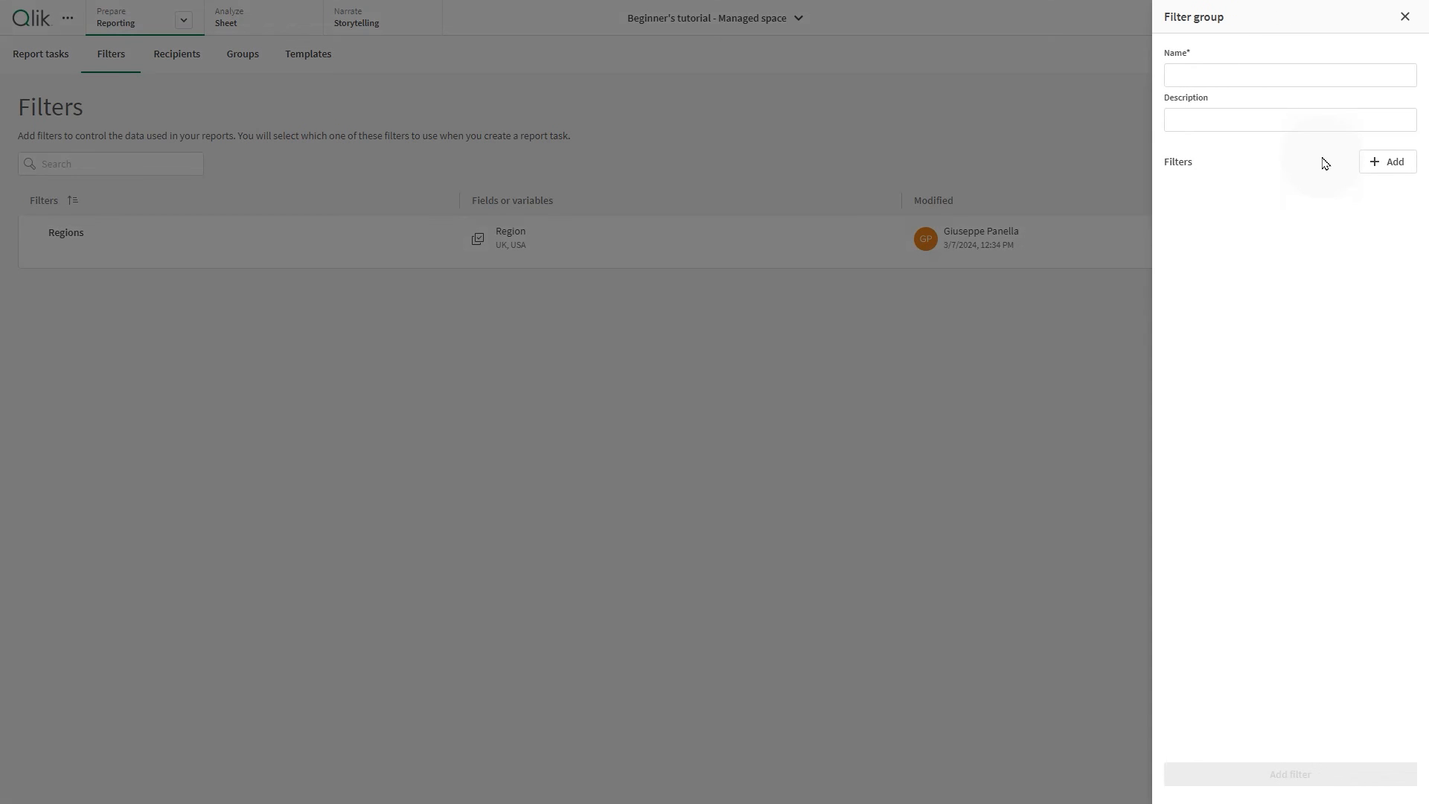
pyautogui.click(1387, 161)
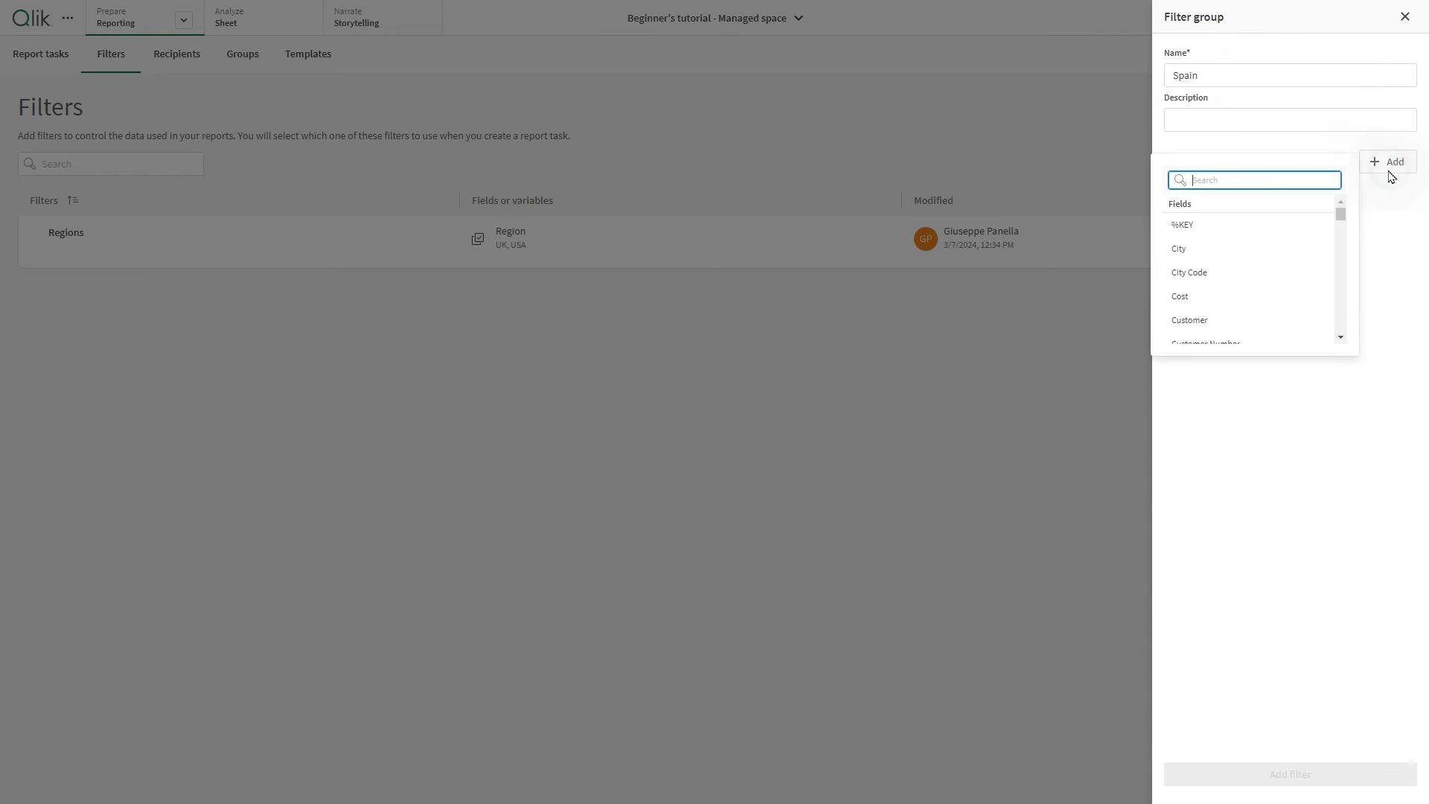
pyautogui.click(1190, 249)
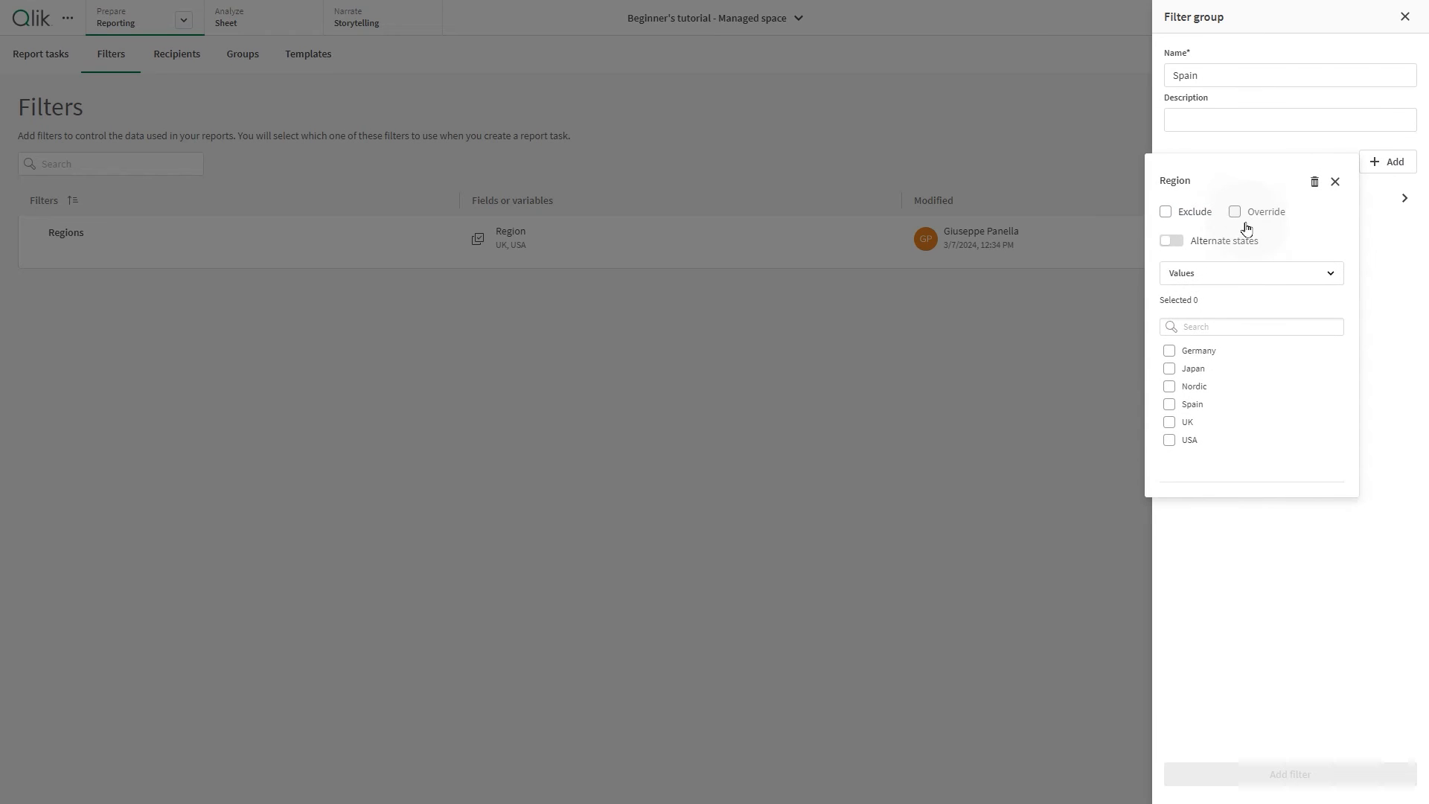
pyautogui.click(1170, 404)
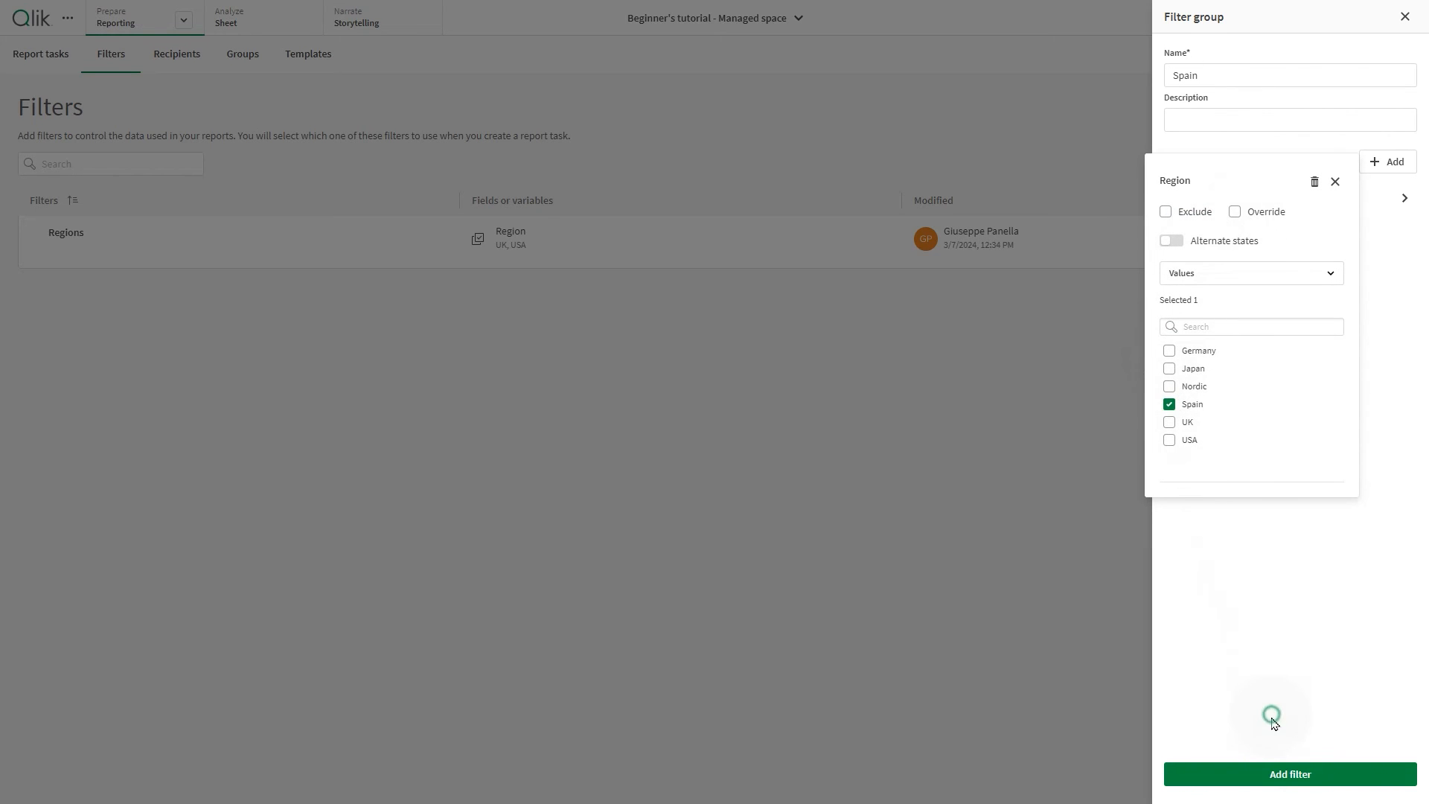
pyautogui.click(1289, 774)
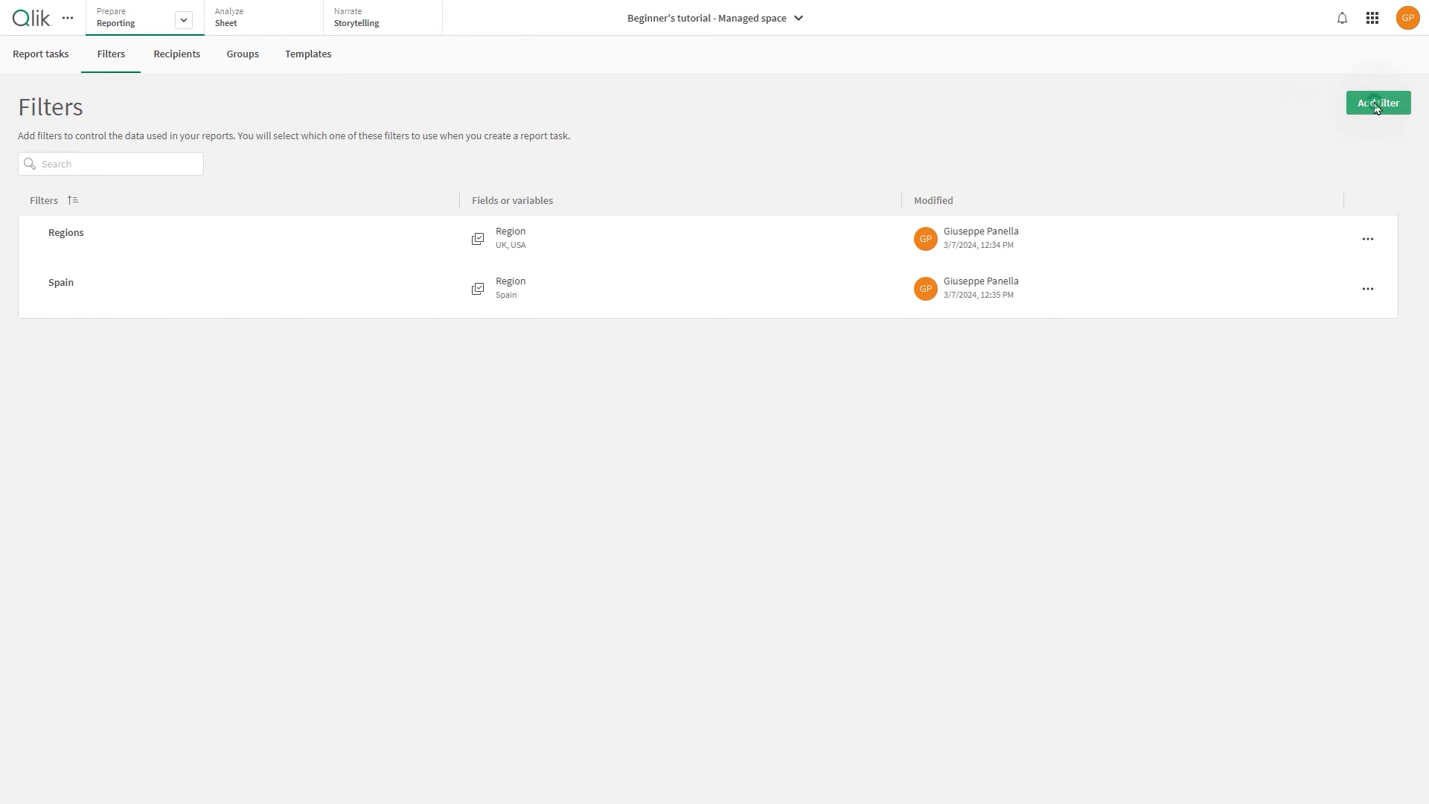
# Create a third filter group limiting Region to Nordic.
pyautogui.click(1377, 103)
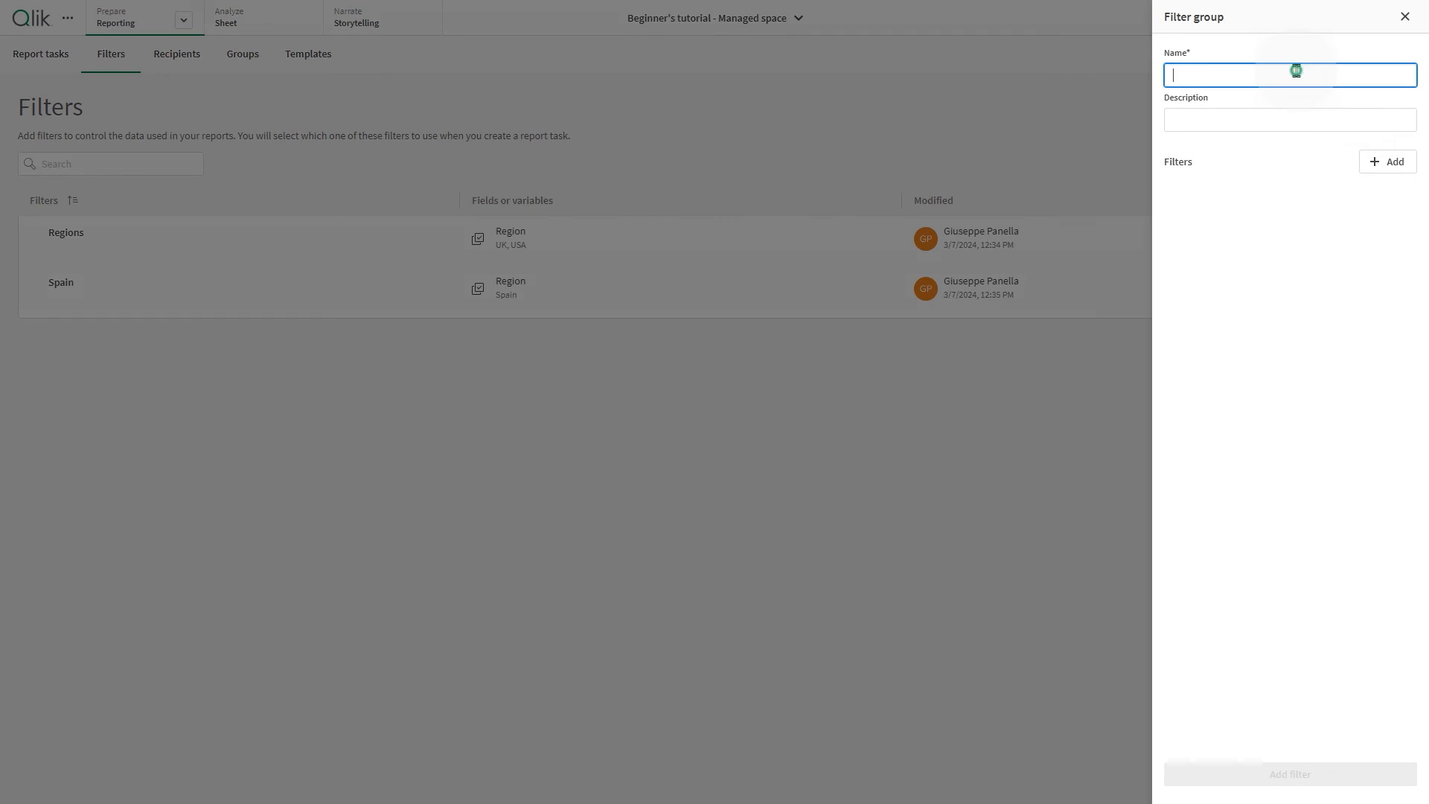
pyautogui.click(1394, 160)
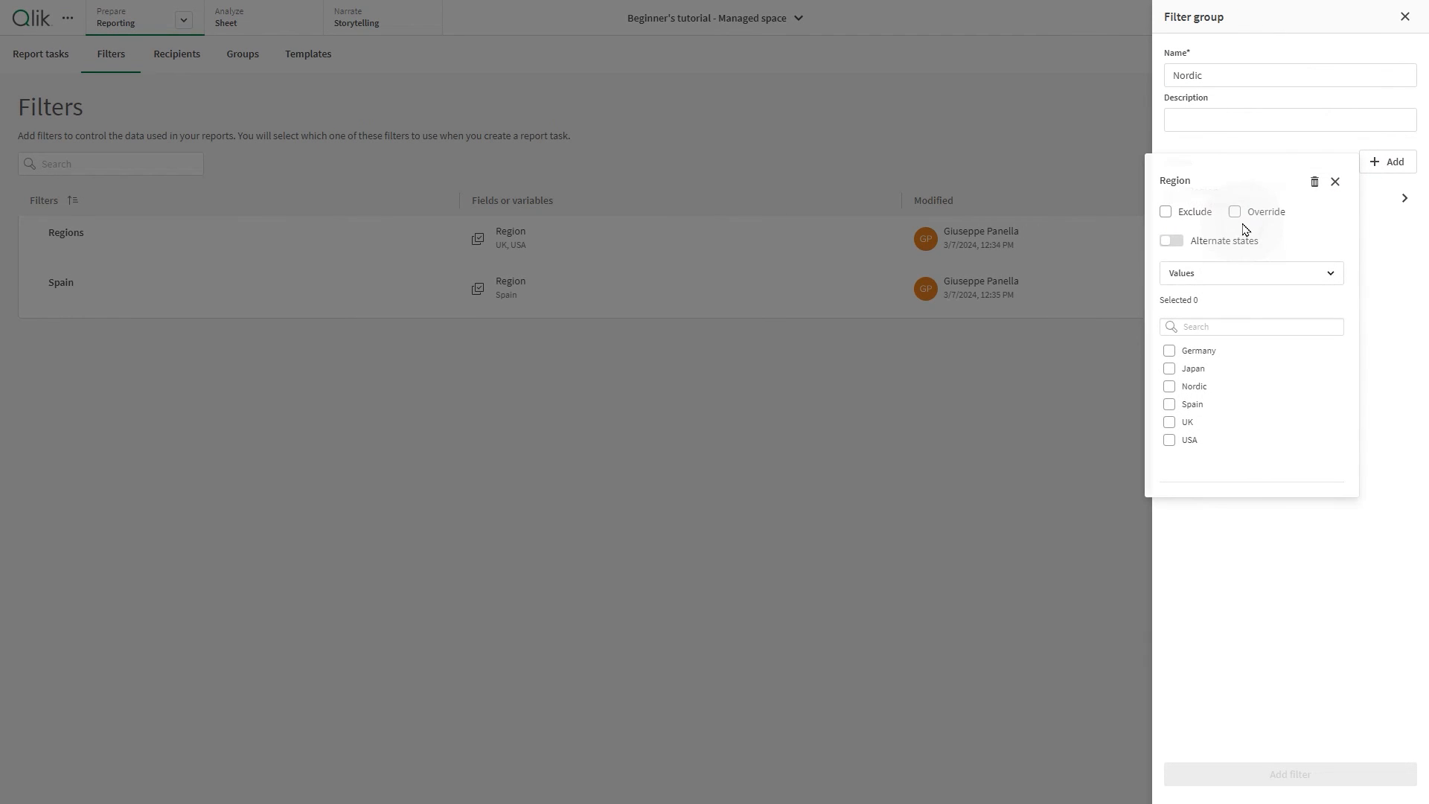
pyautogui.click(1170, 386)
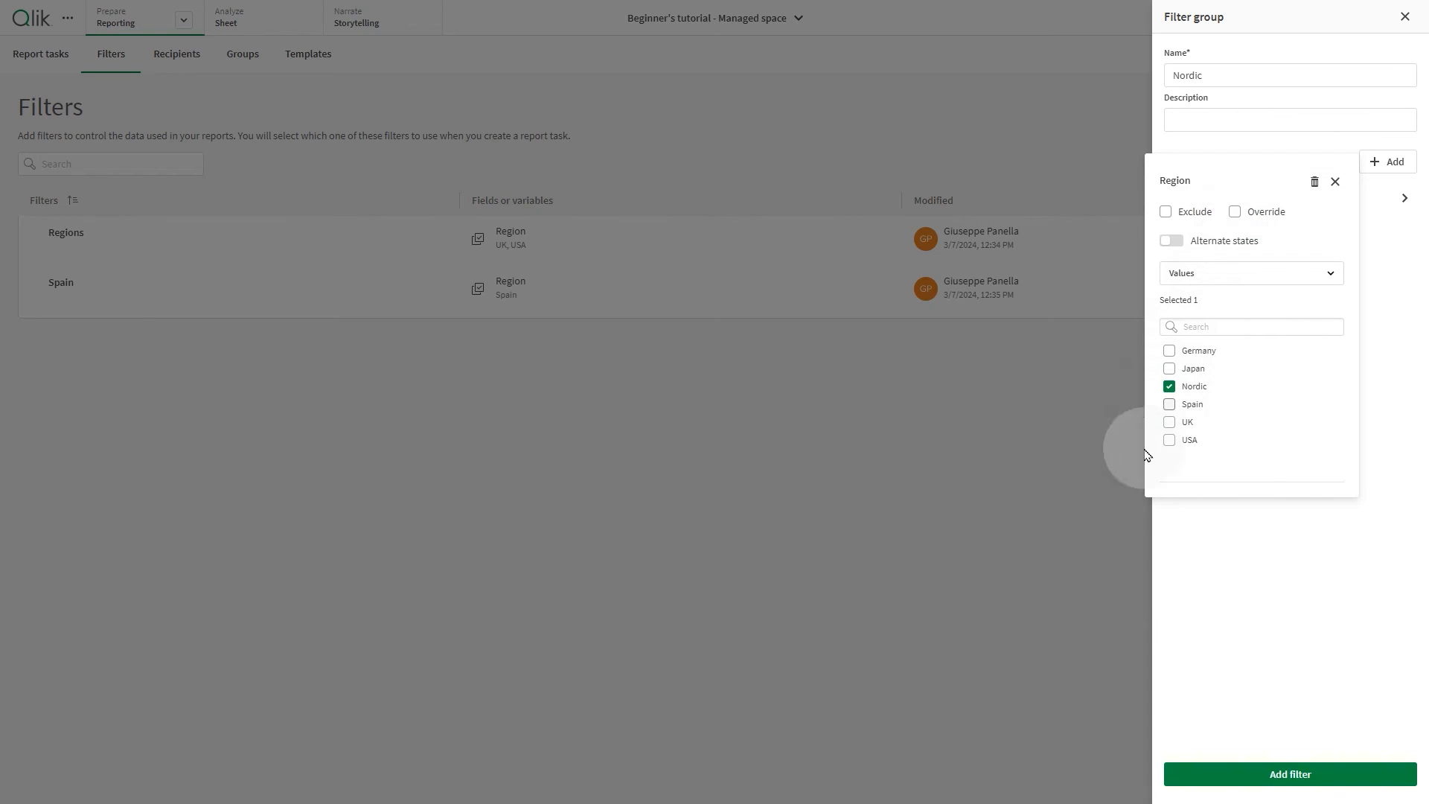
pyautogui.click(1287, 774)
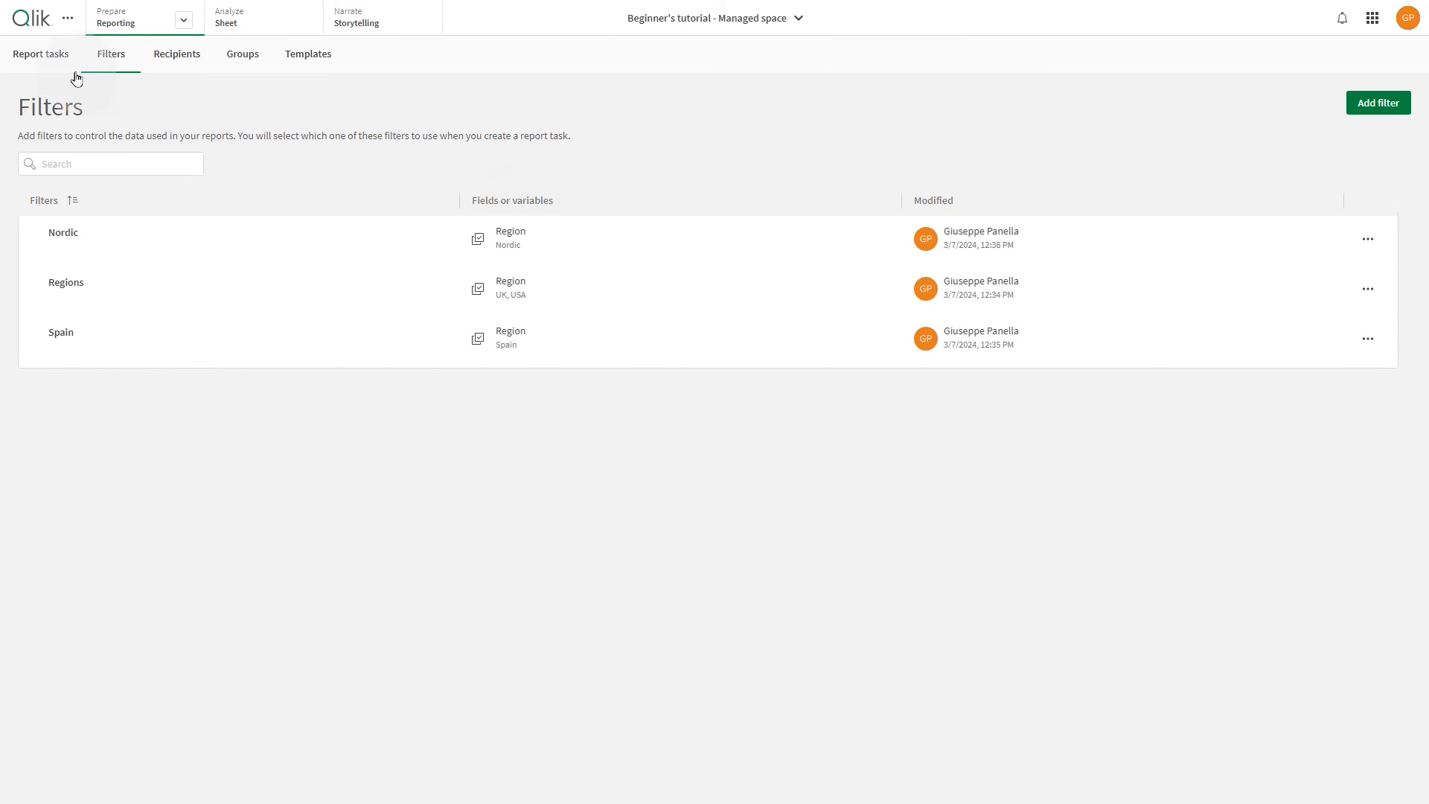
# Create a report task titled 'Sales Report' using the existing Sales Report template.
pyautogui.click(40, 54)
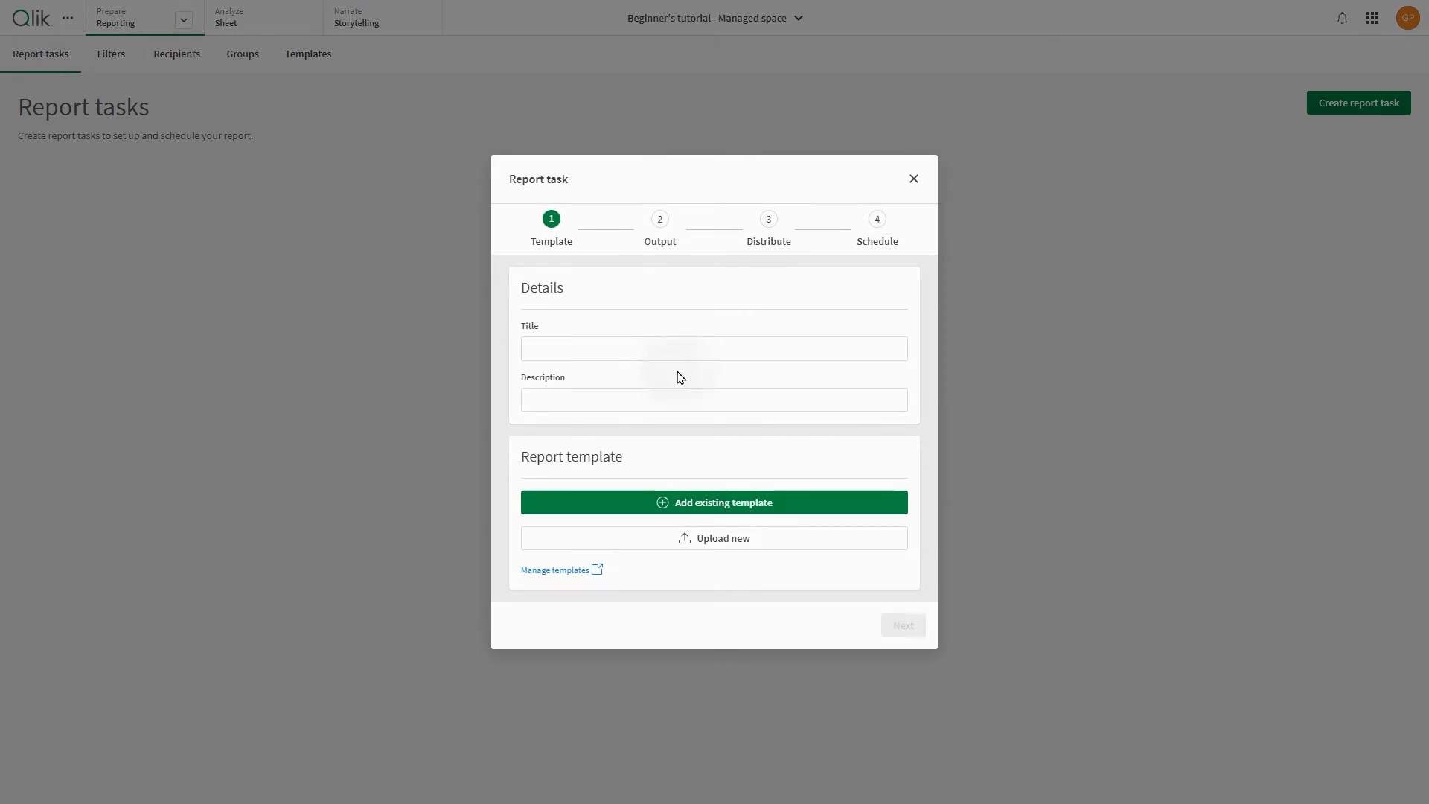
pyautogui.write('Sales Report')
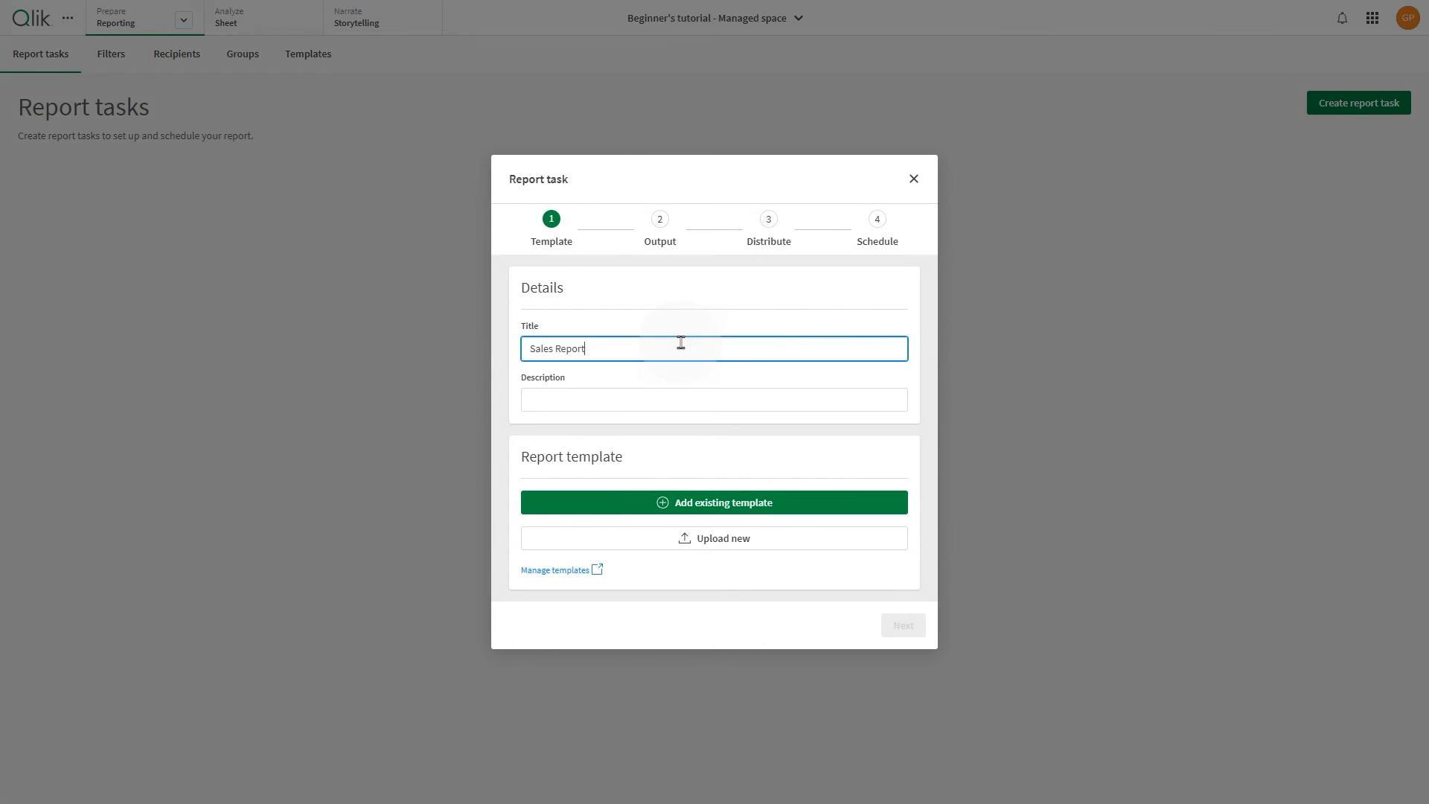
pyautogui.click(713, 502)
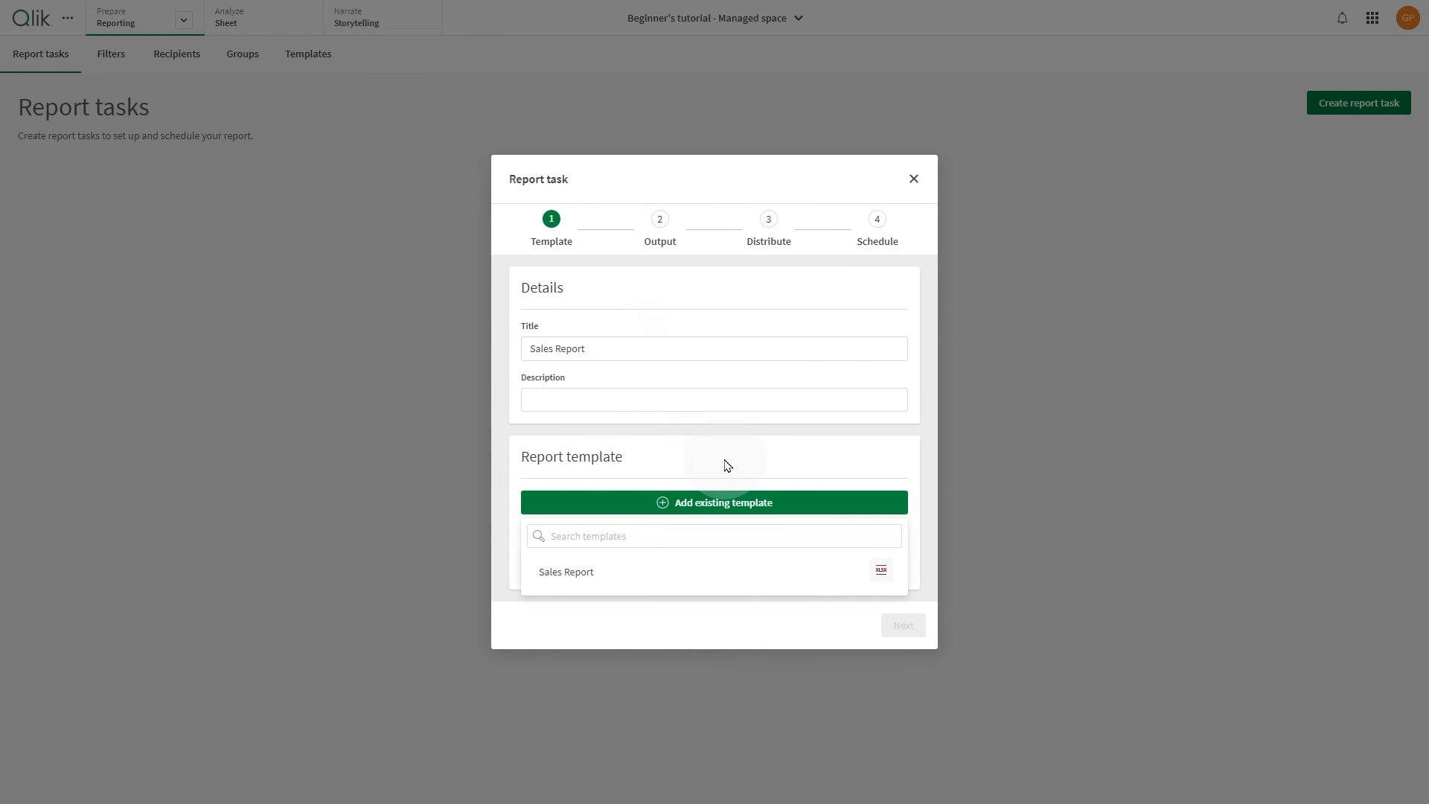
pyautogui.click(566, 571)
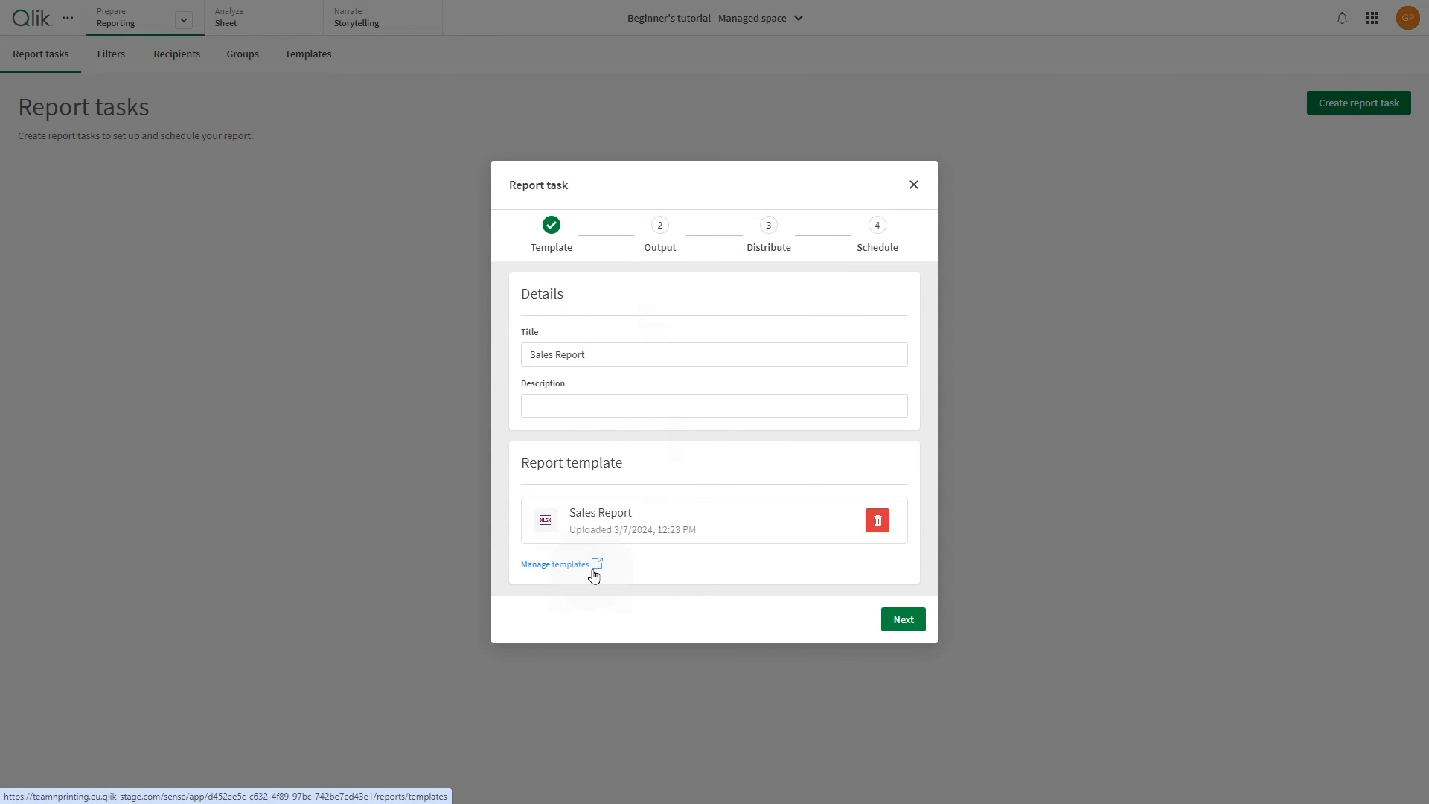
pyautogui.click(900, 620)
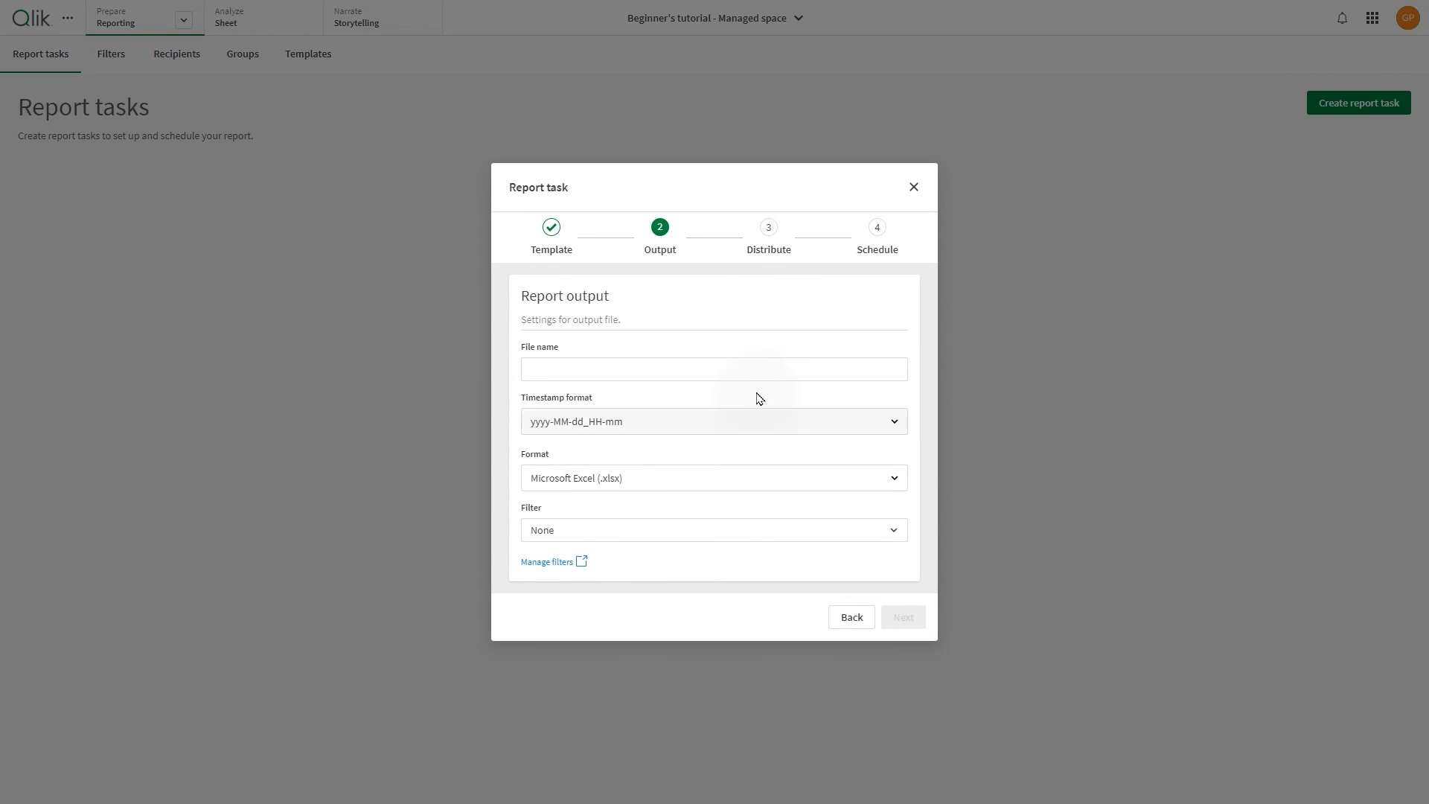
# Name the output file 'Sales Report' and keep the .xlsx format.
pyautogui.write('Sales Report')
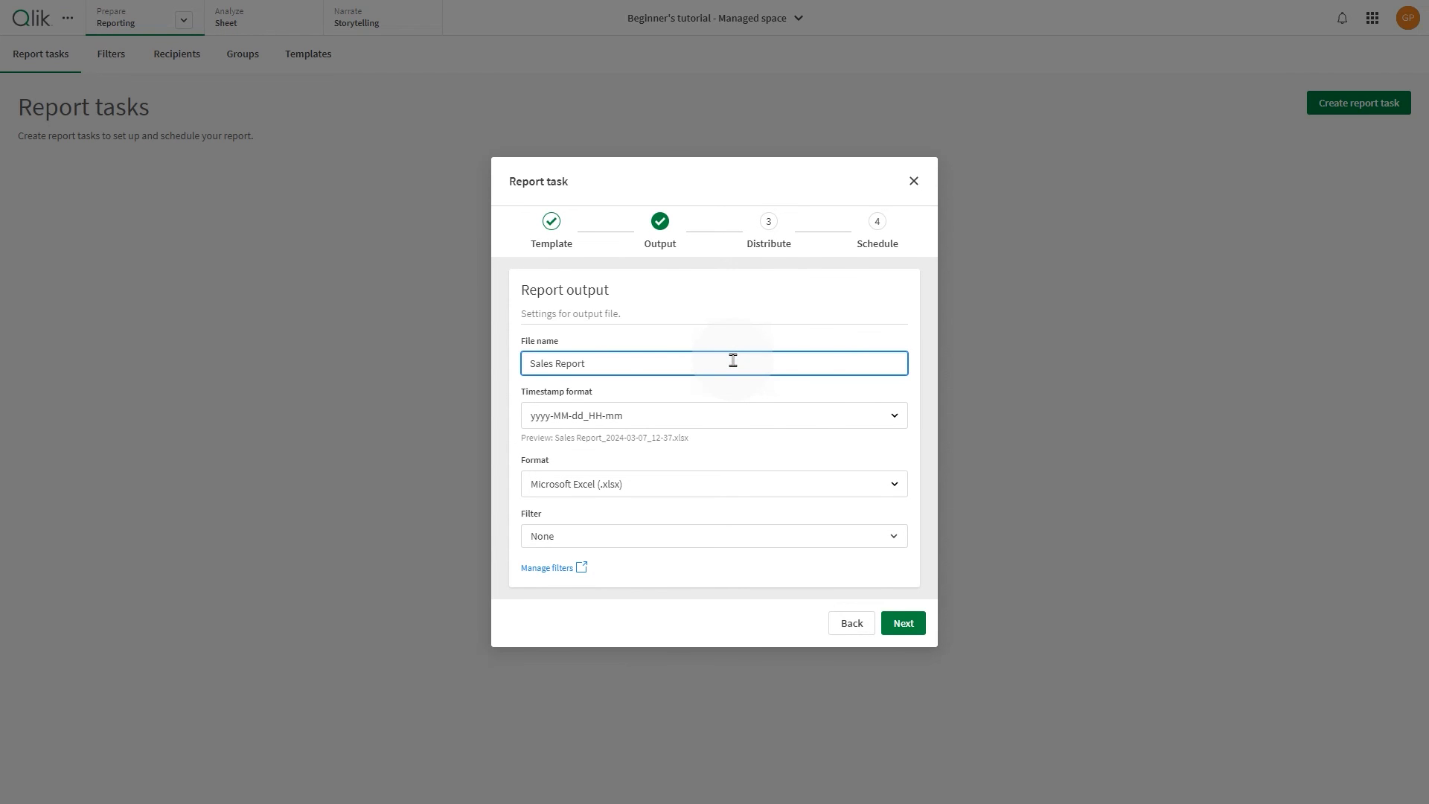
pyautogui.click(711, 484)
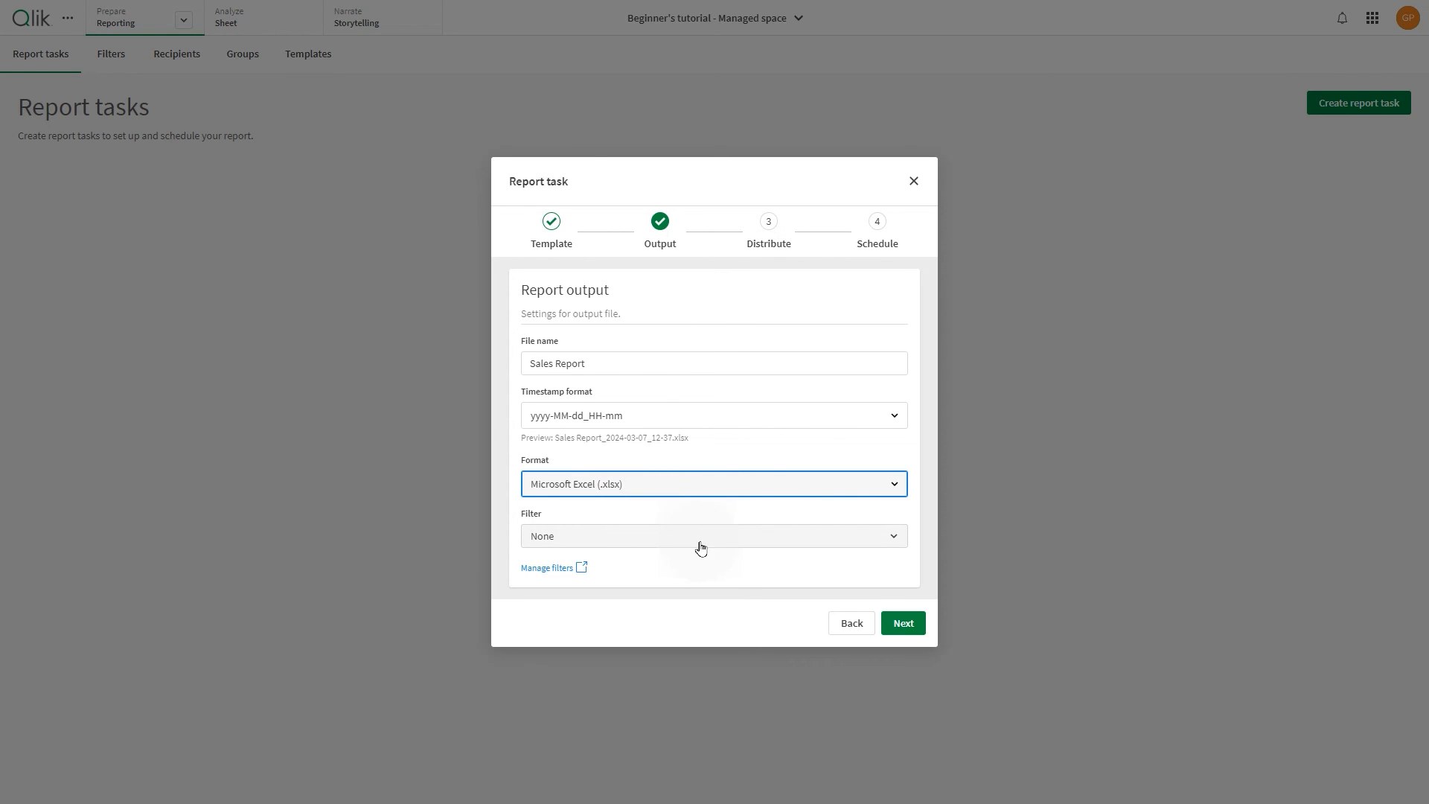
pyautogui.click(902, 623)
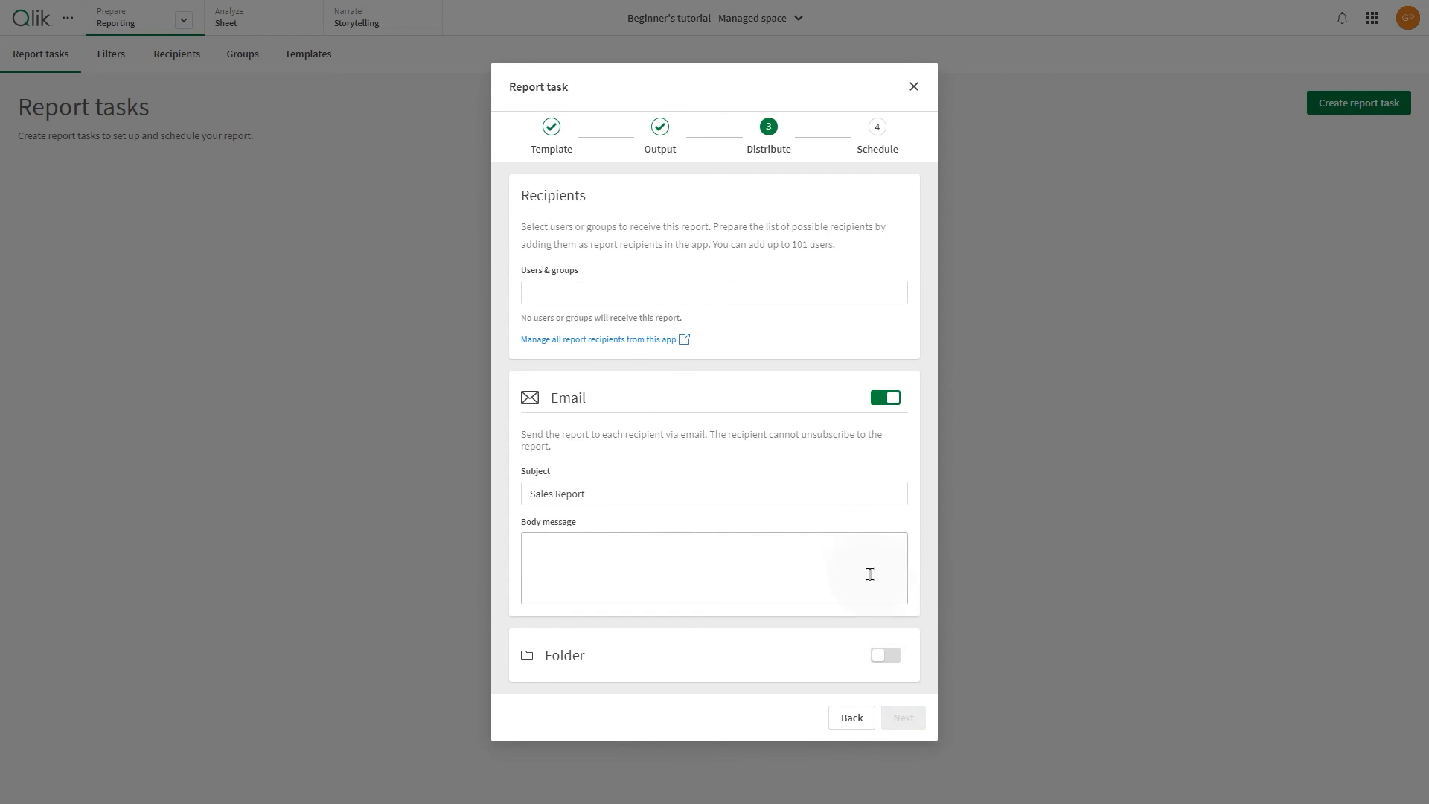
# Email the task to the Sales Europe group whenever data is refreshed, and save it.
pyautogui.write('Sa')
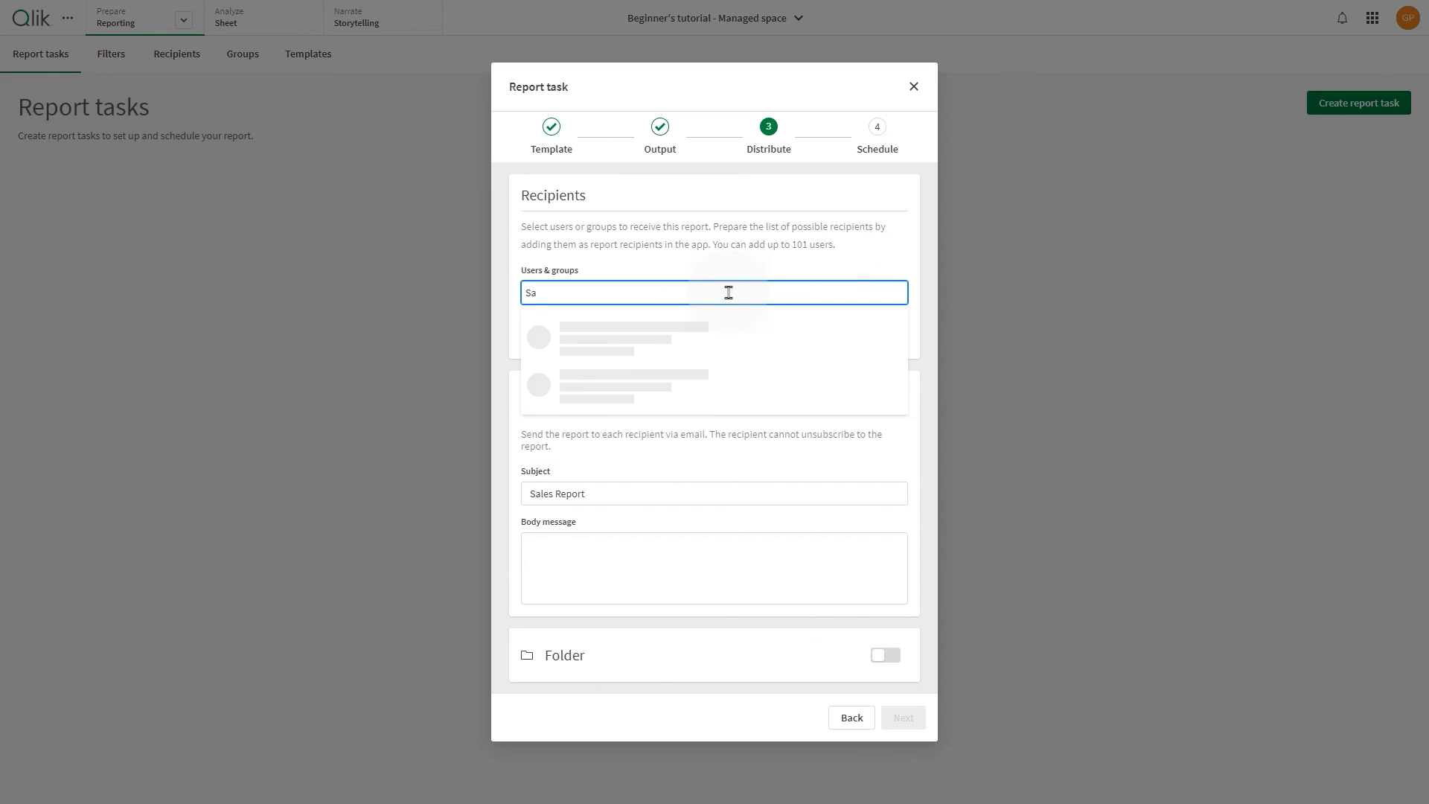
pyautogui.click(631, 338)
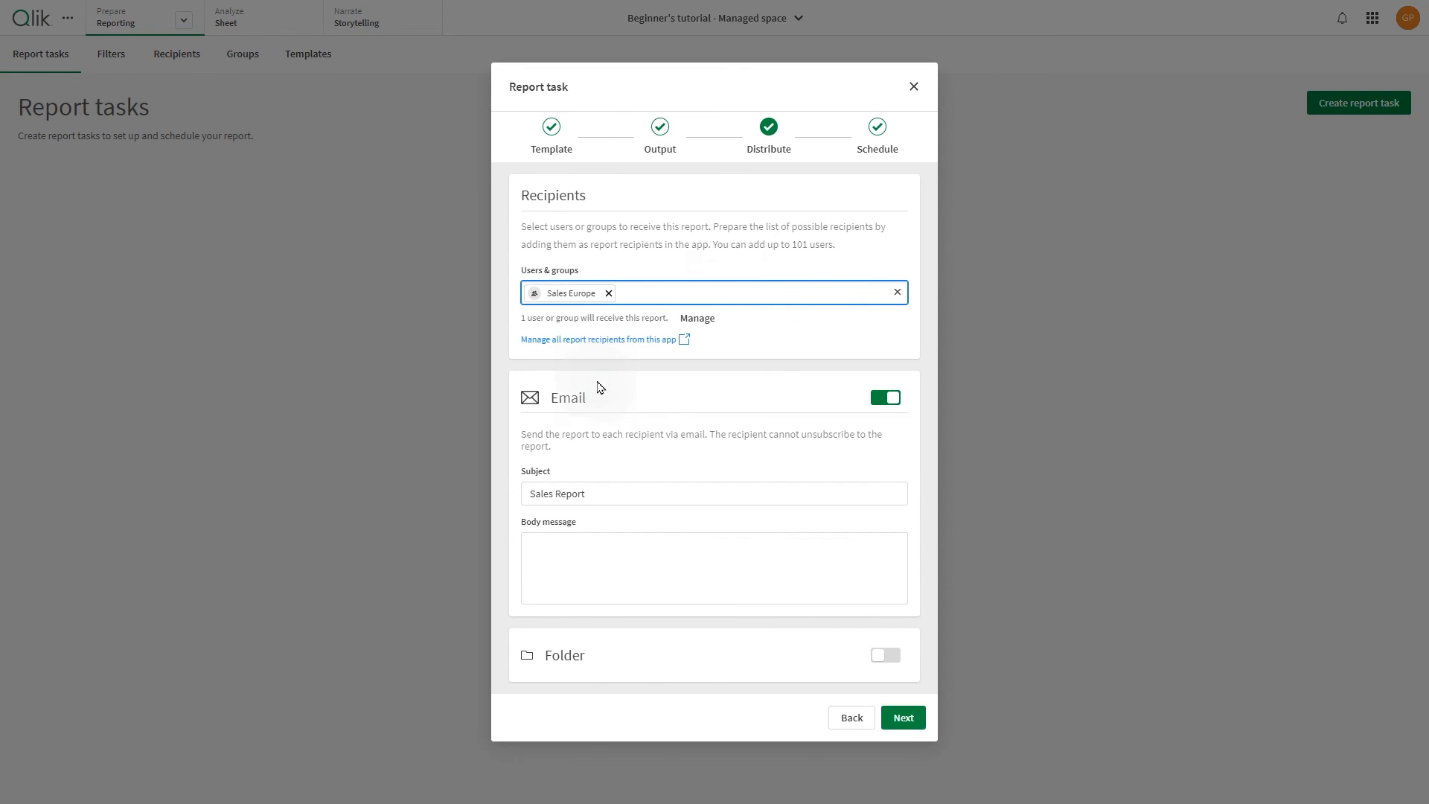
pyautogui.moveTo(848, 422)
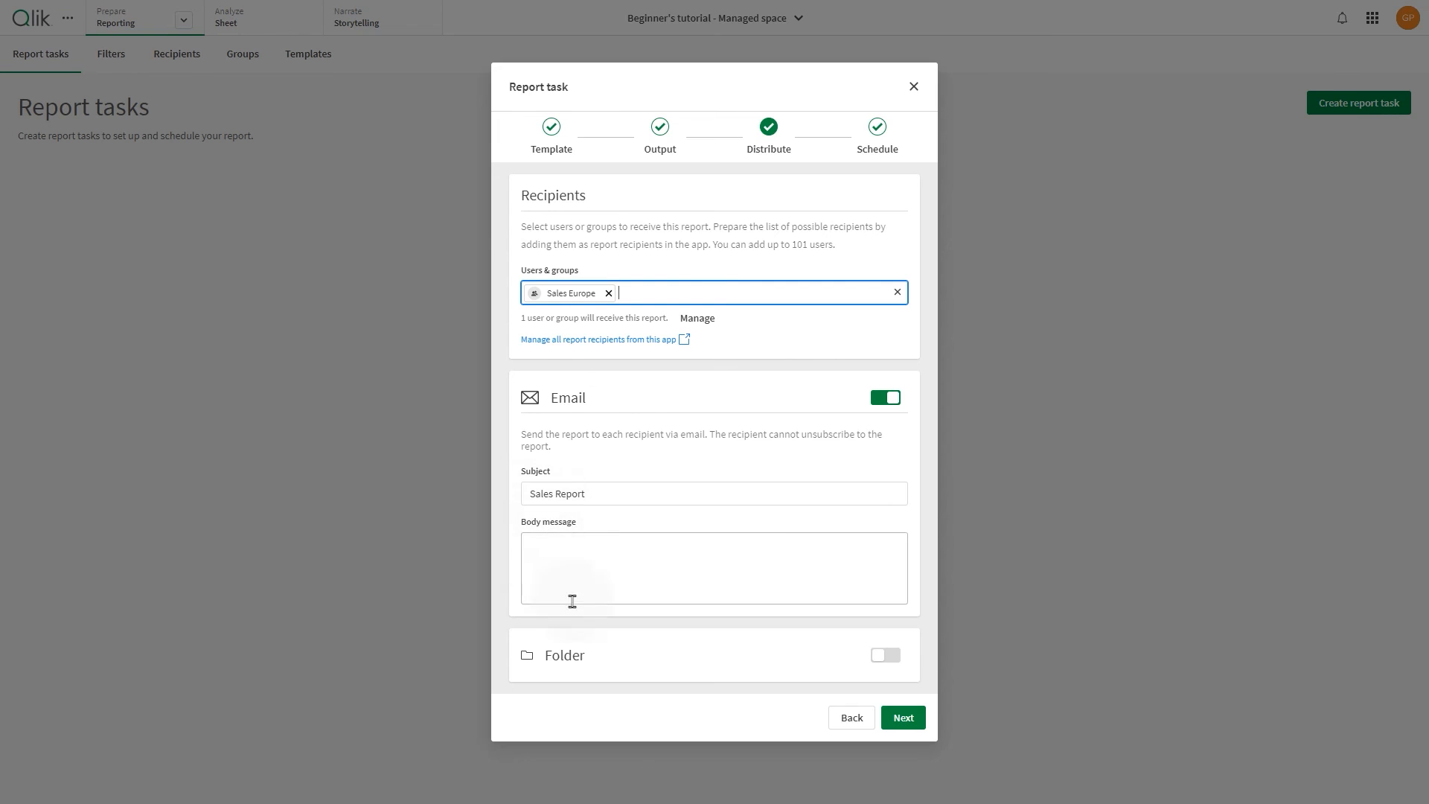
pyautogui.click(902, 717)
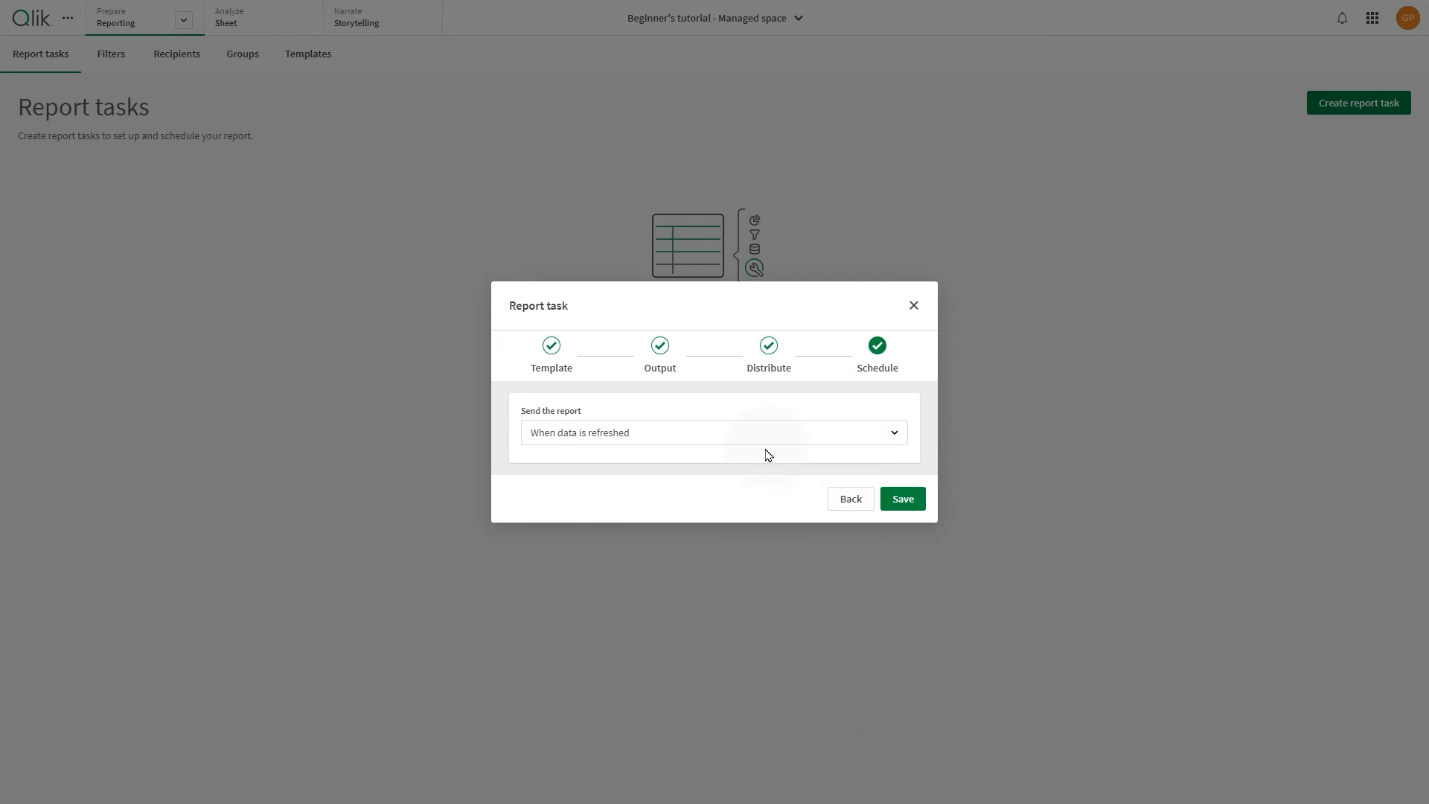
pyautogui.click(902, 499)
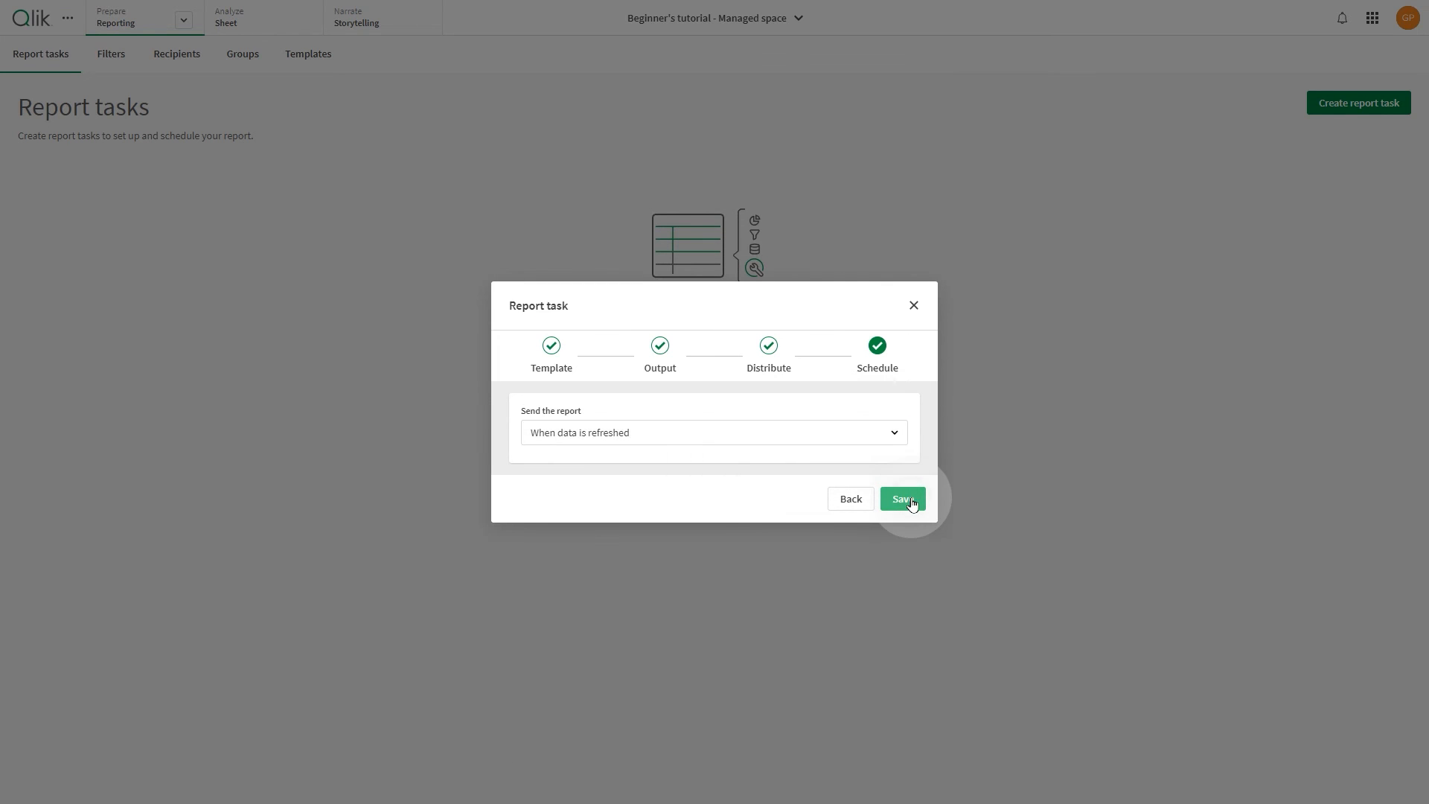
pyautogui.click(902, 499)
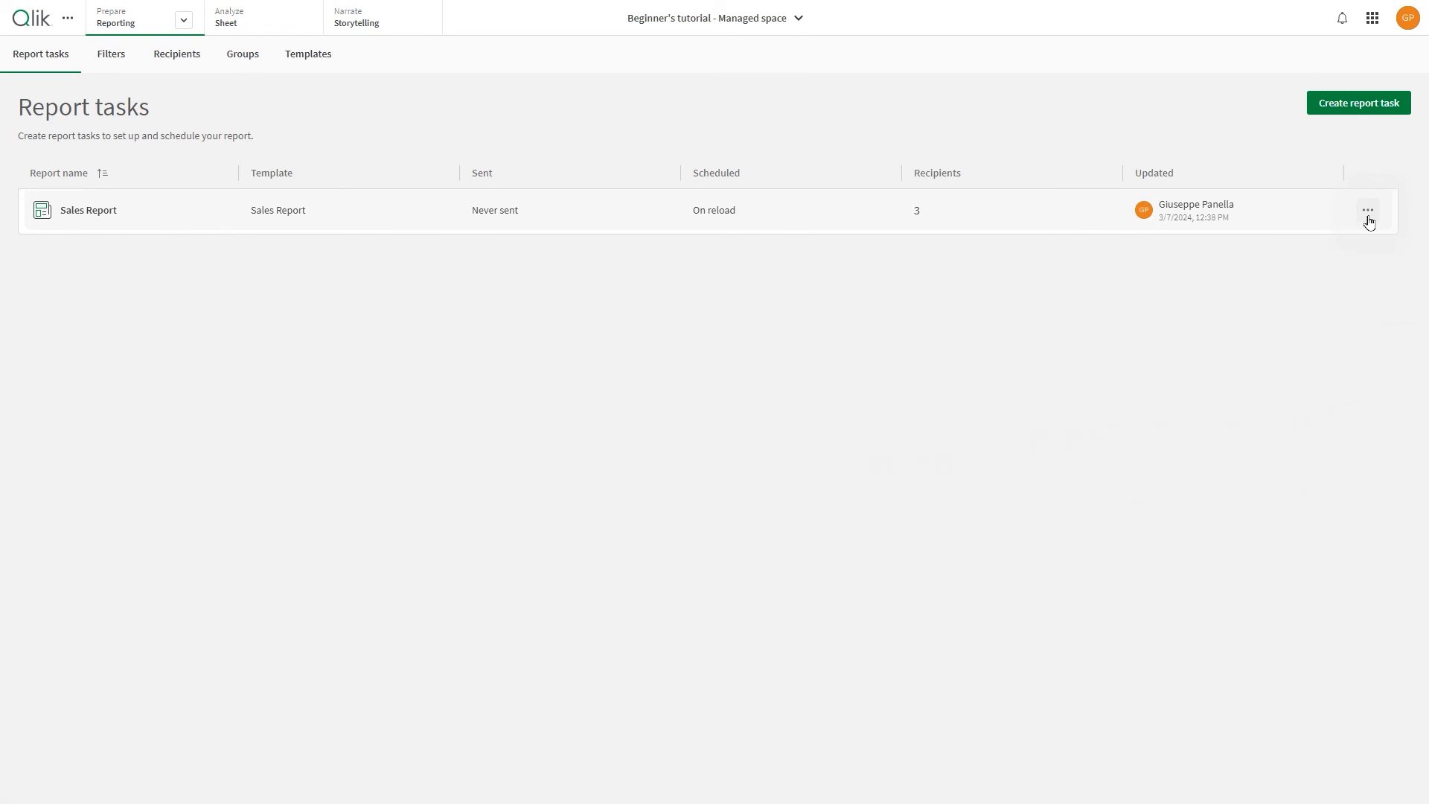
# Open the Sales Report email and preview its attached .xlsx with the Spain sales charts.
pyautogui.click(1366, 210)
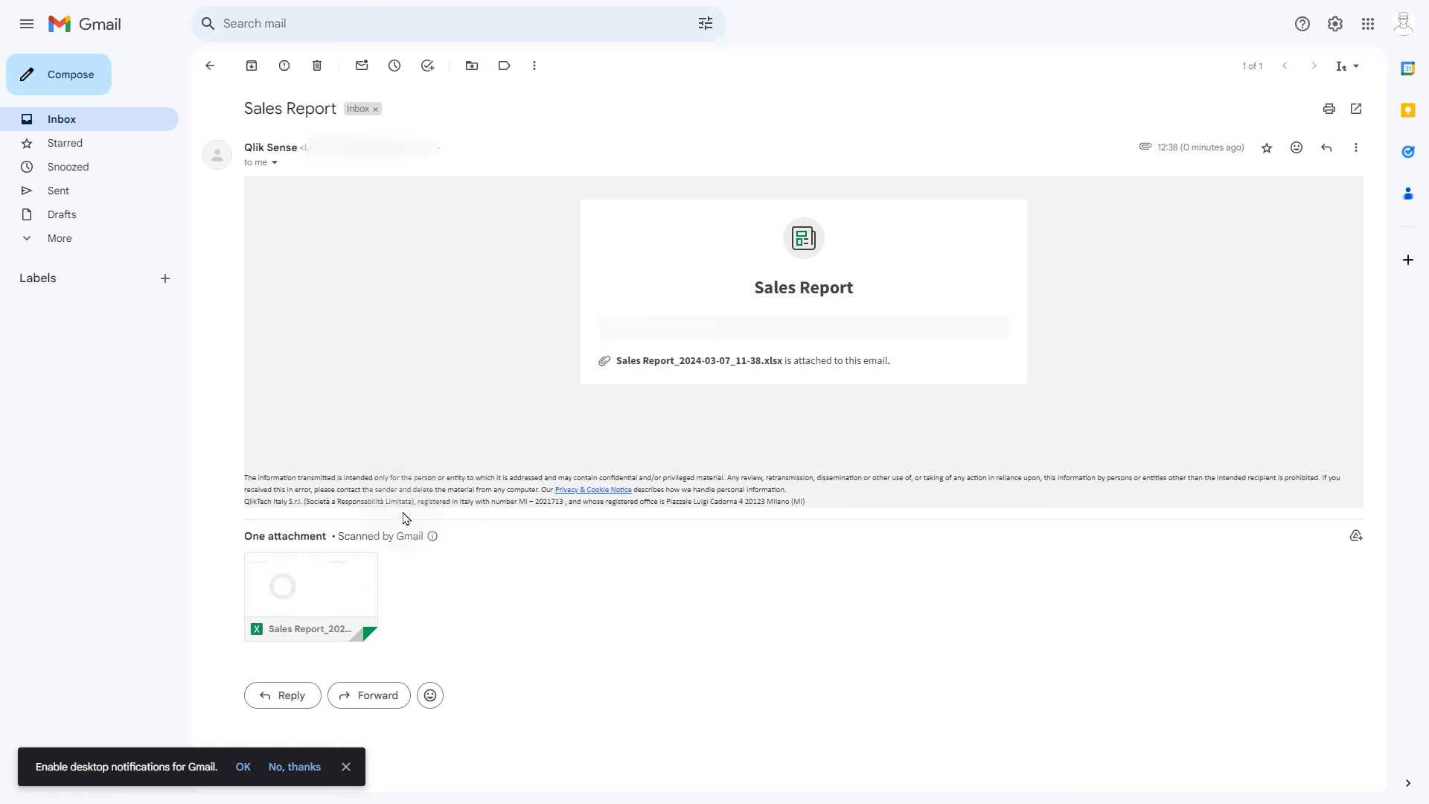
pyautogui.click(310, 588)
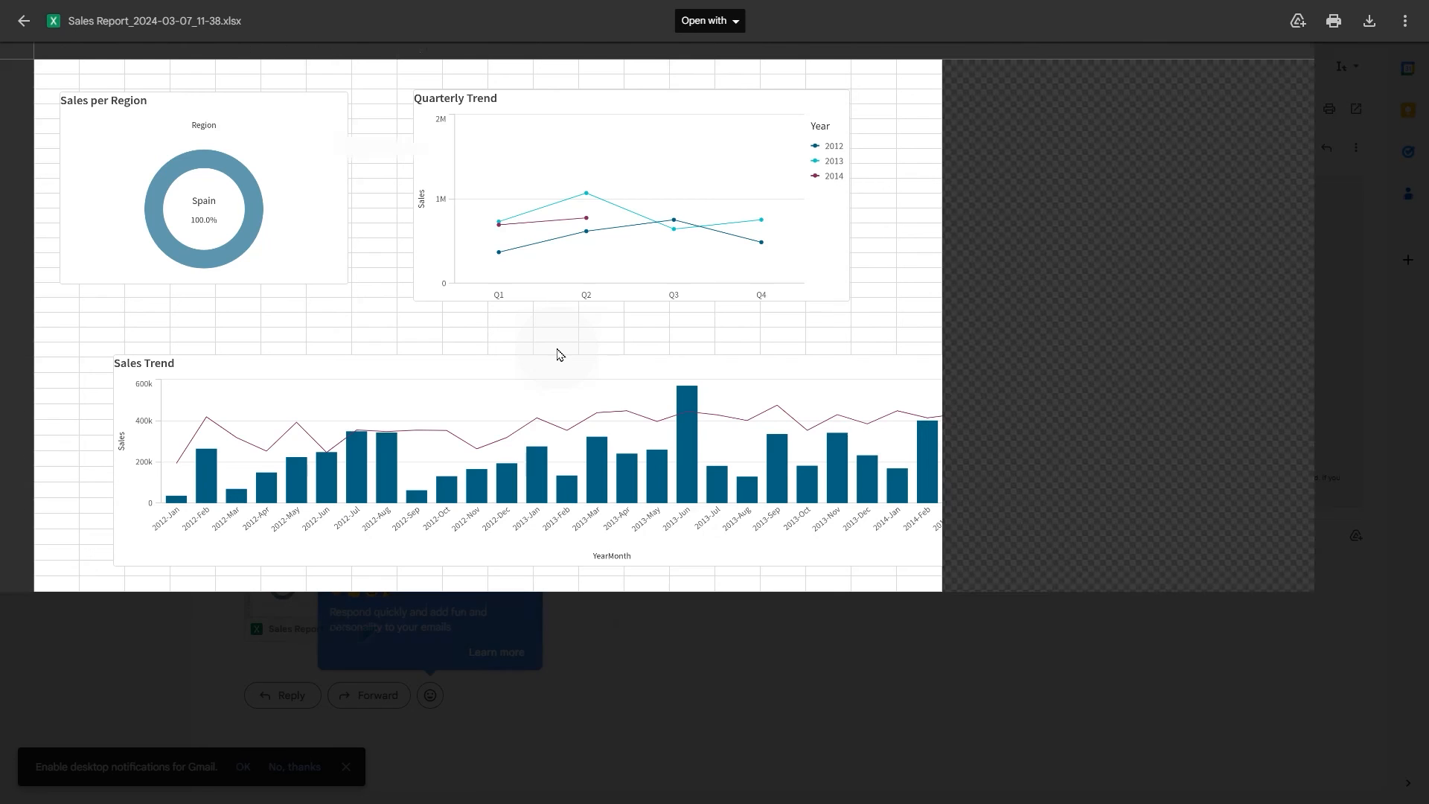